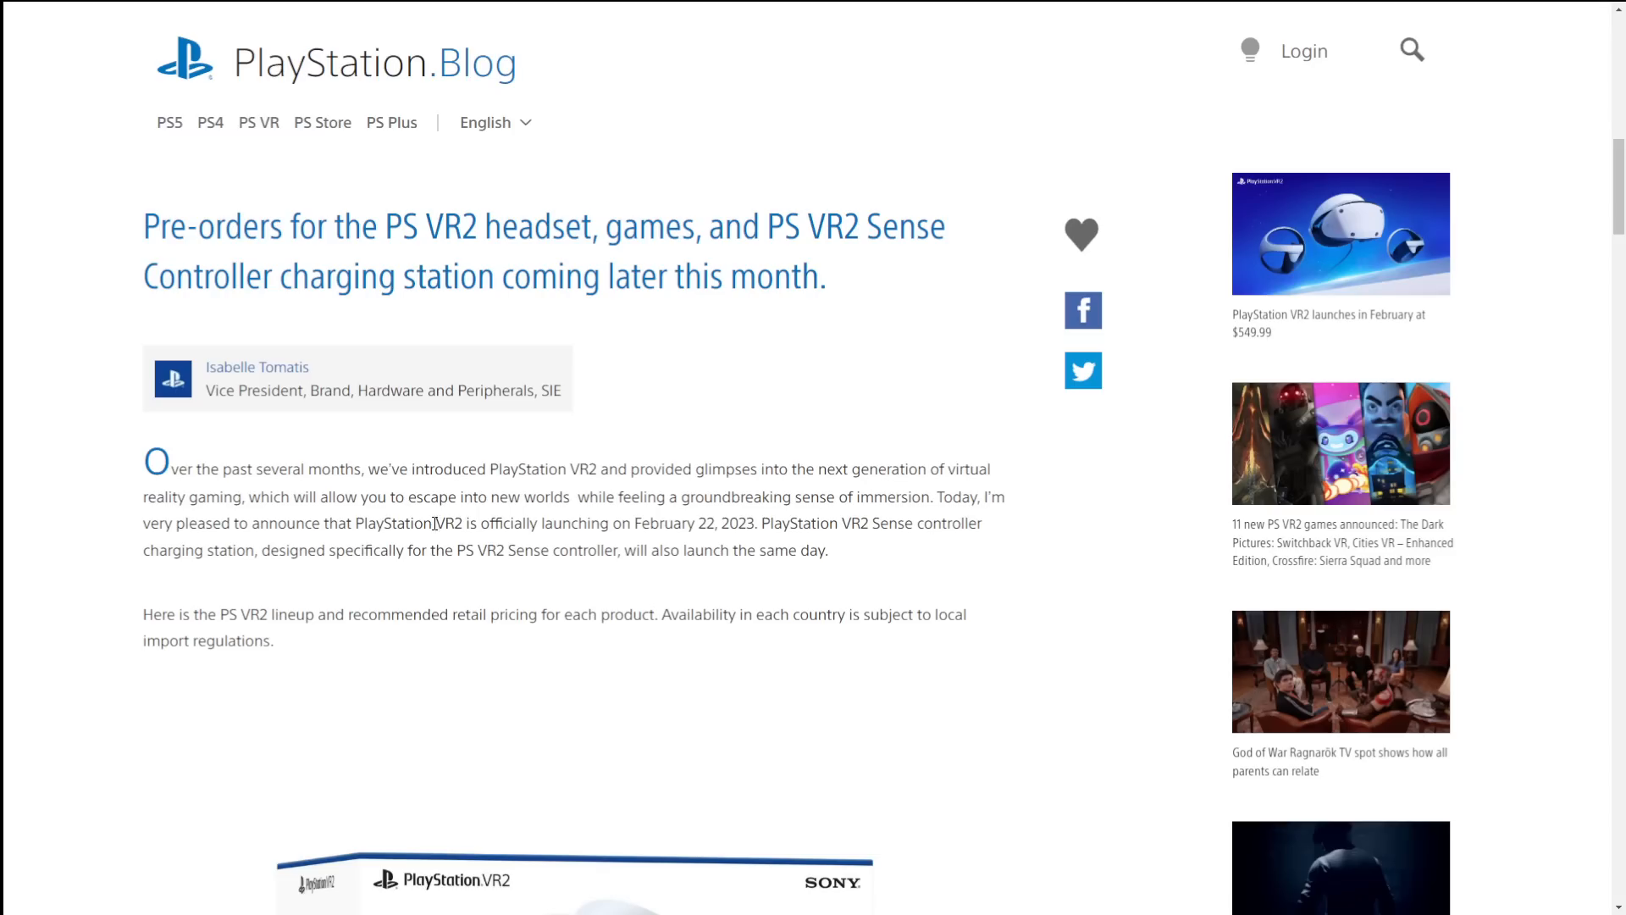
mouse_move(664, 529)
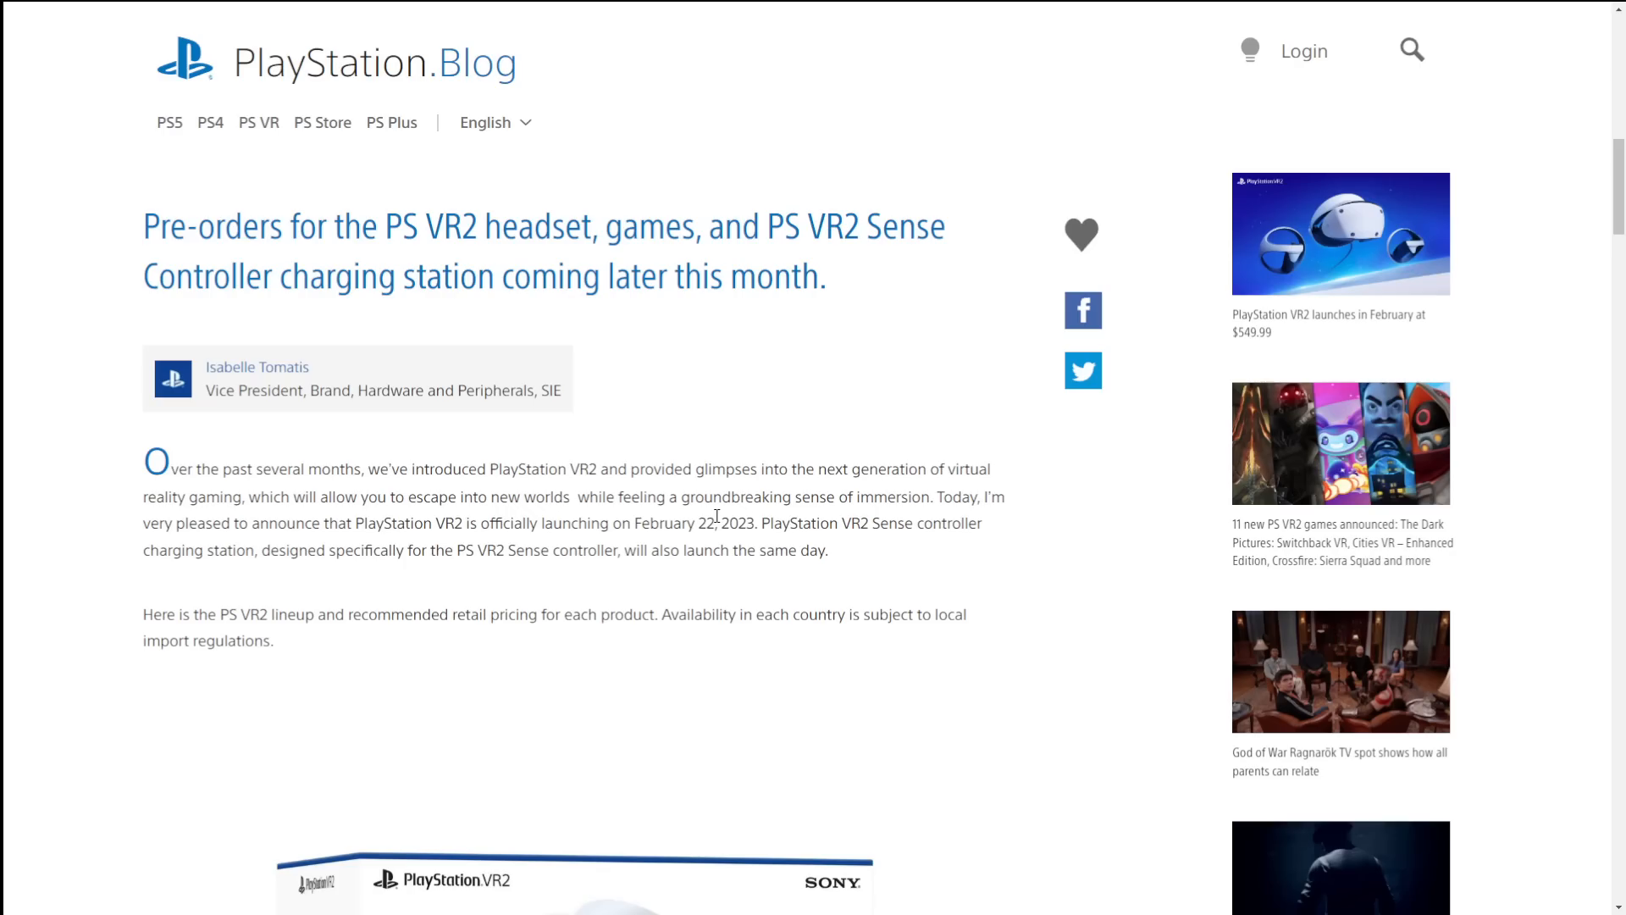
Step: Scroll down to the PlayStation VR2 box image and its $549.99 pricing in four currencies
scroll("down", 3)
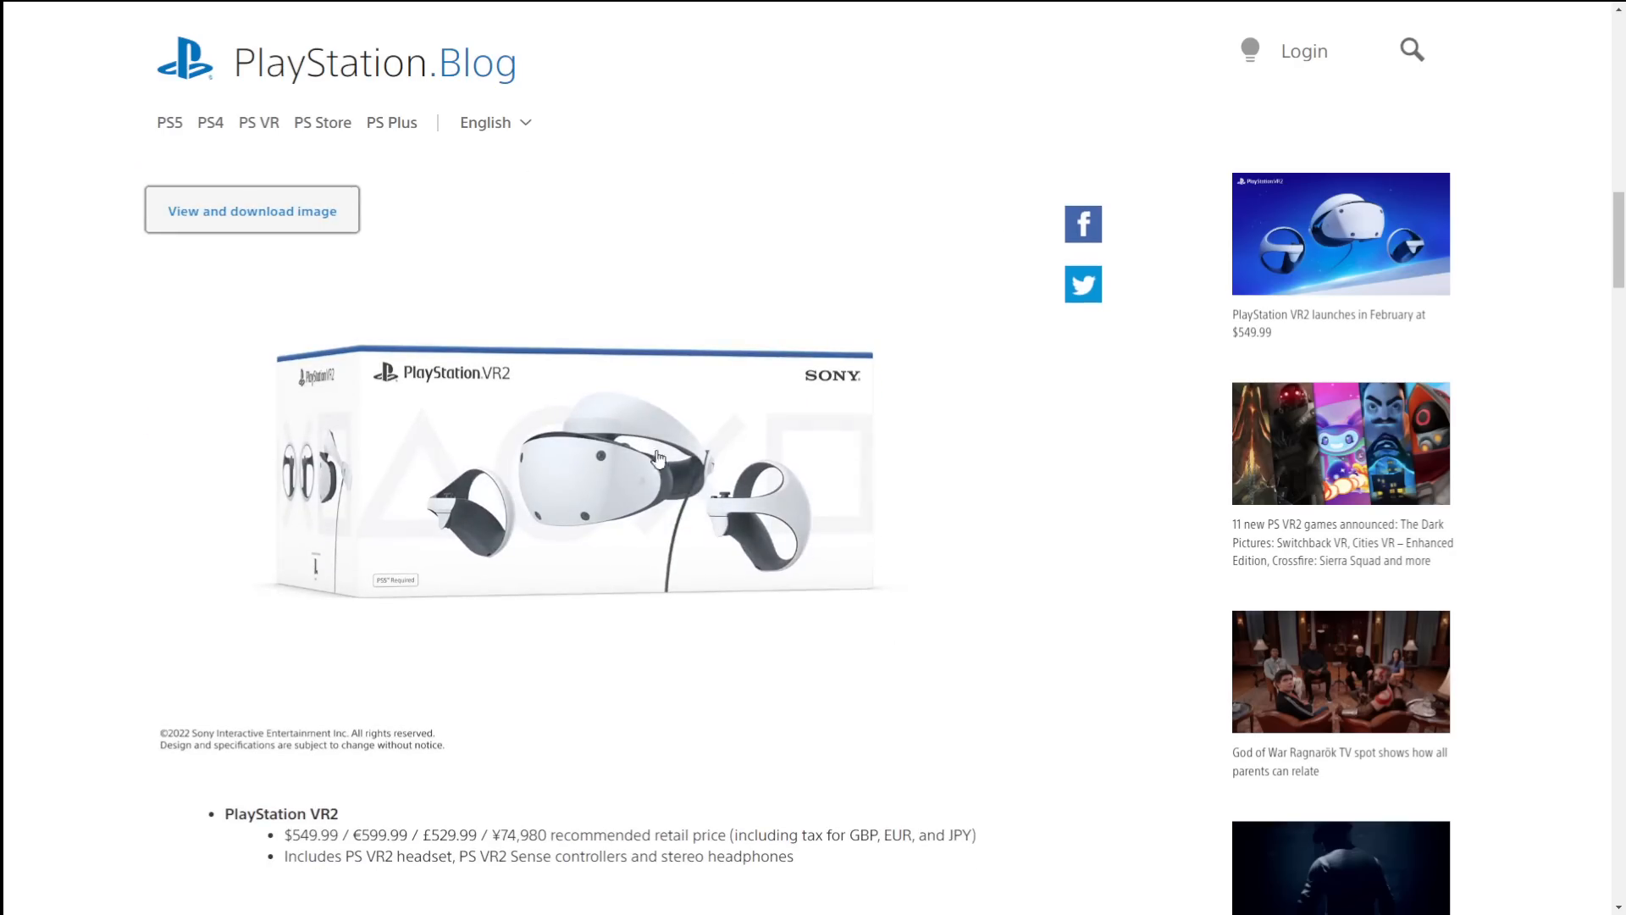
mouse_move(413, 561)
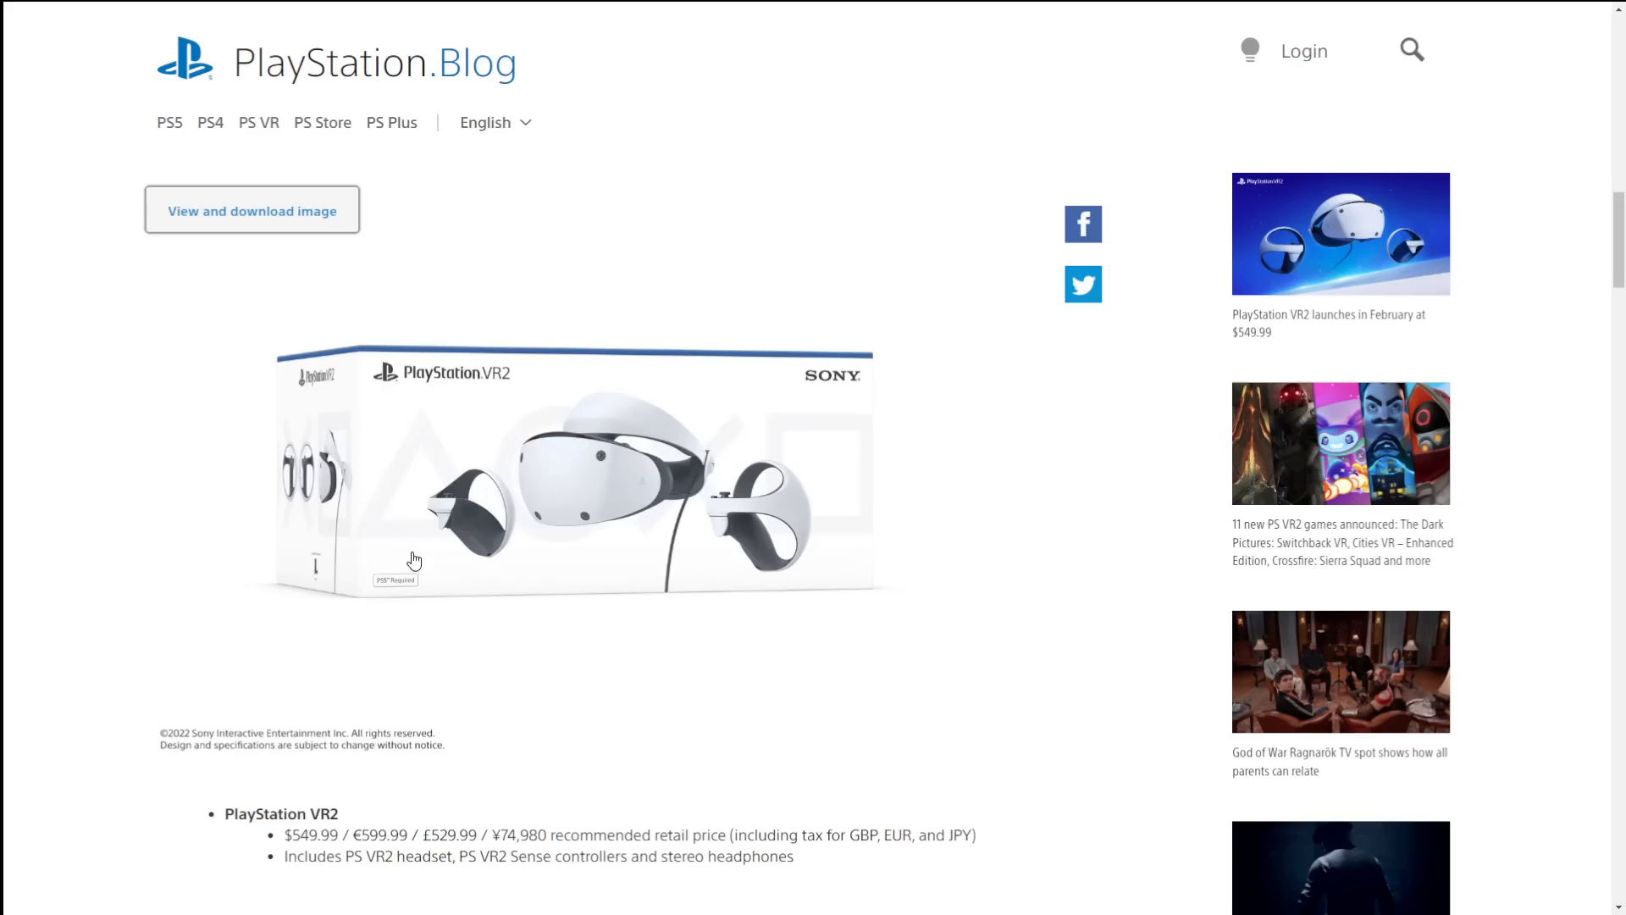
mouse_move(653, 545)
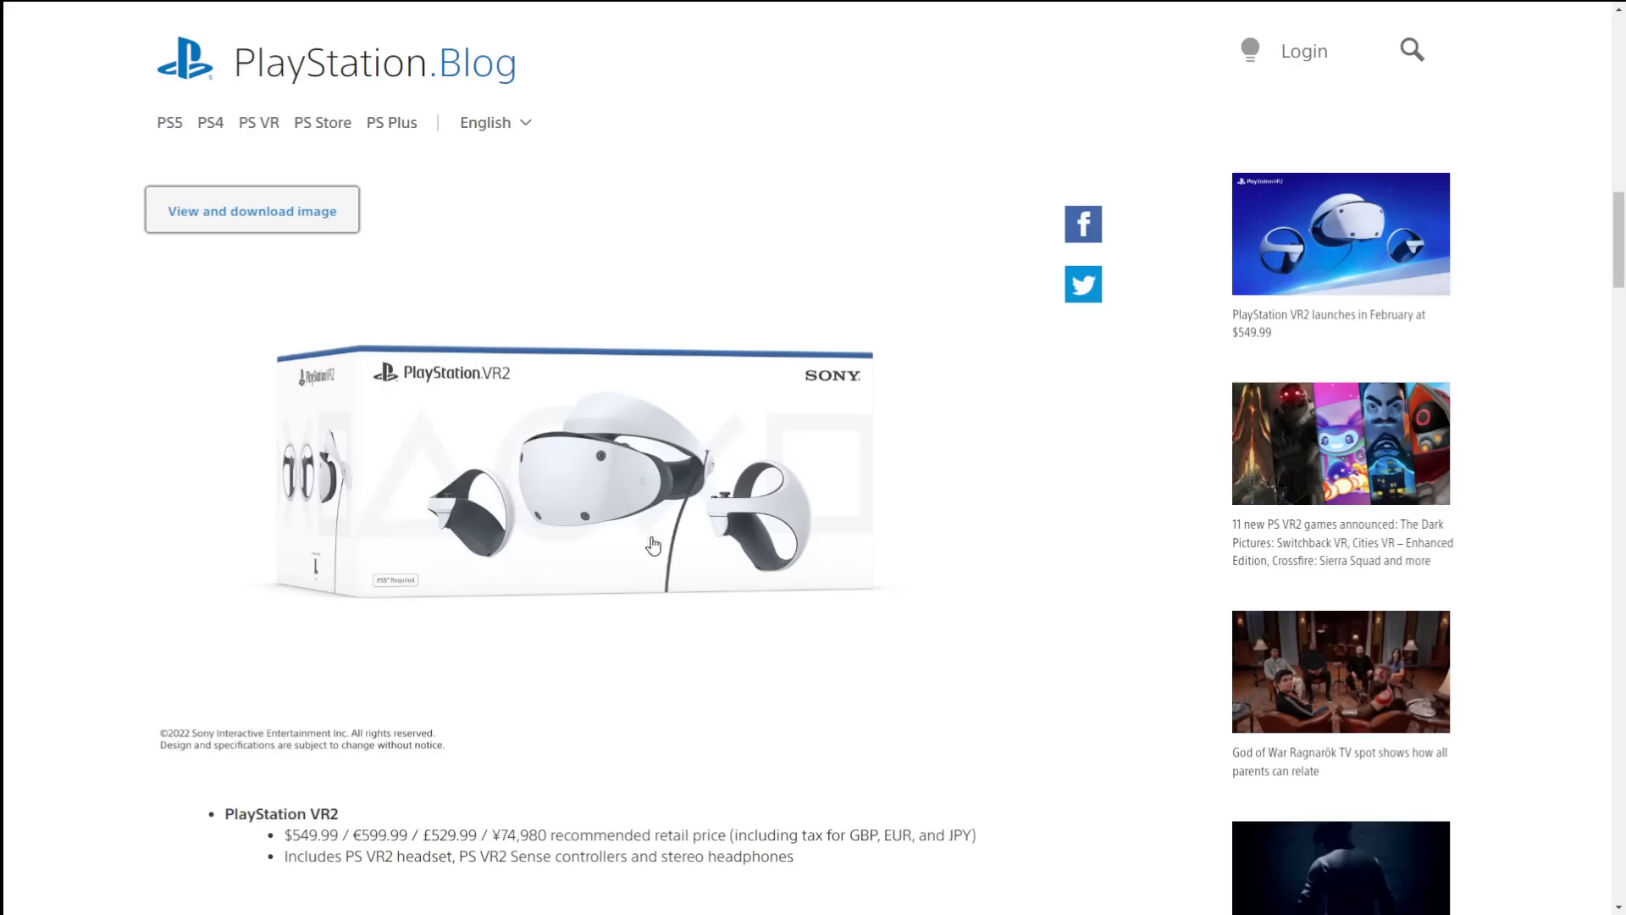
mouse_move(672, 460)
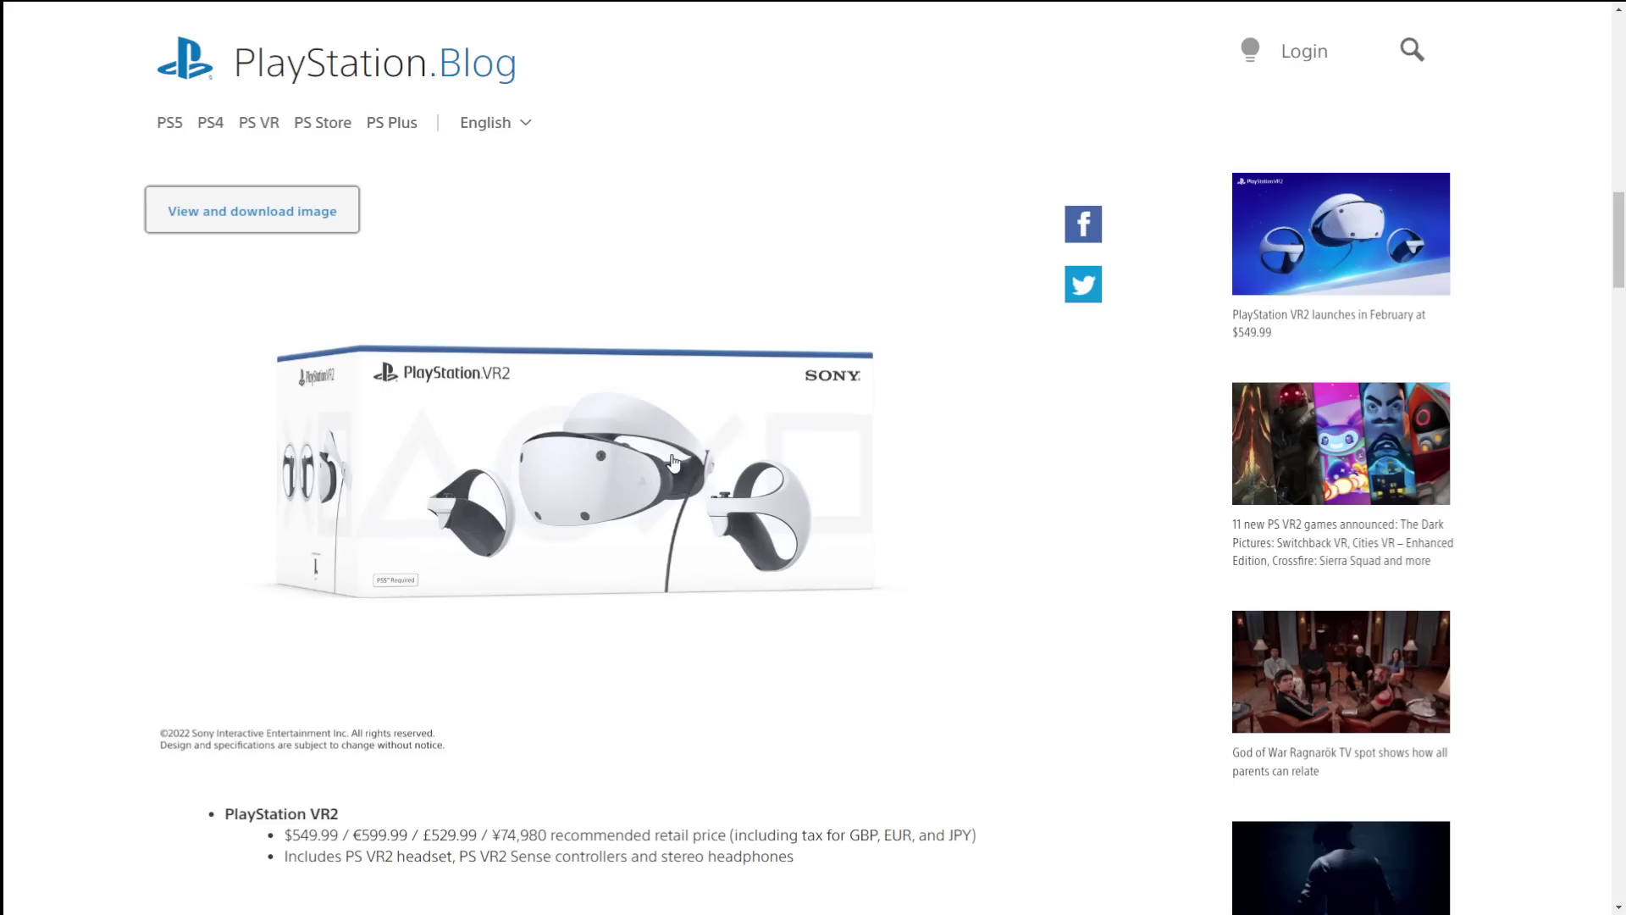
mouse_move(683, 569)
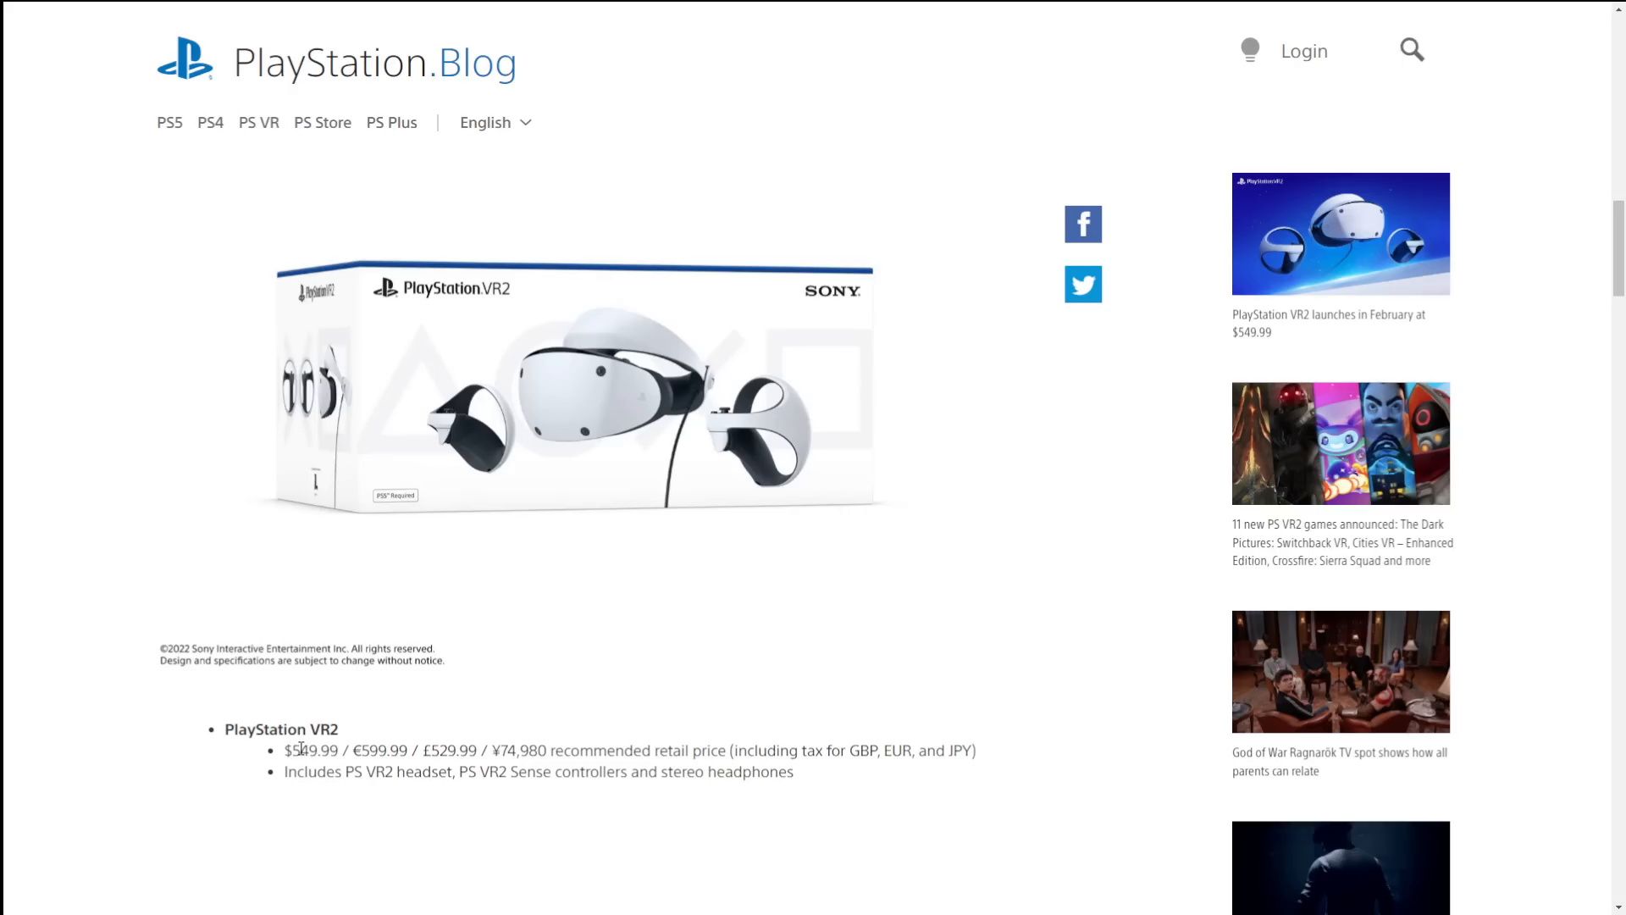
mouse_move(627, 714)
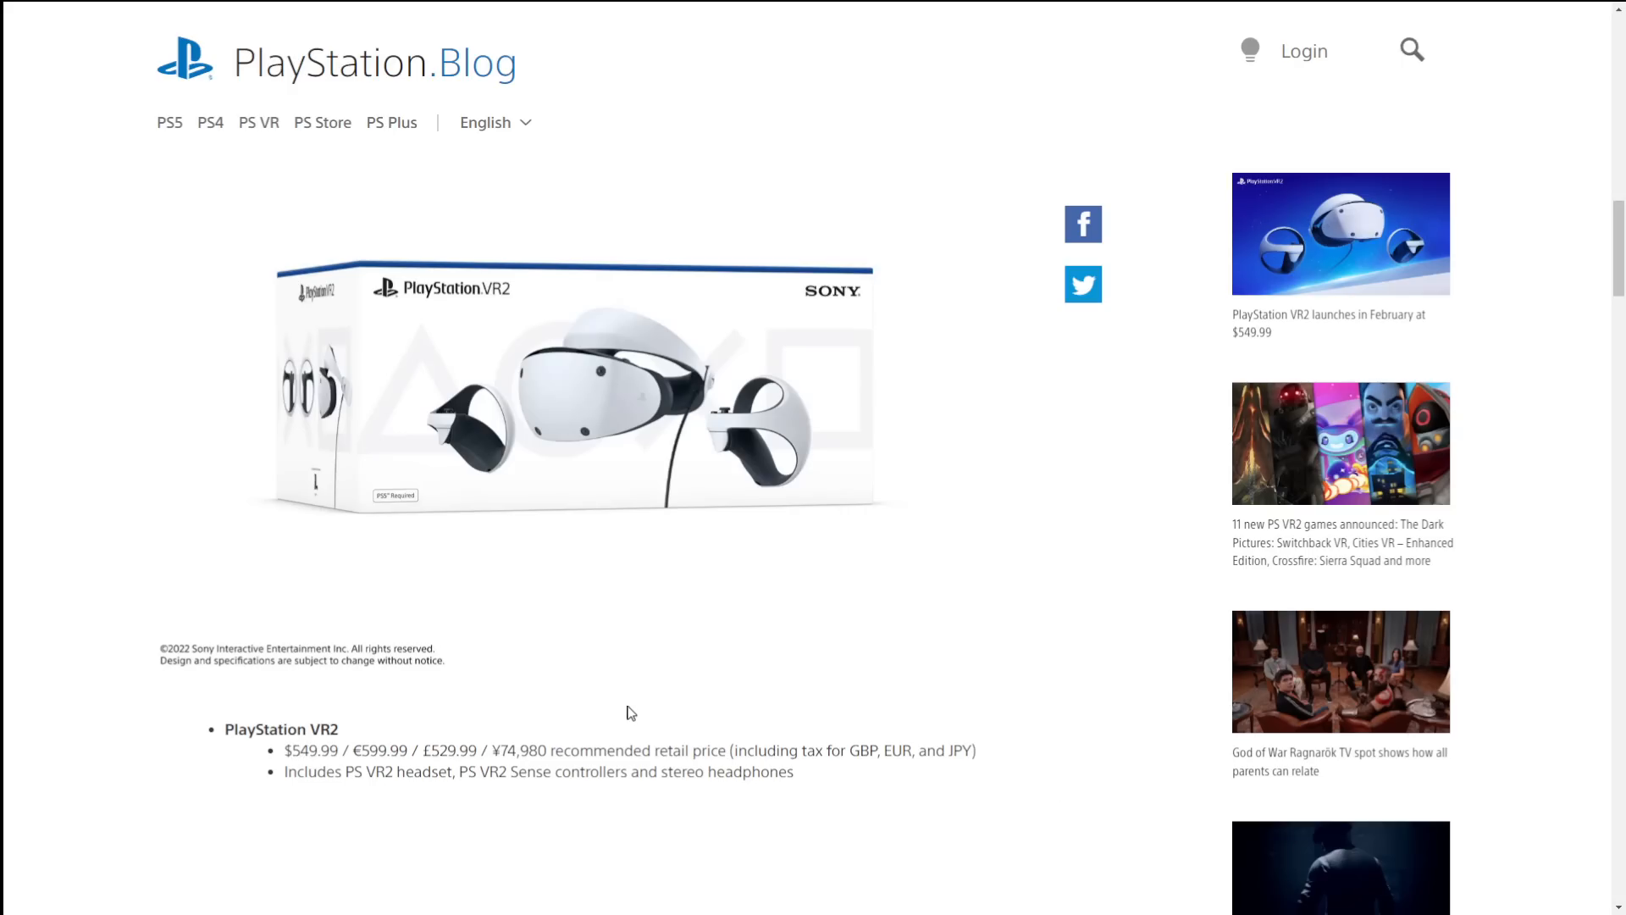
mouse_move(454, 779)
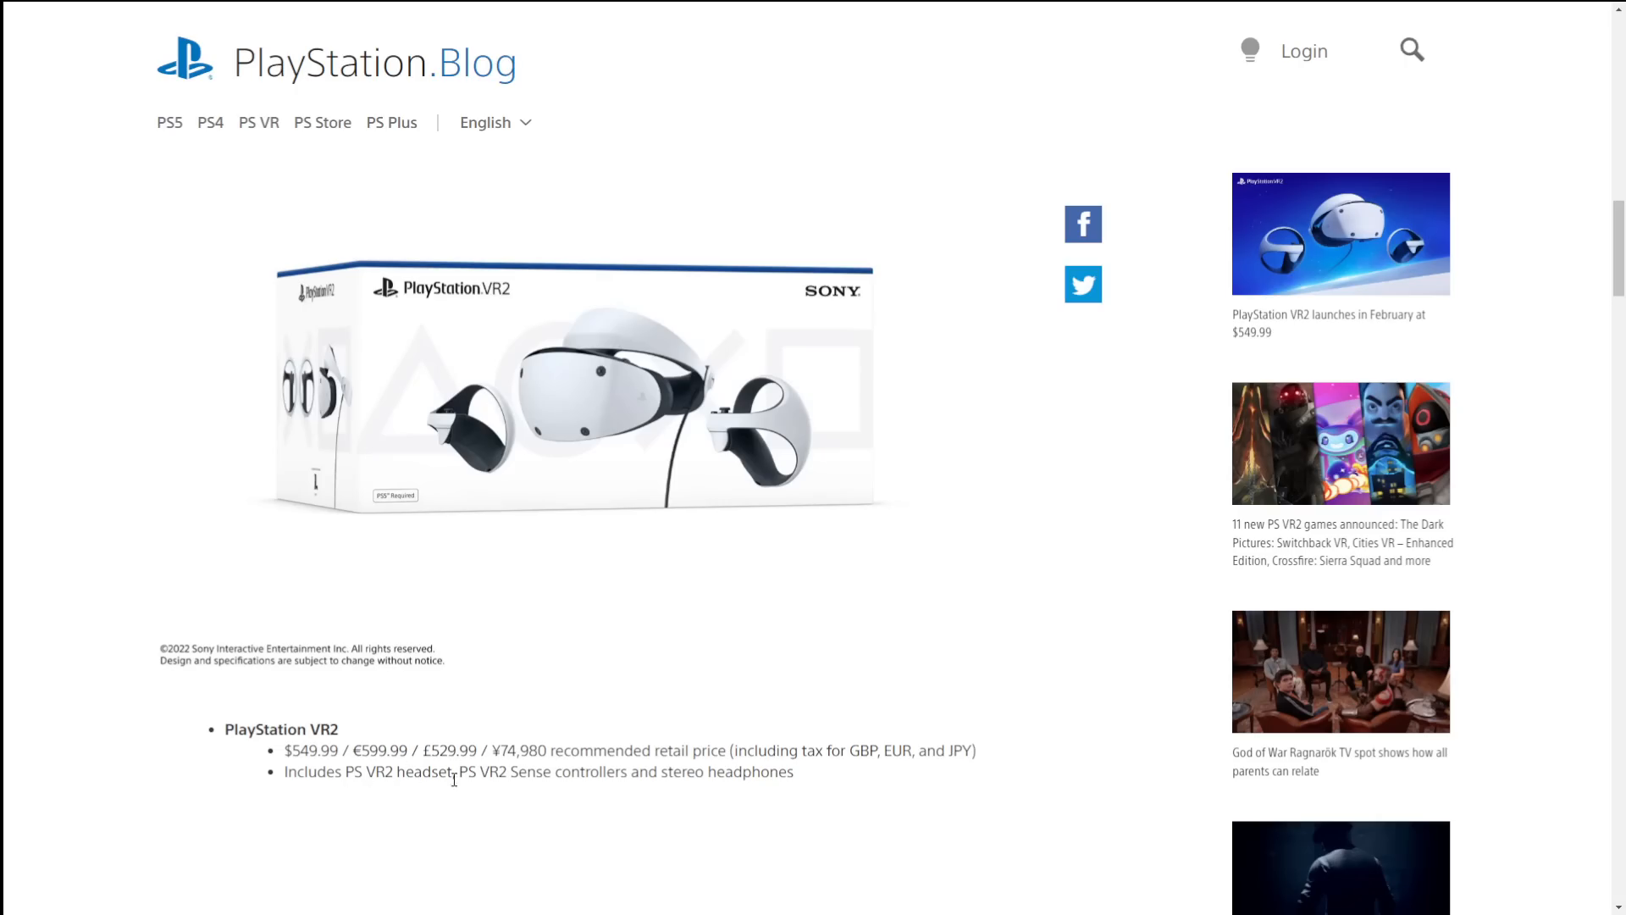
mouse_move(644, 794)
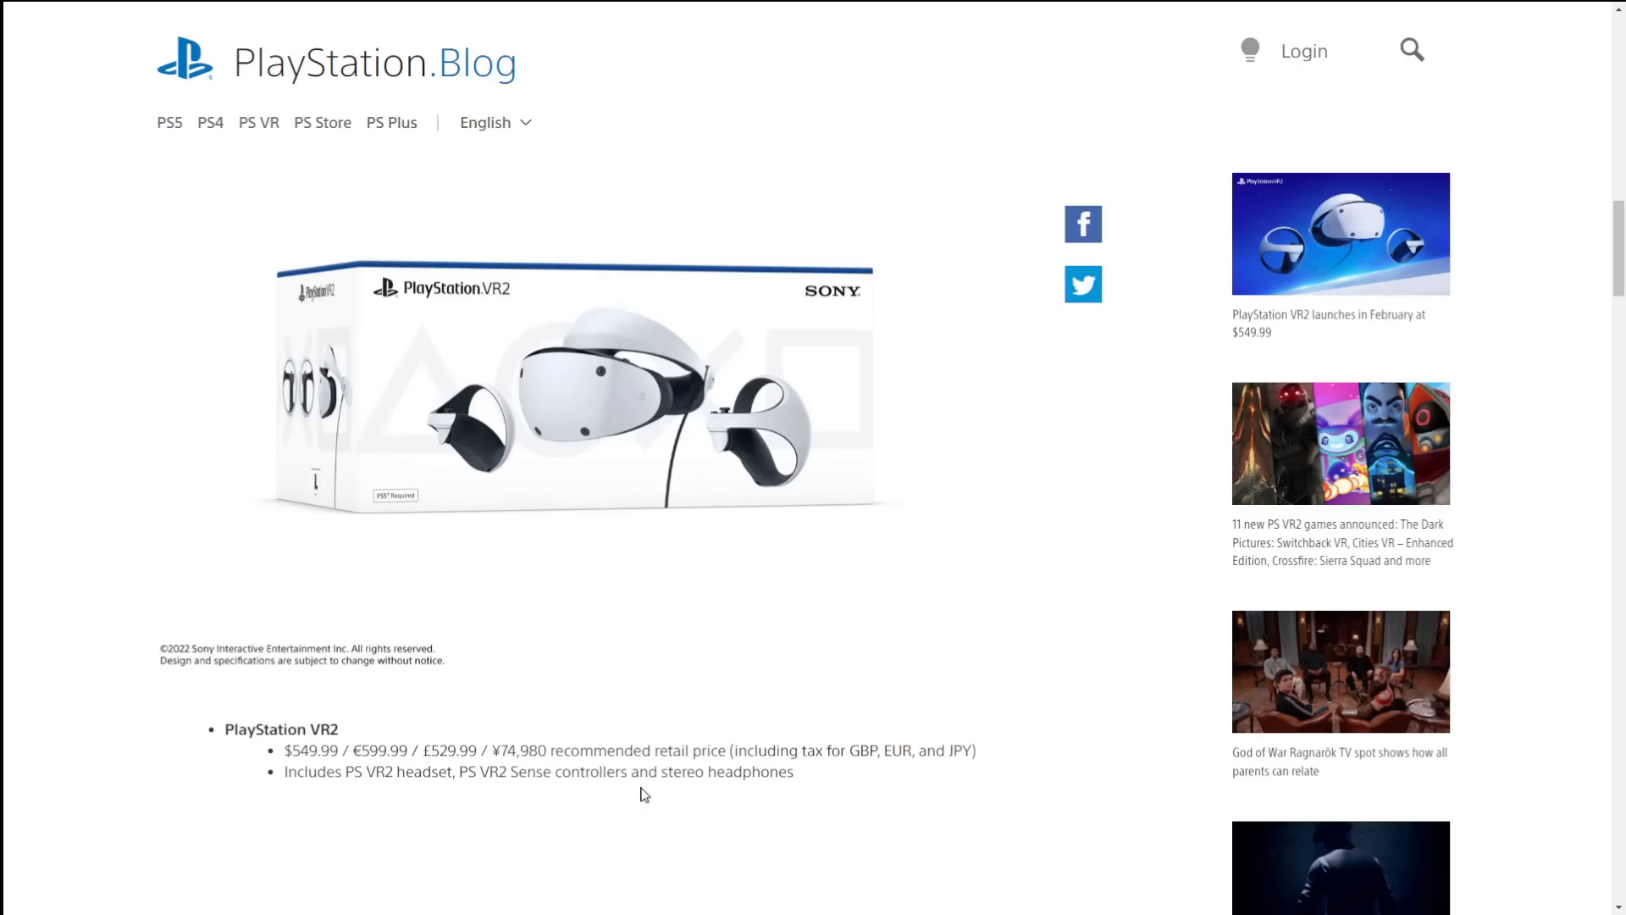
scroll("down", 3)
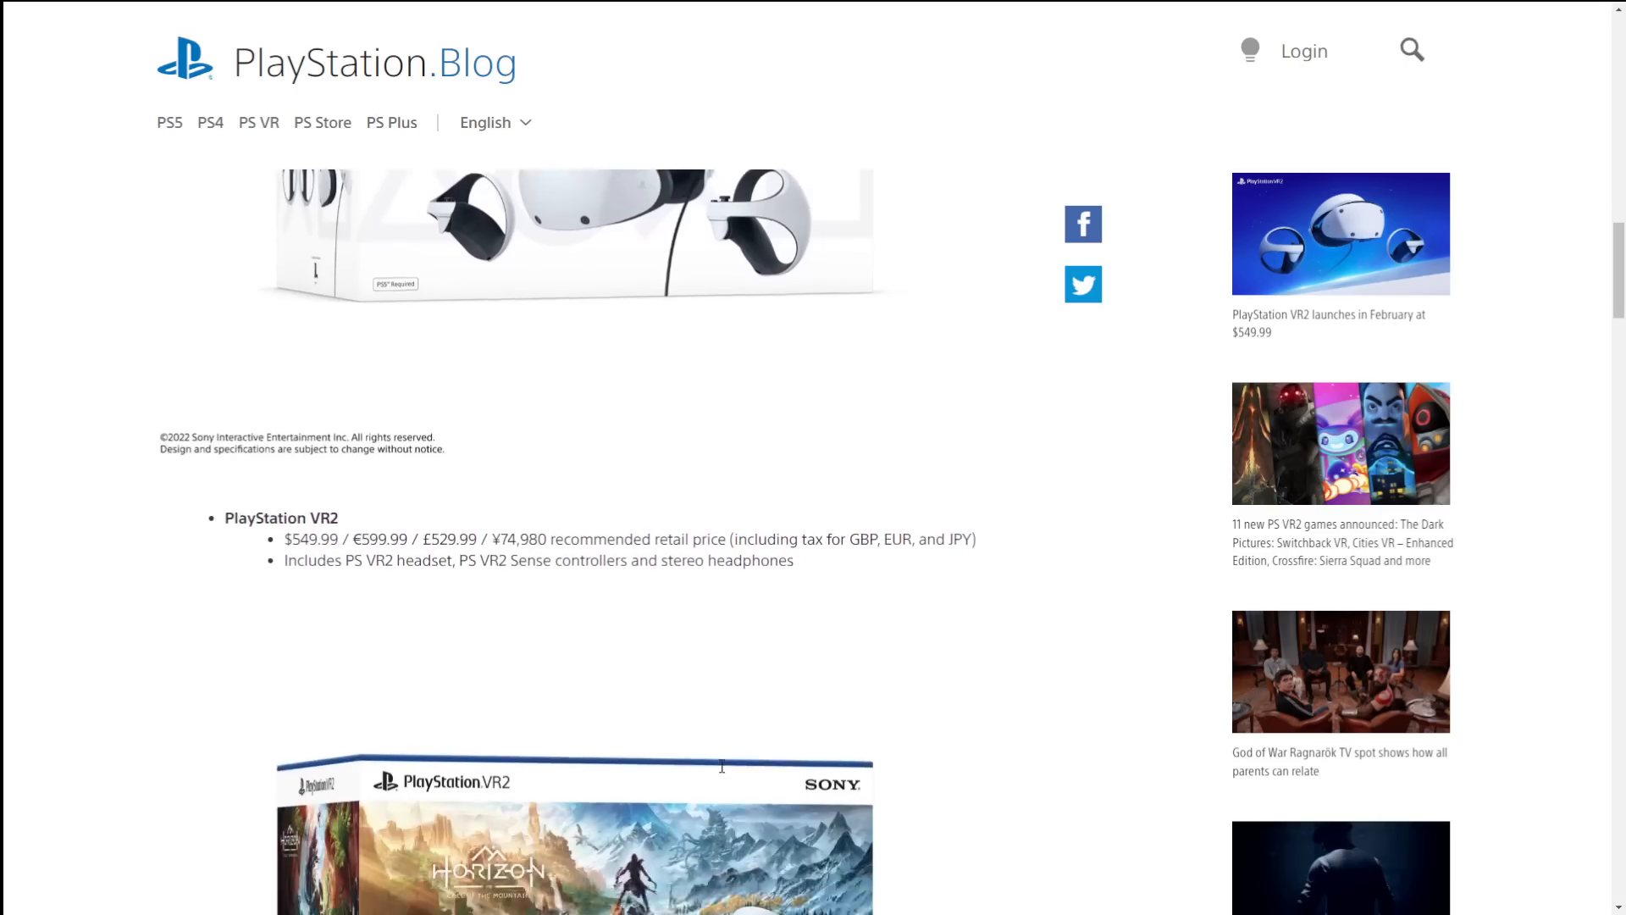
Step: Scroll down to the Horizon Call of the Mountain bundle box and its $599.99 pricing
scroll("down", 3)
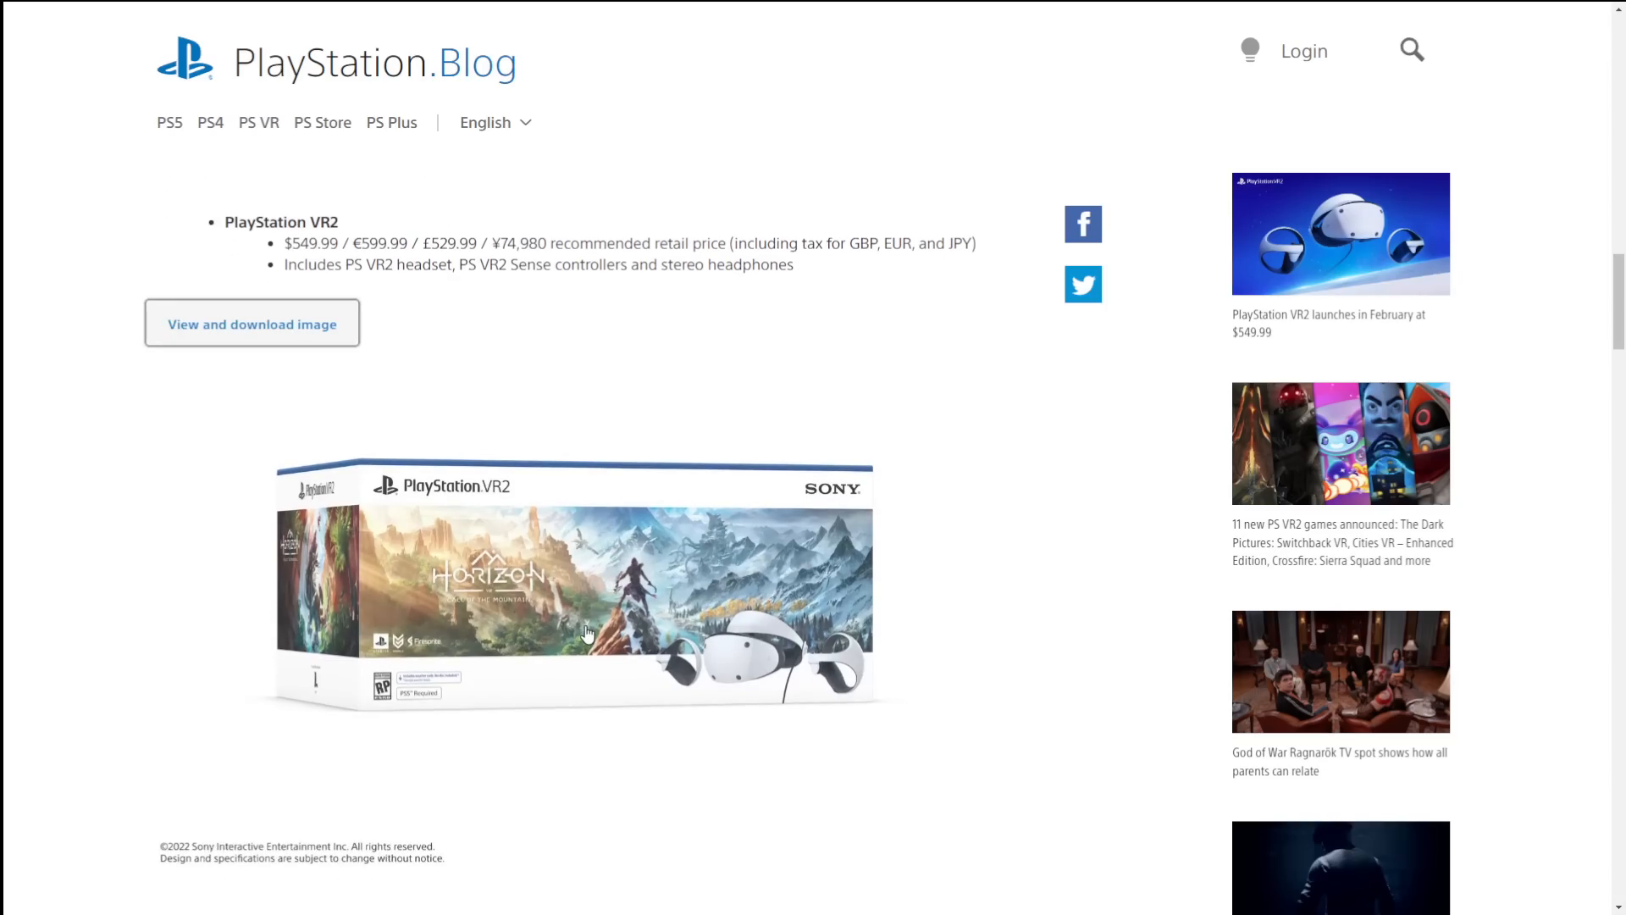
scroll("down", 3)
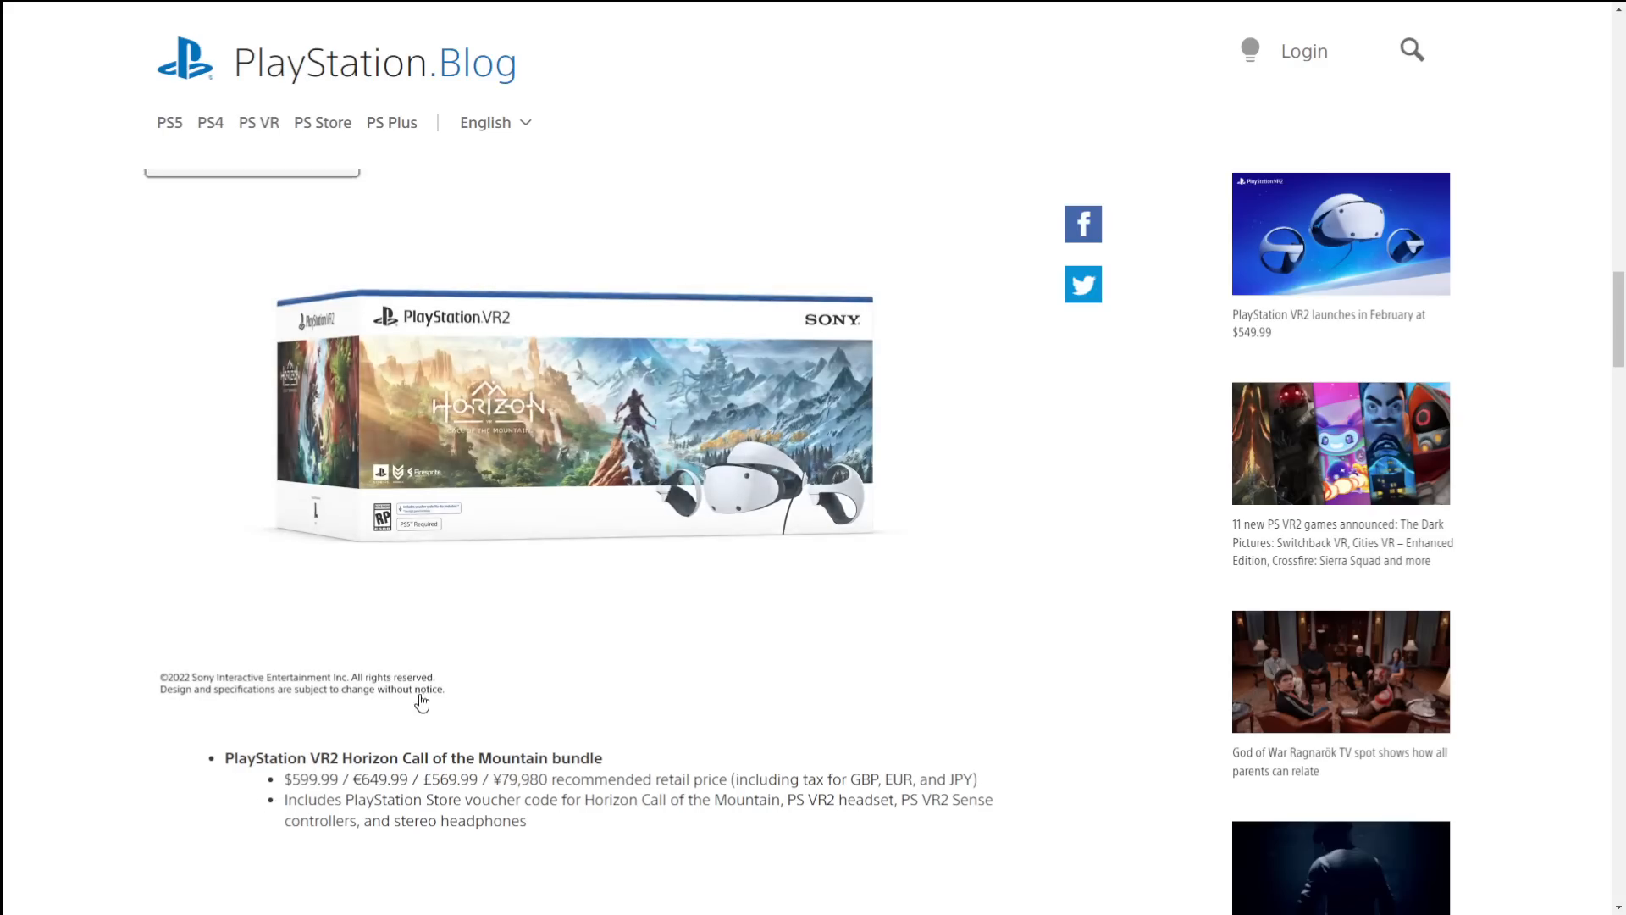
mouse_move(661, 501)
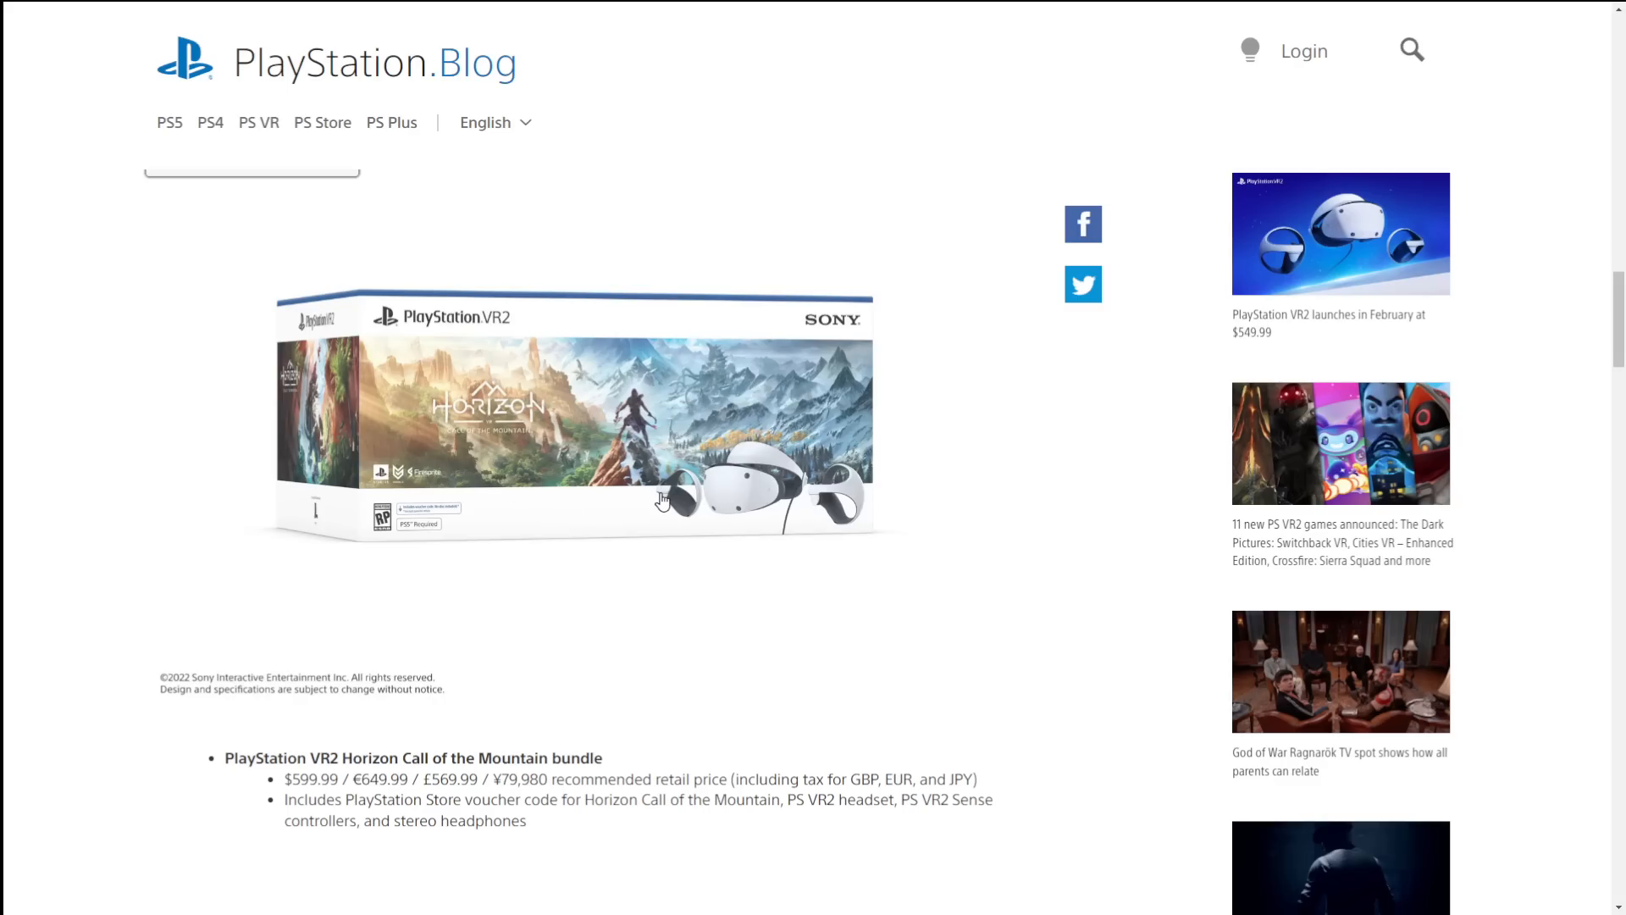
Step: Scroll past the charging station image to its $49.99 pricing and the November 15 pre-order paragraphs
scroll("down", 3)
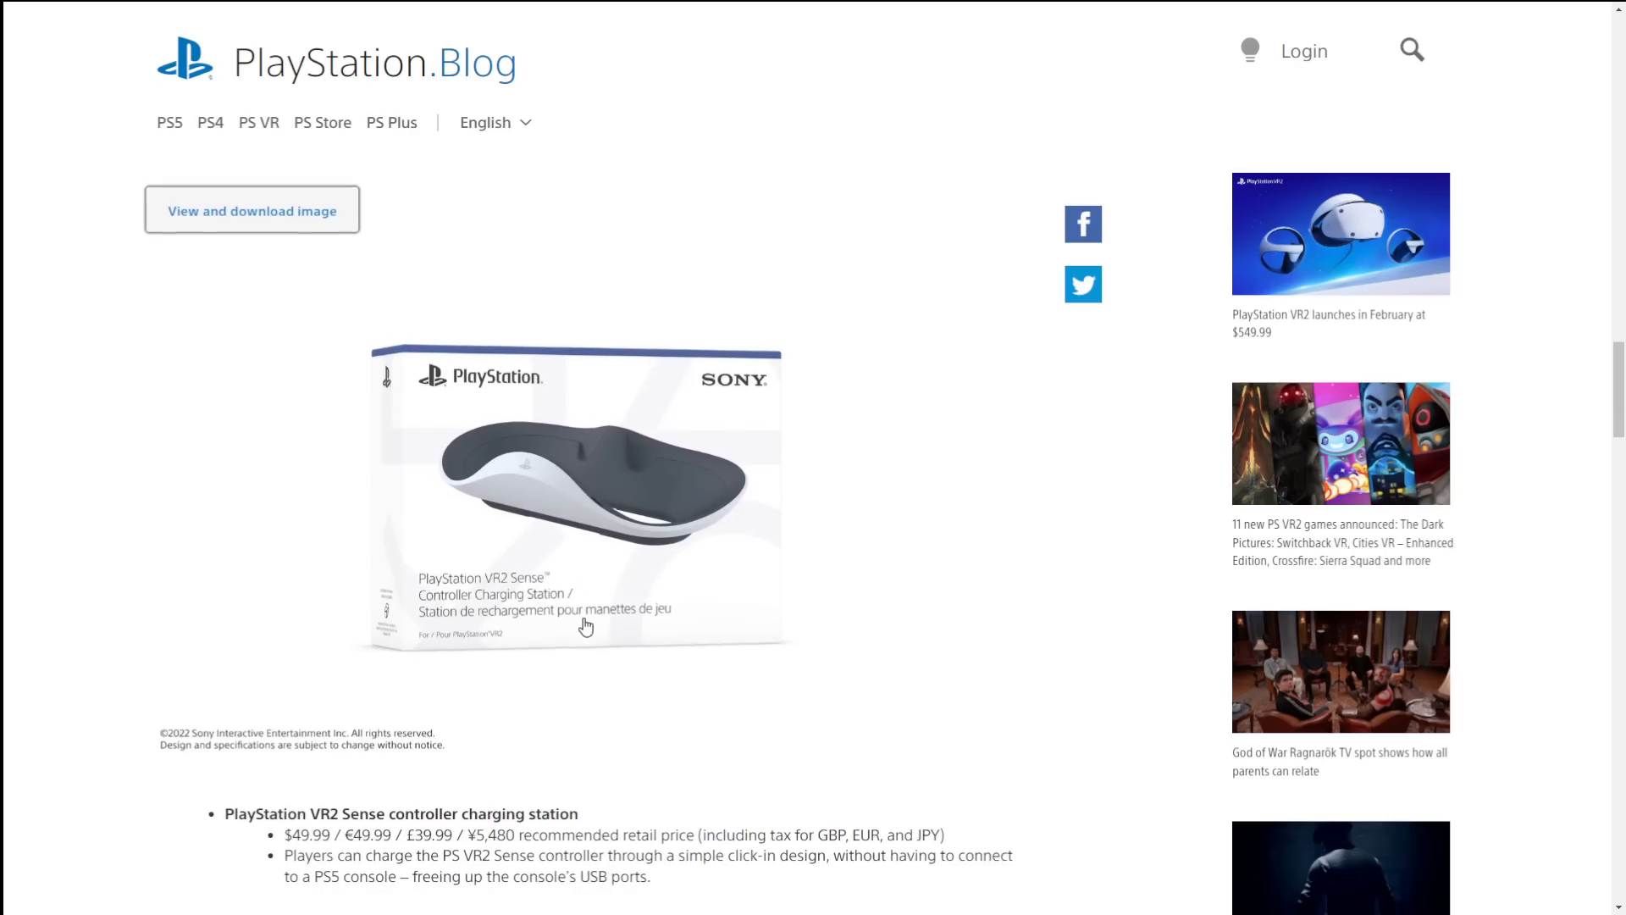
scroll("down", 3)
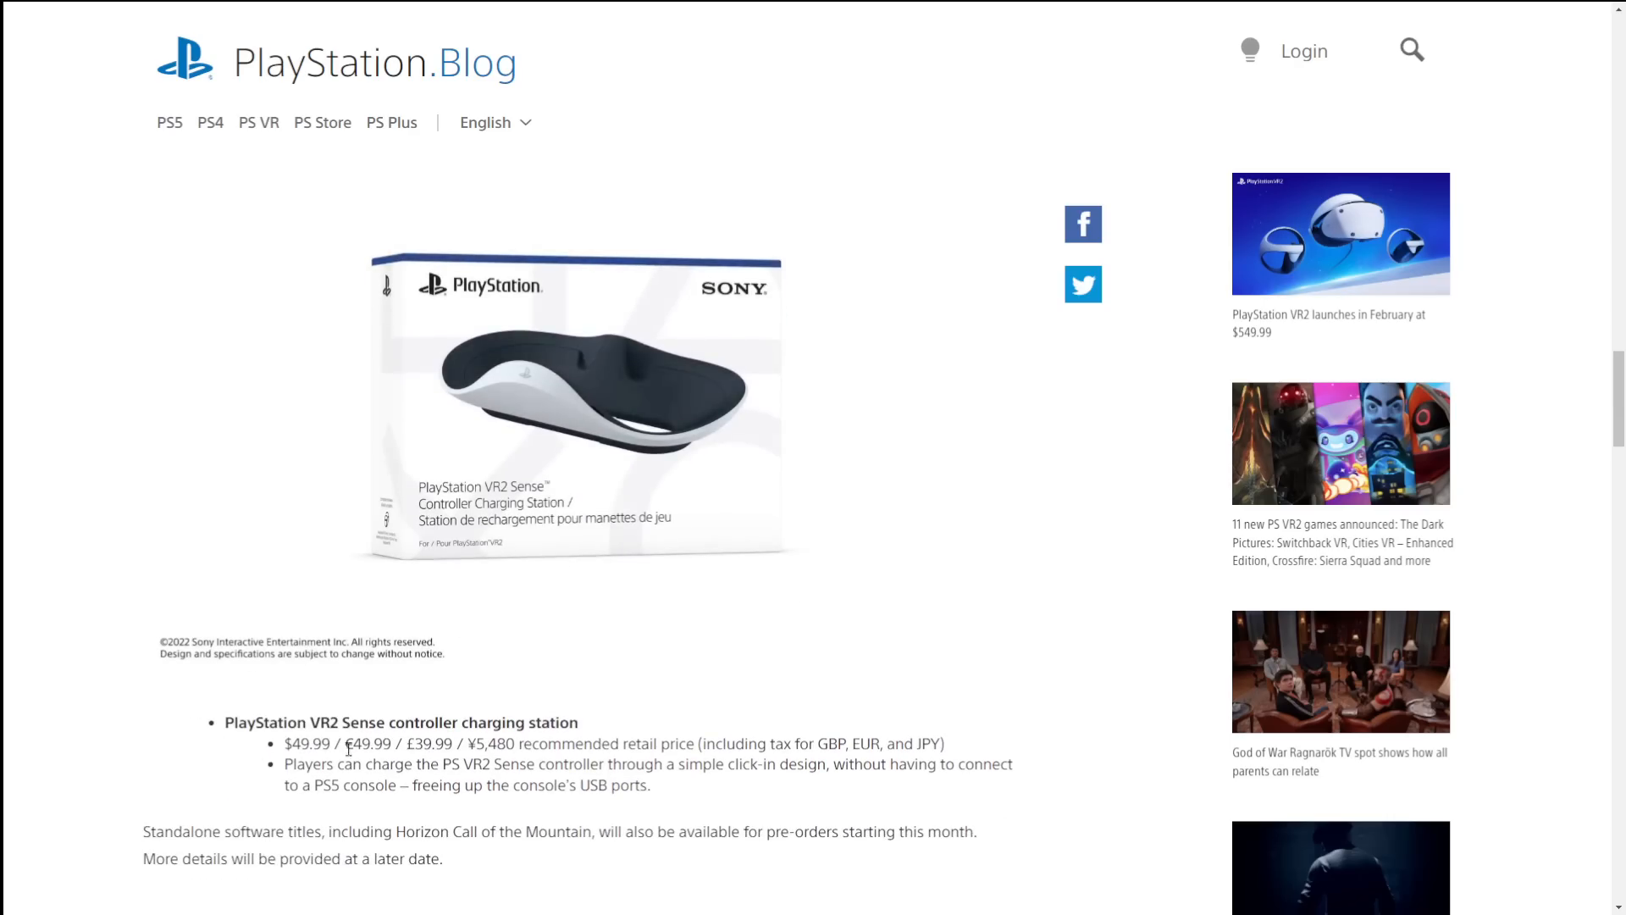
mouse_move(608, 765)
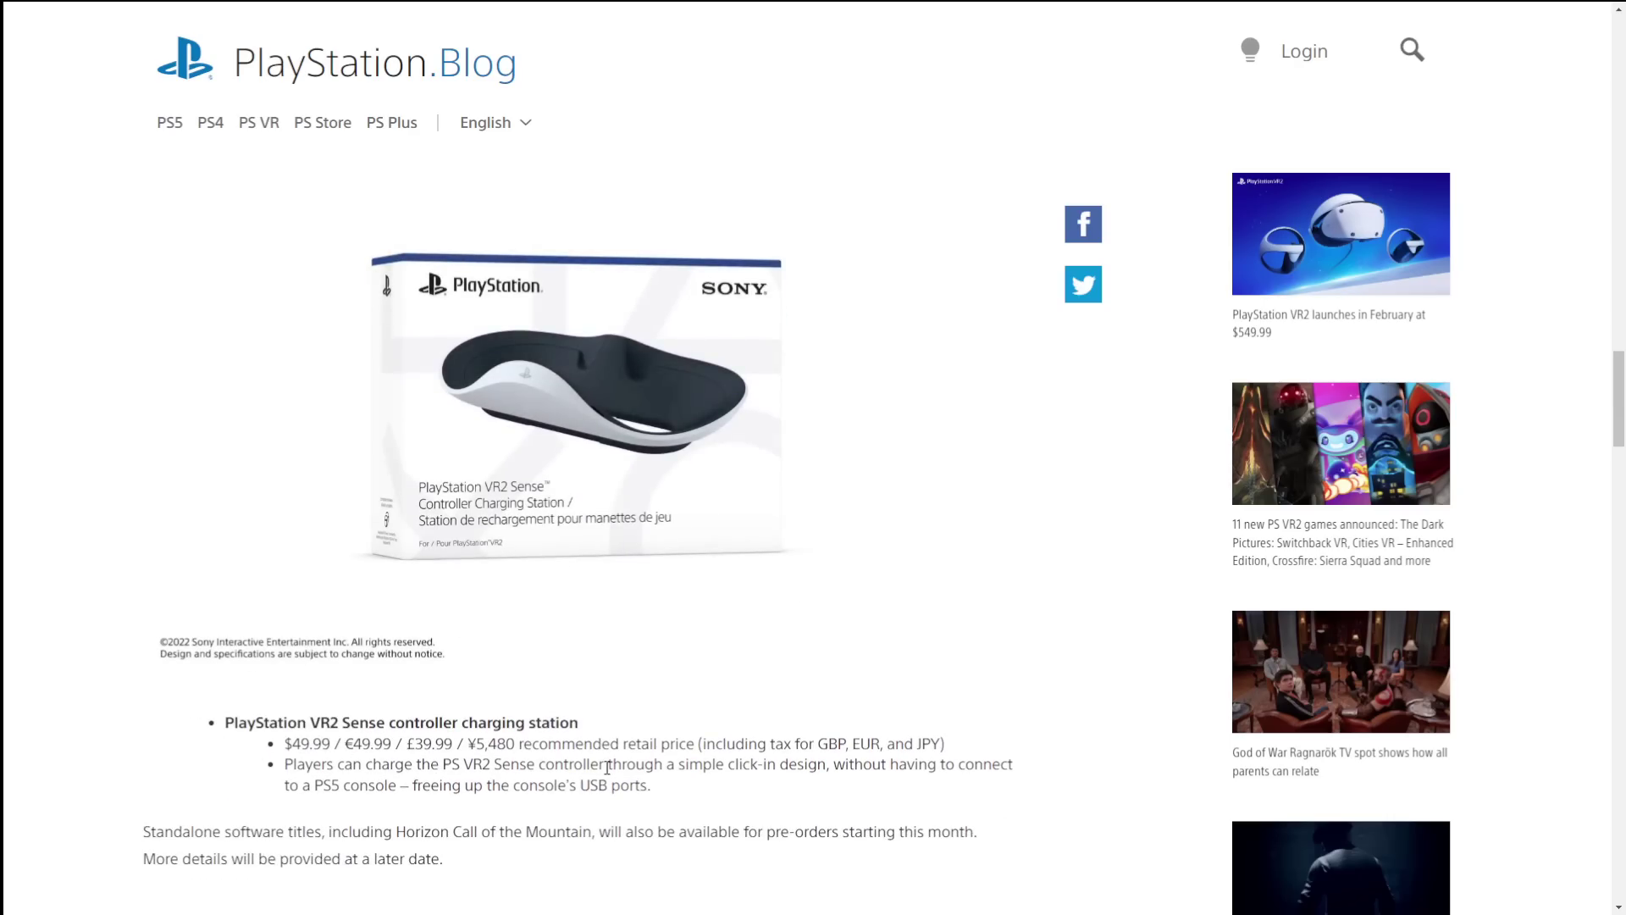
mouse_move(838, 788)
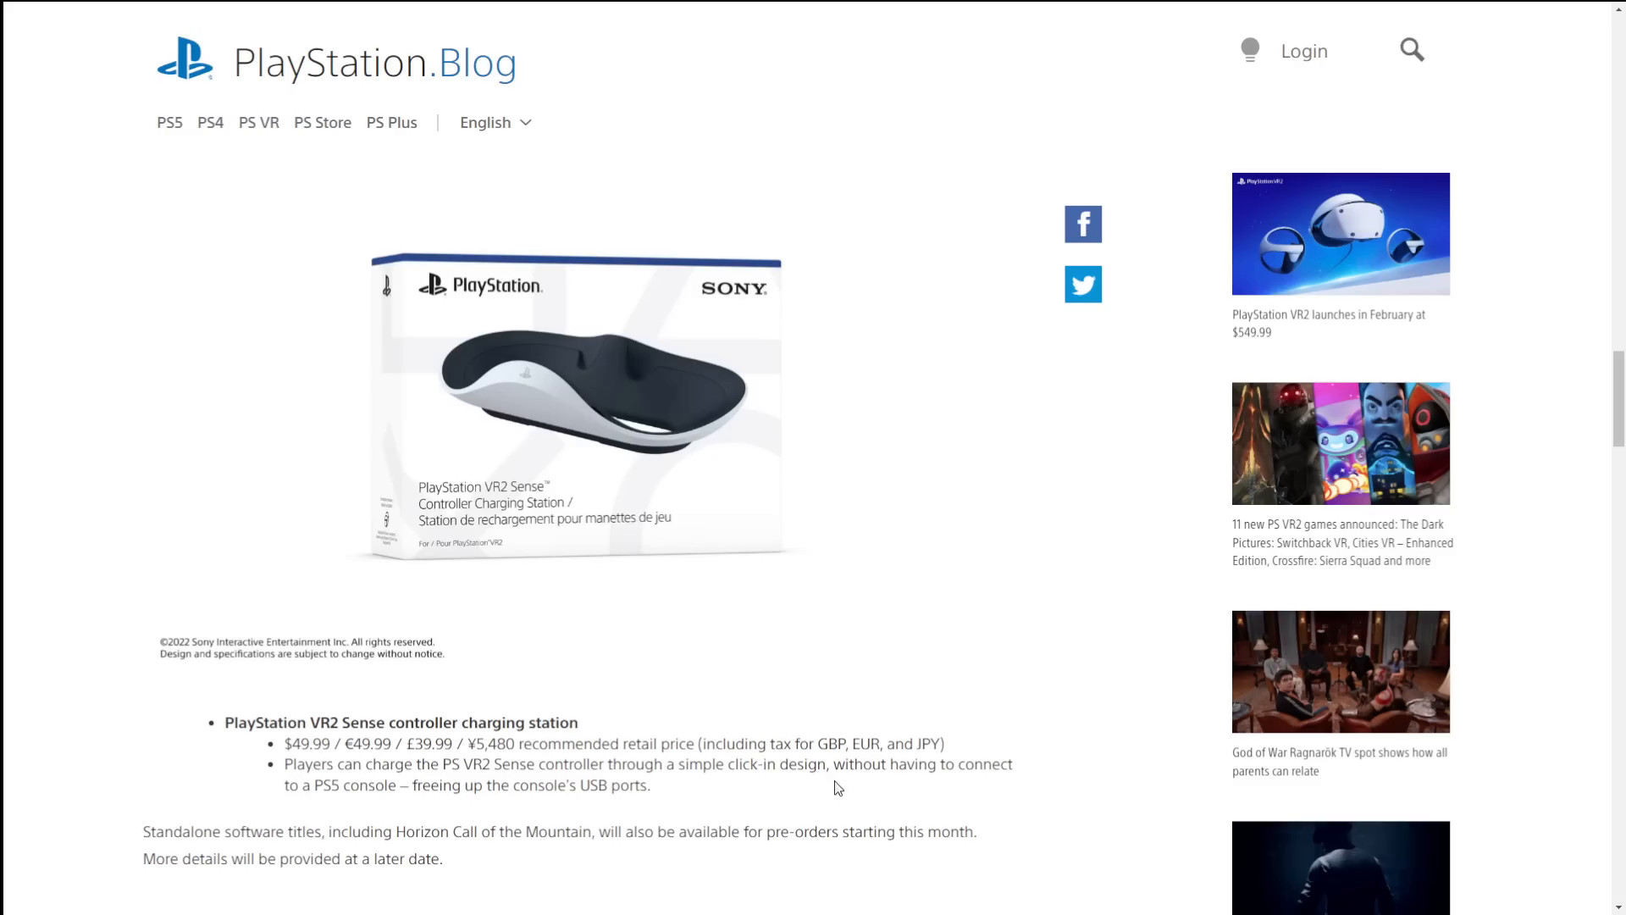
mouse_move(529, 787)
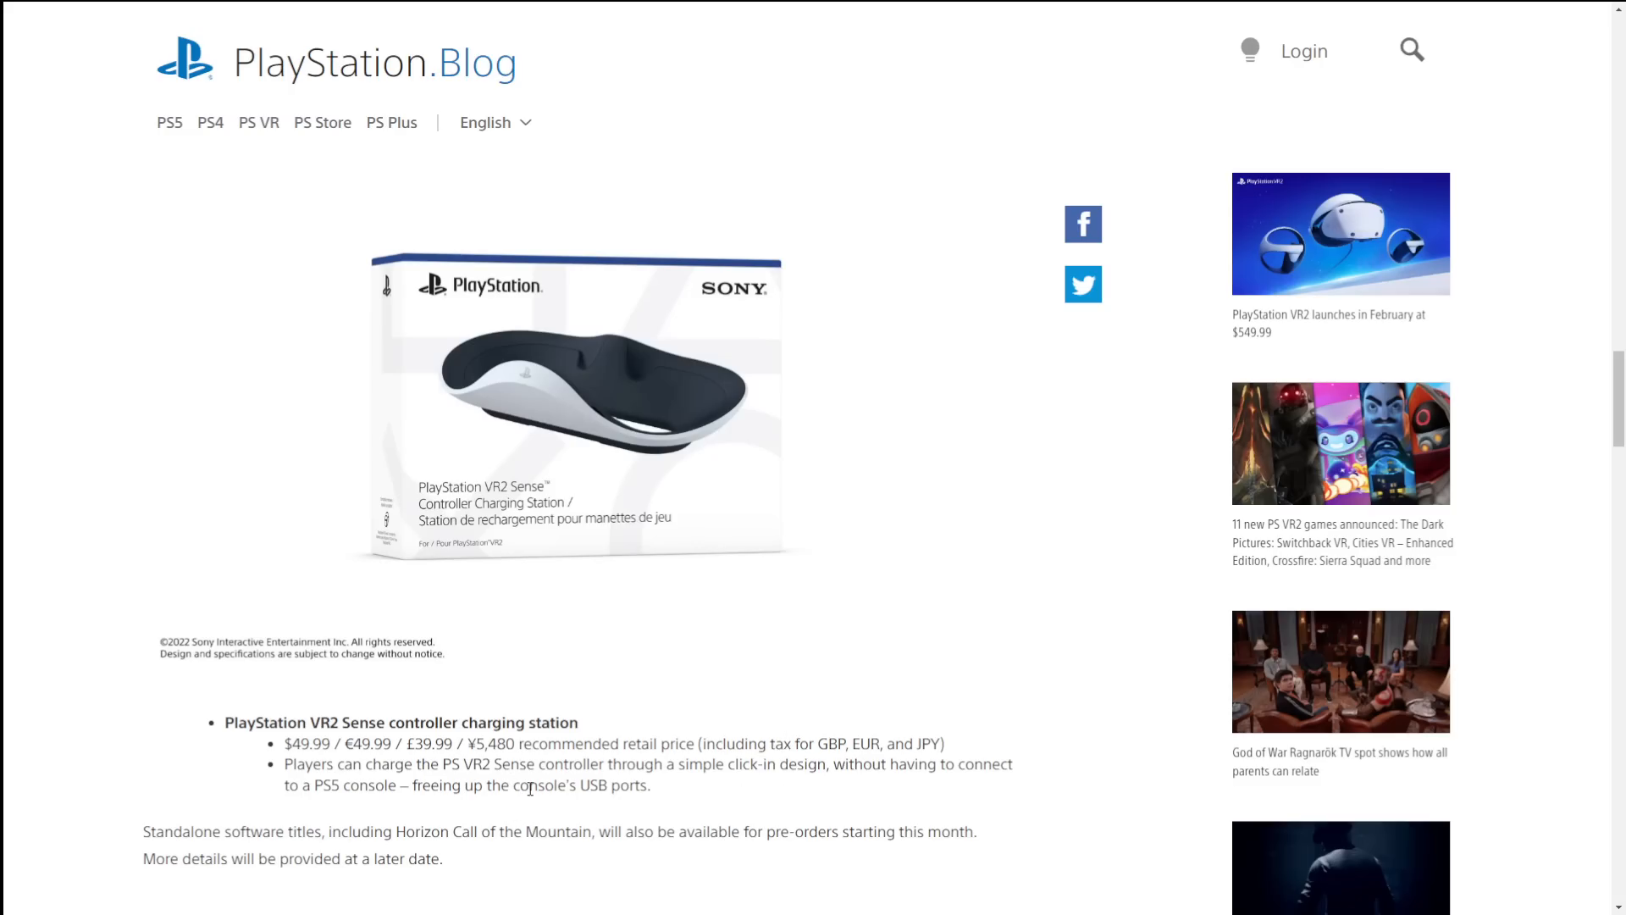
scroll("down", 3)
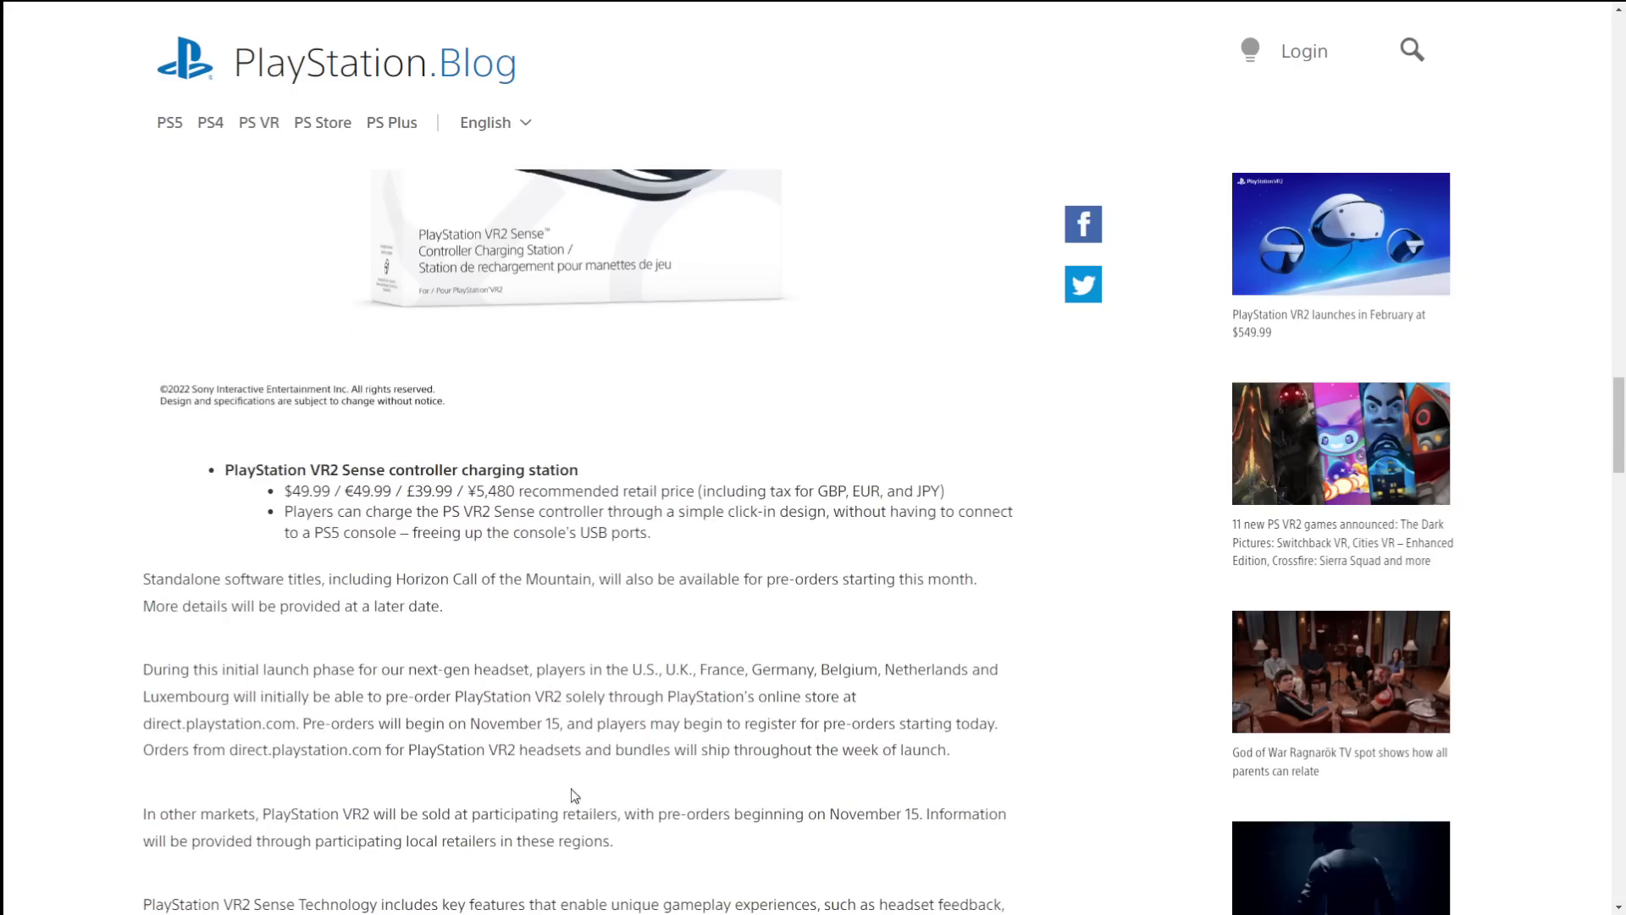
mouse_move(521, 718)
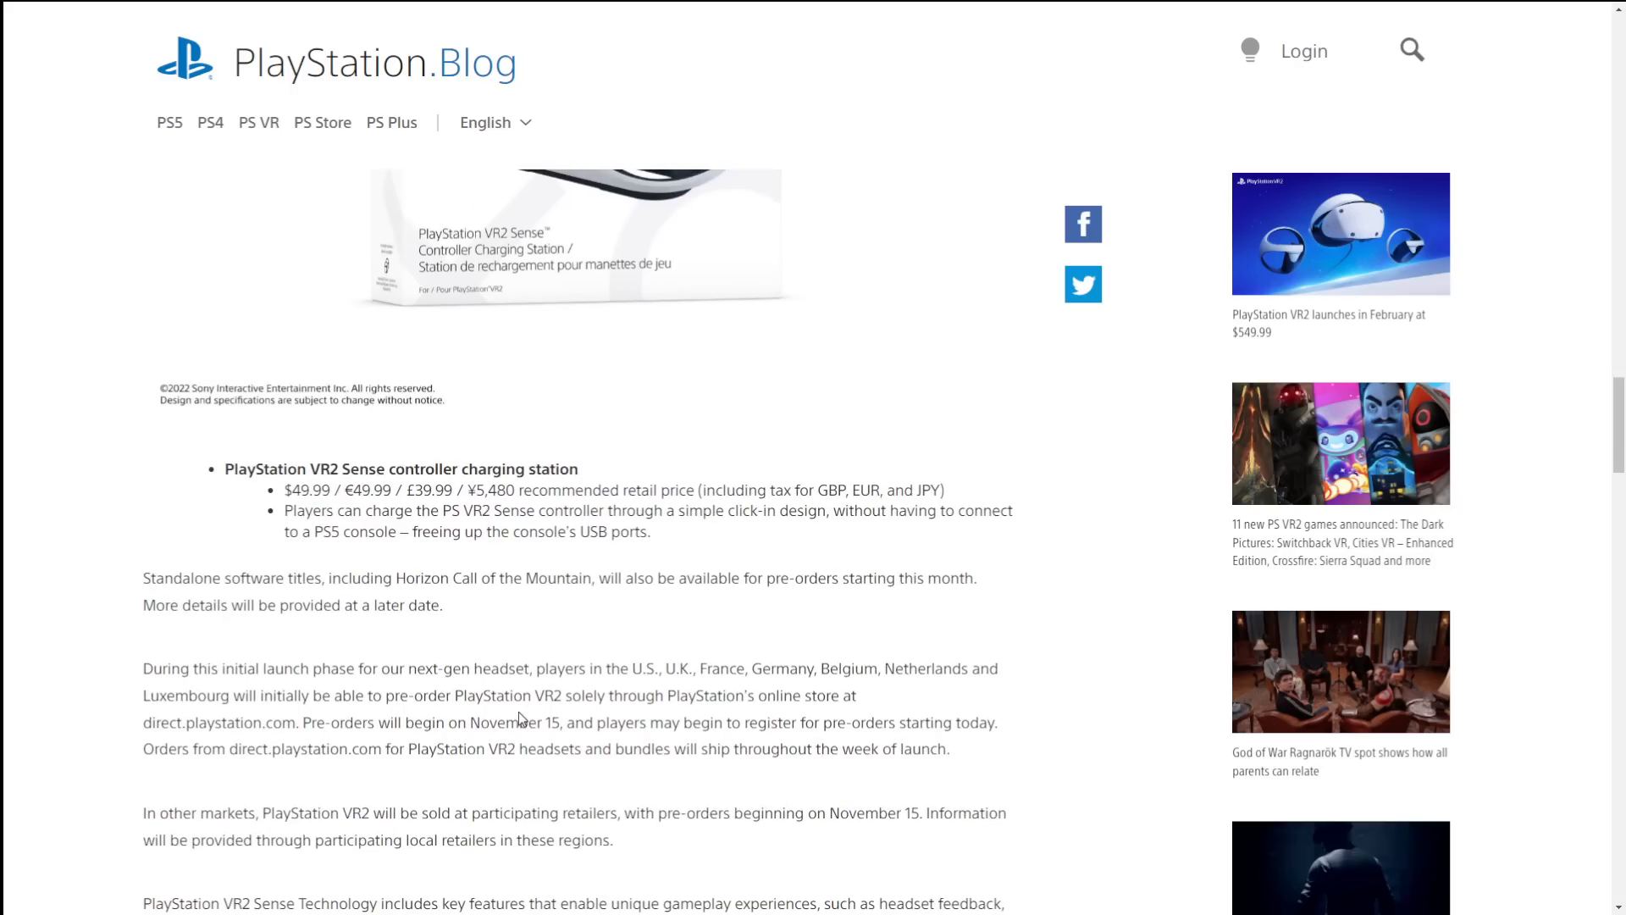
mouse_move(434, 595)
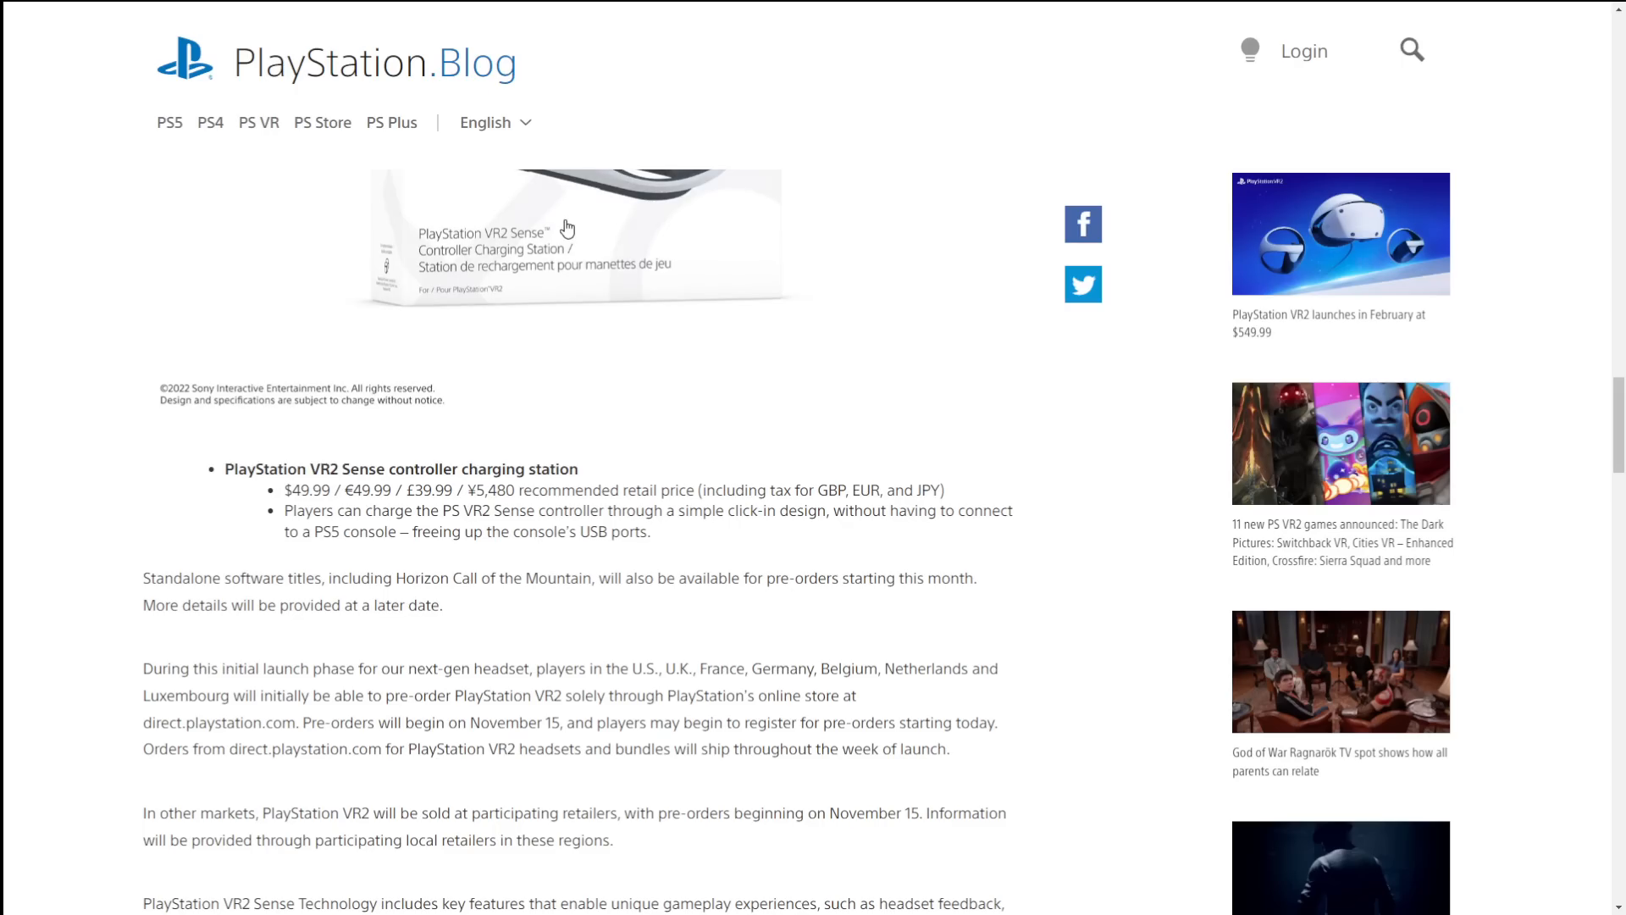
mouse_move(617, 448)
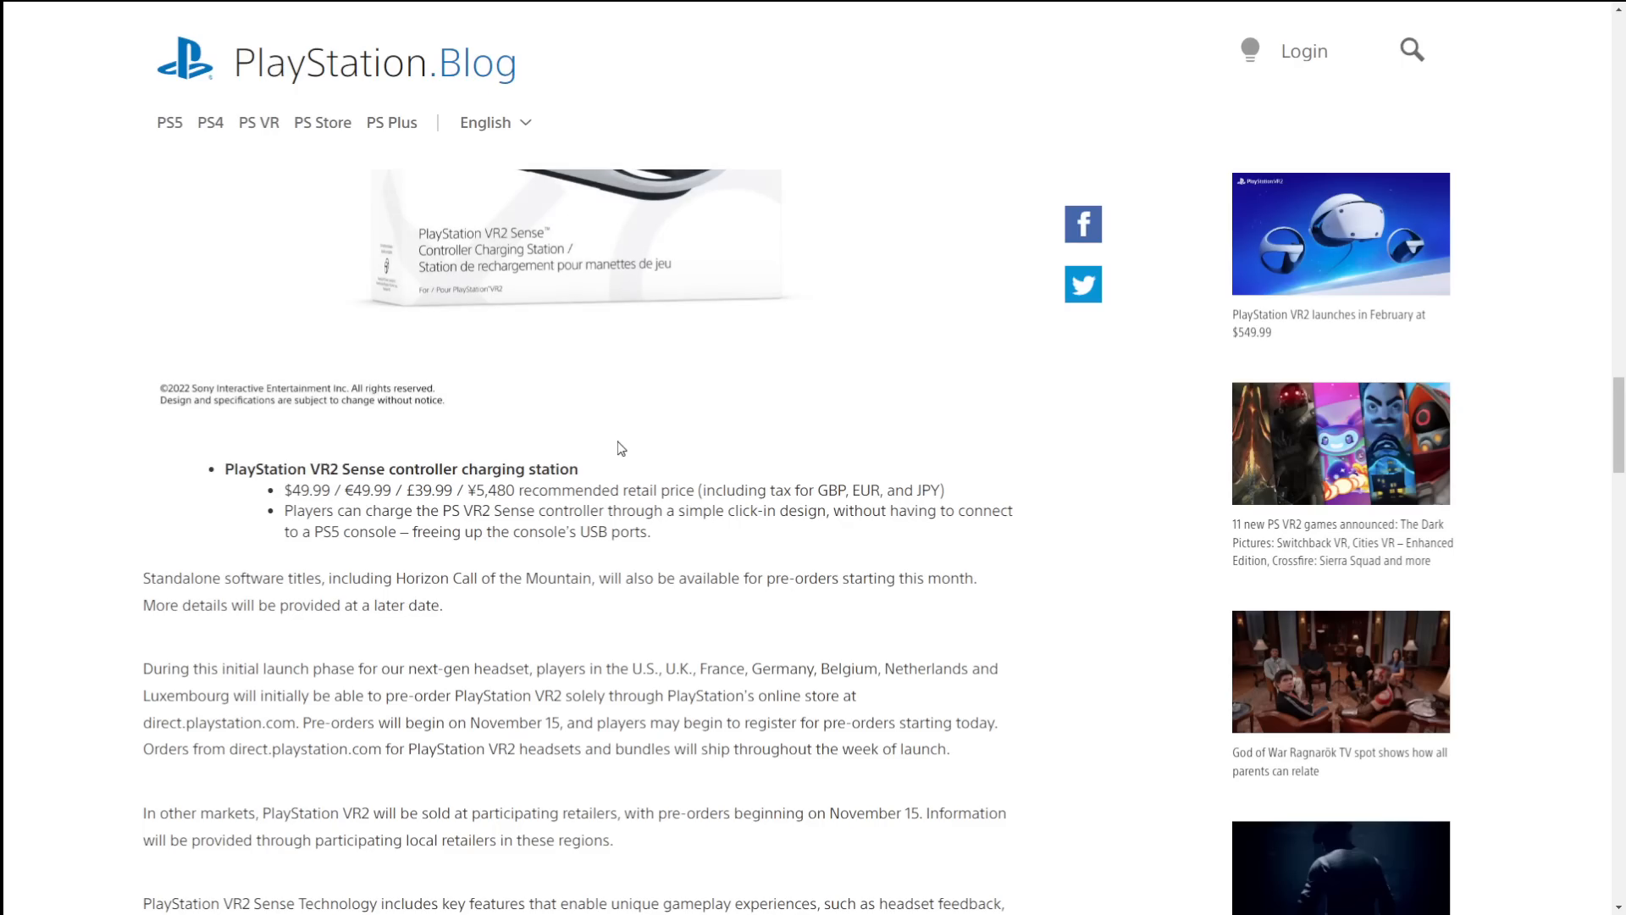
Step: Scroll through the PS VR2 headset and Sense controller specification tables to the article's end
scroll("down", 3)
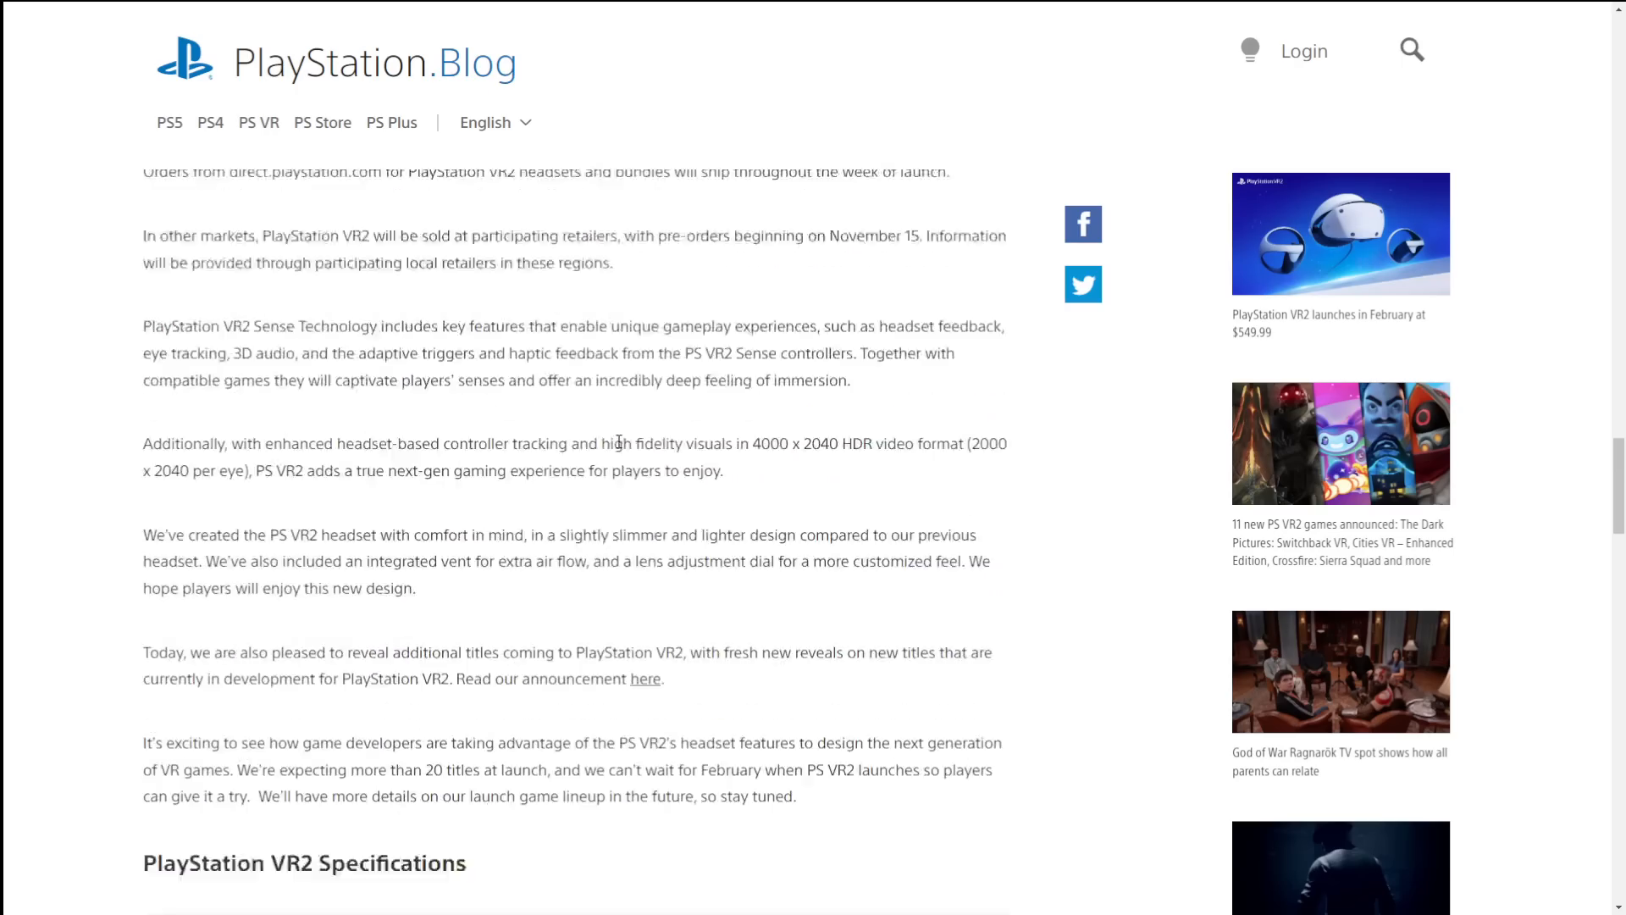
scroll("down", 3)
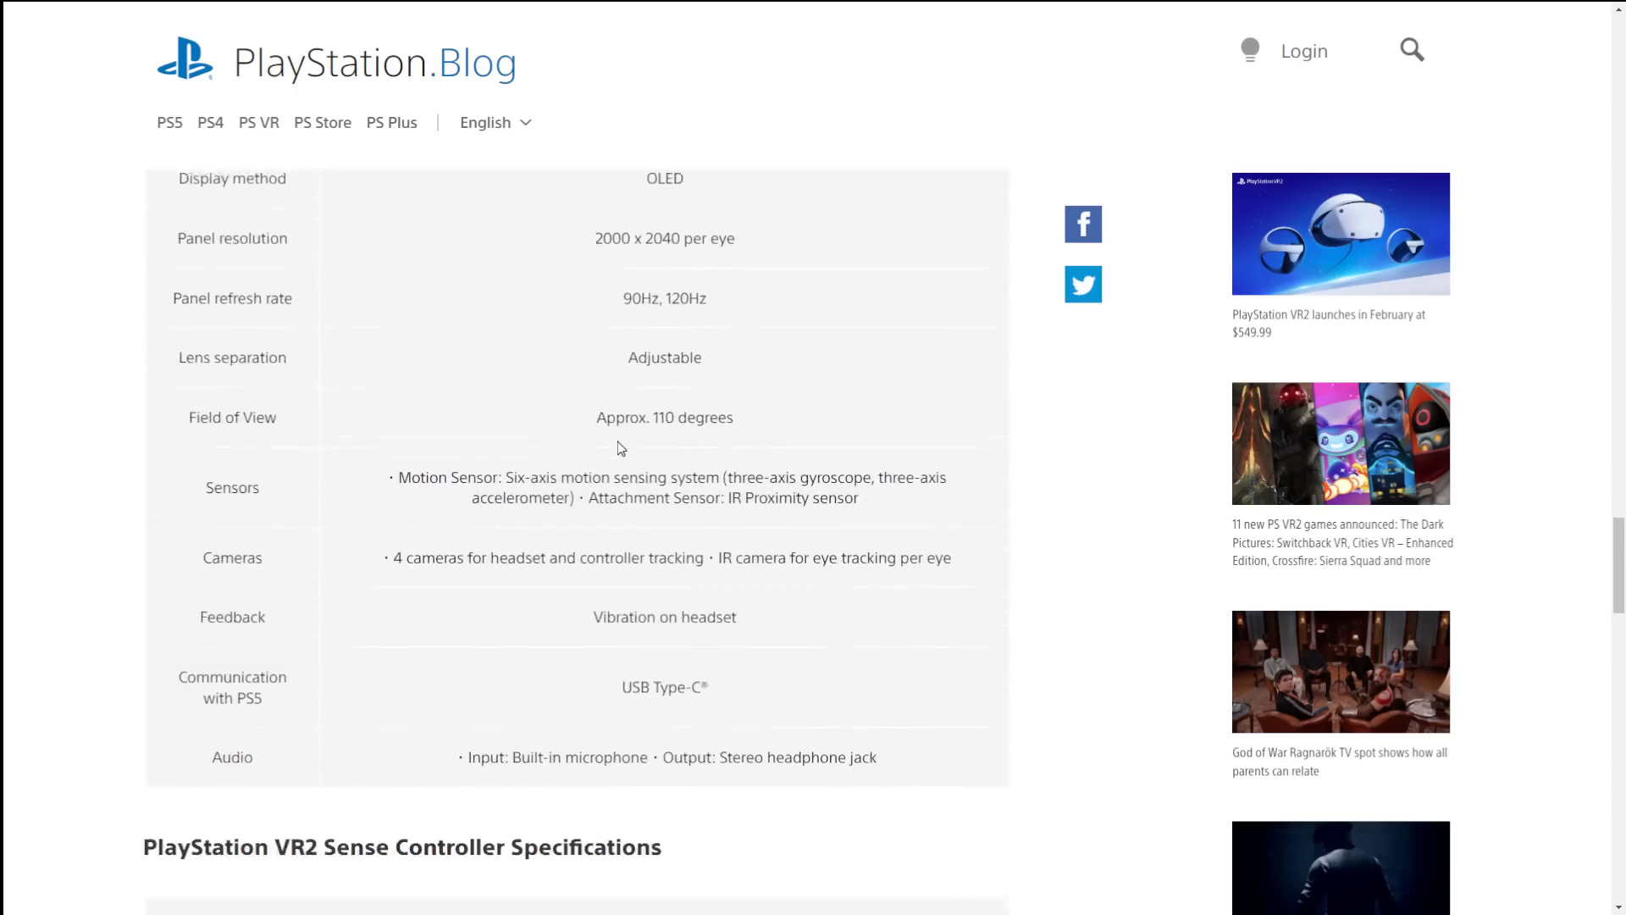
scroll("down", 3)
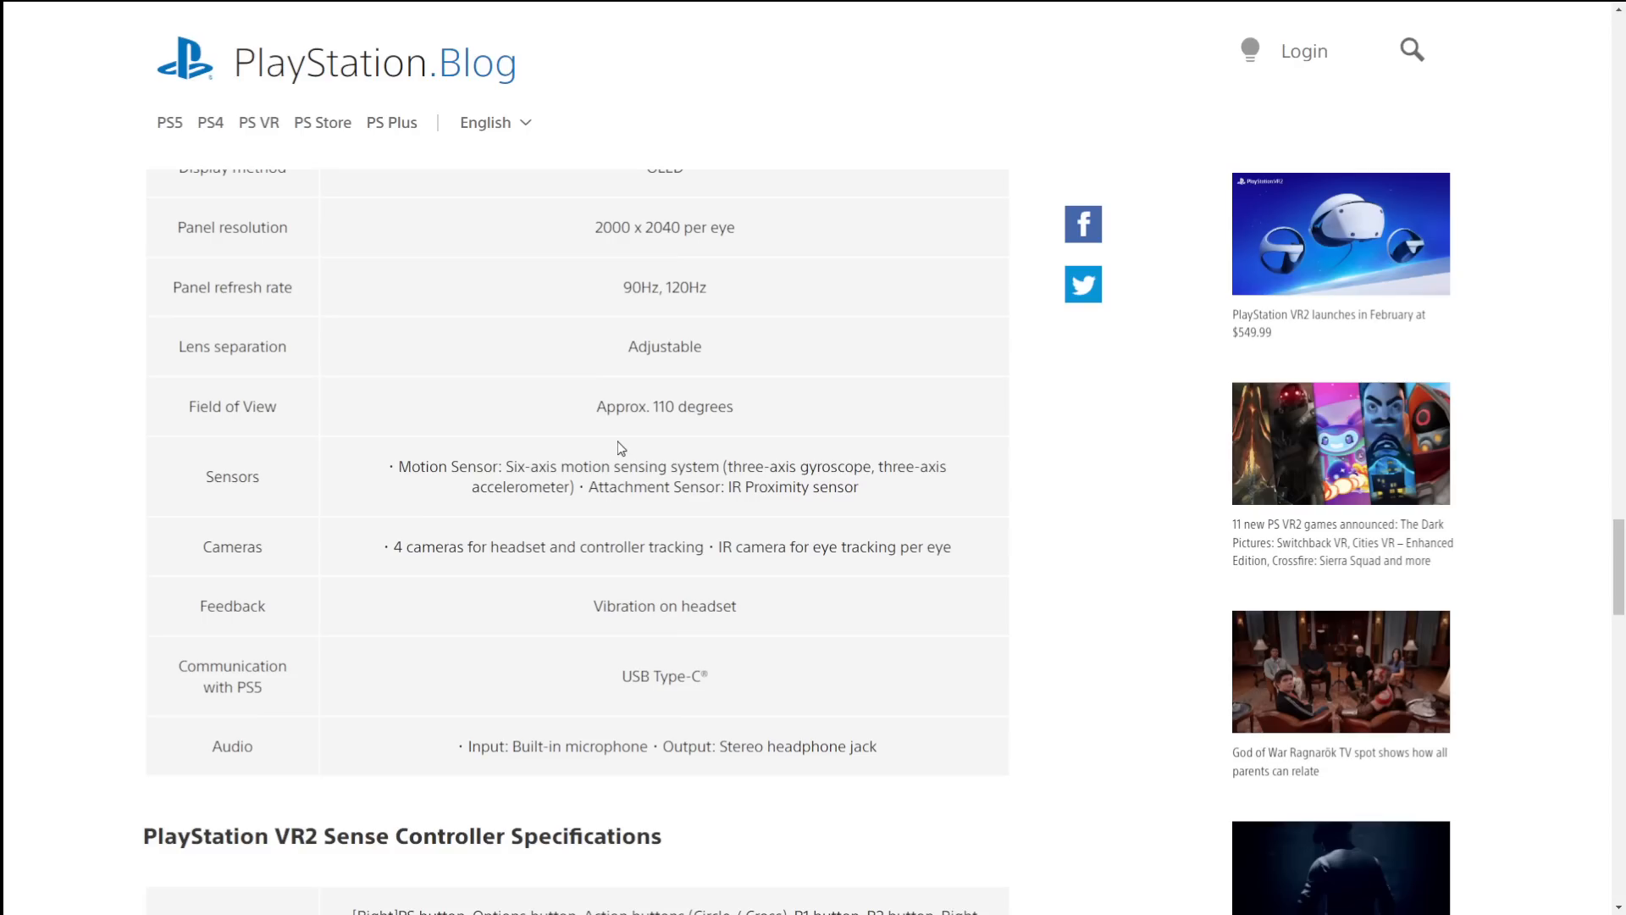
scroll("up", 3)
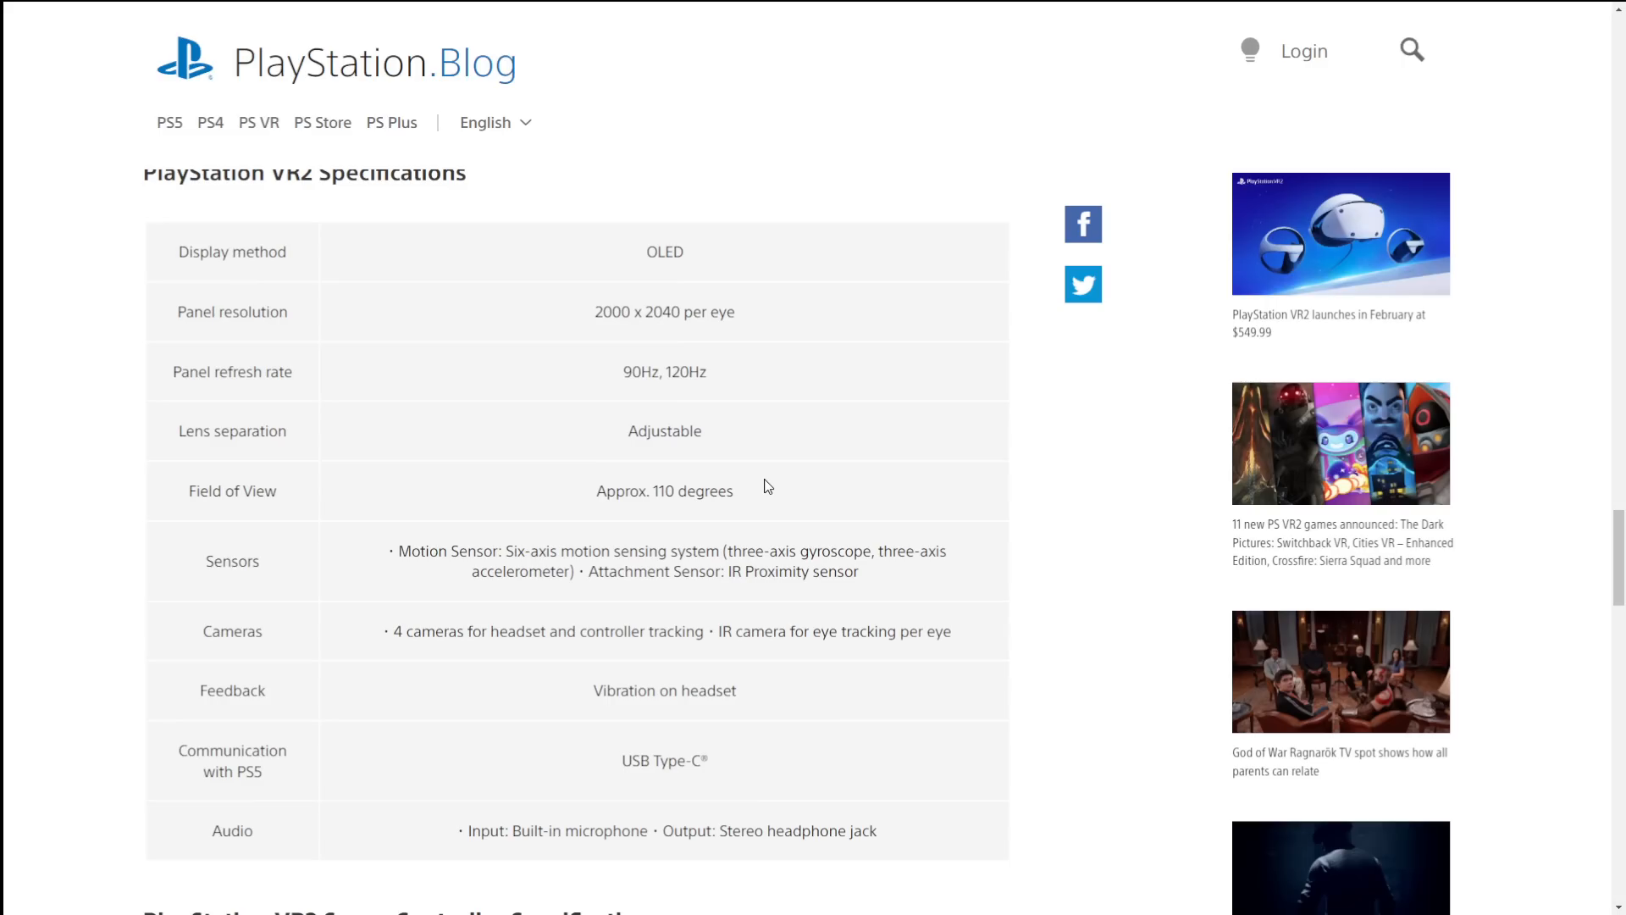
mouse_move(405, 307)
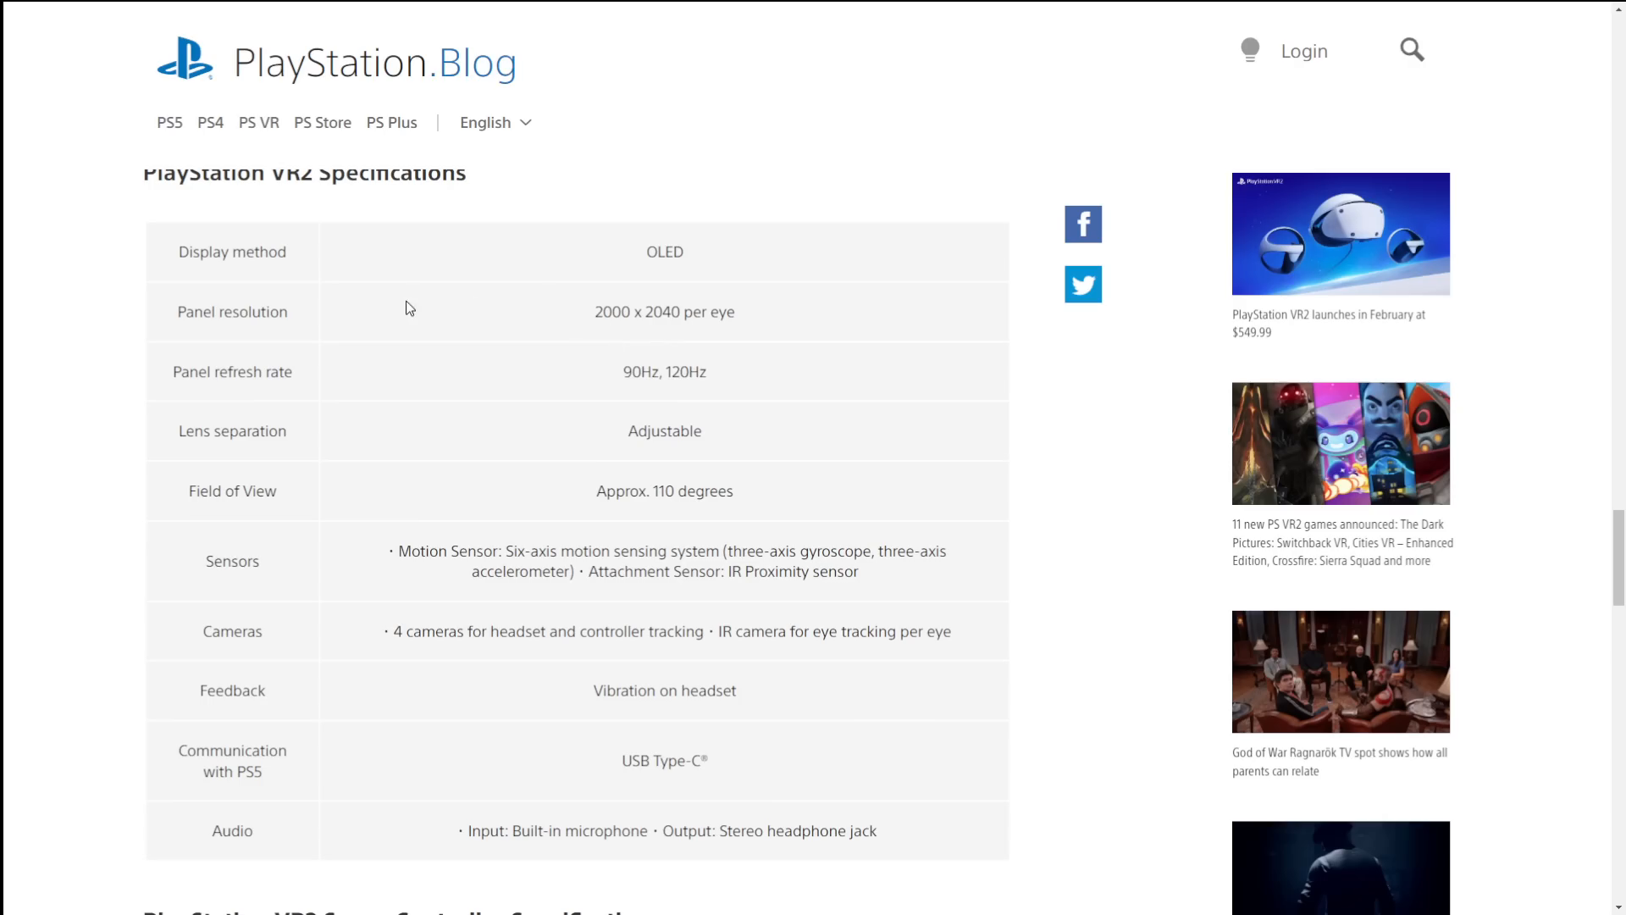
mouse_move(628, 367)
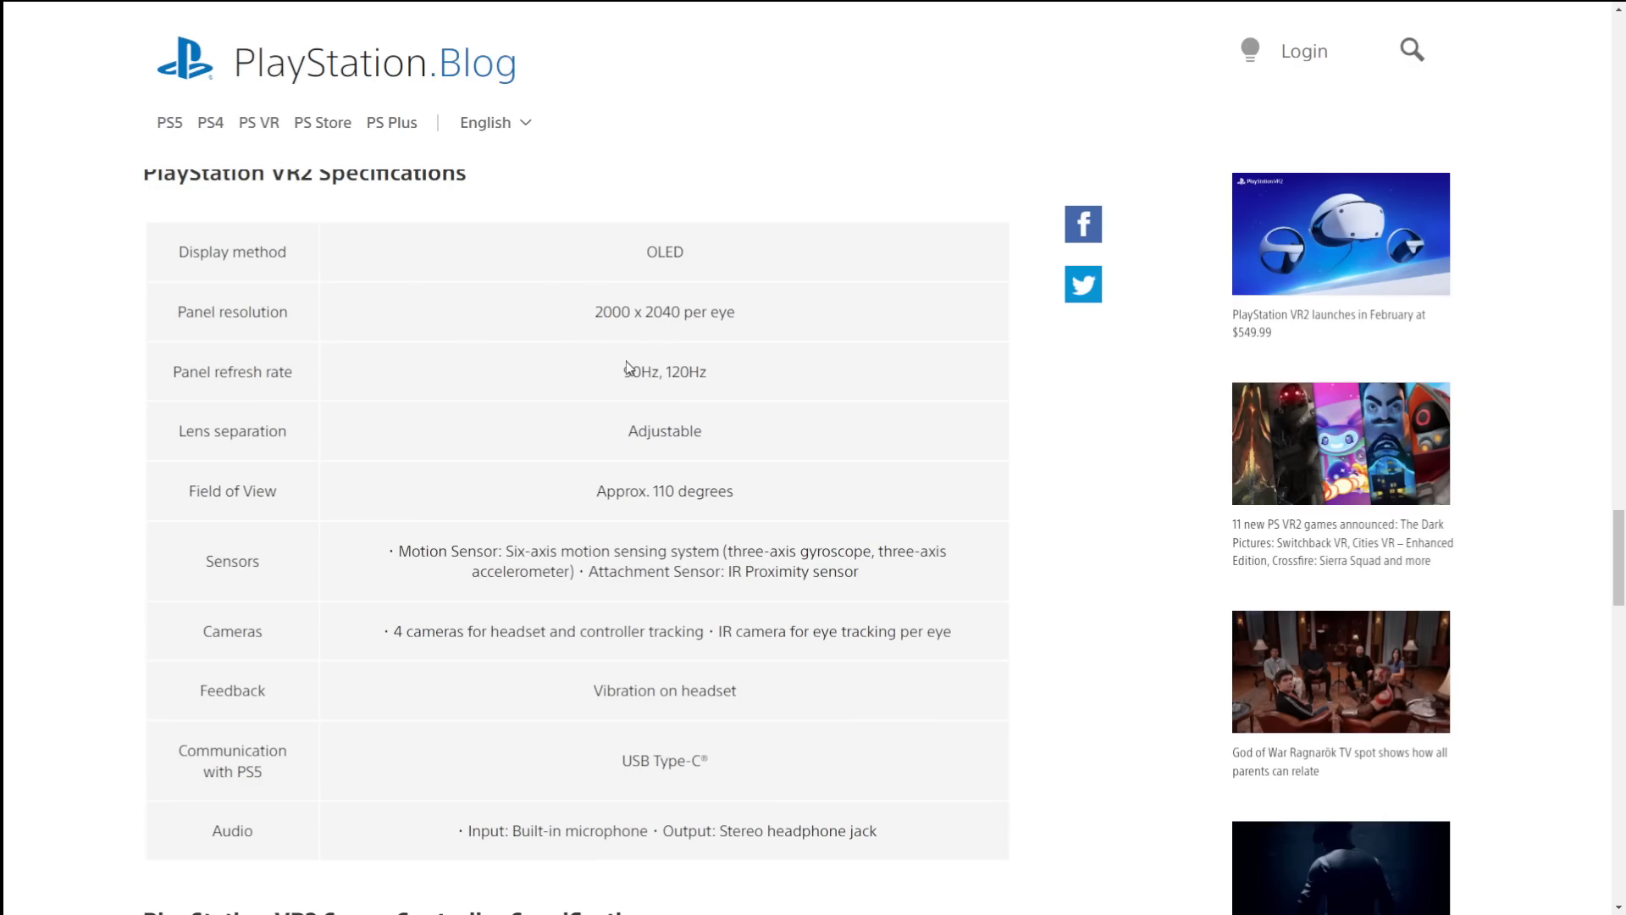
scroll("down", 3)
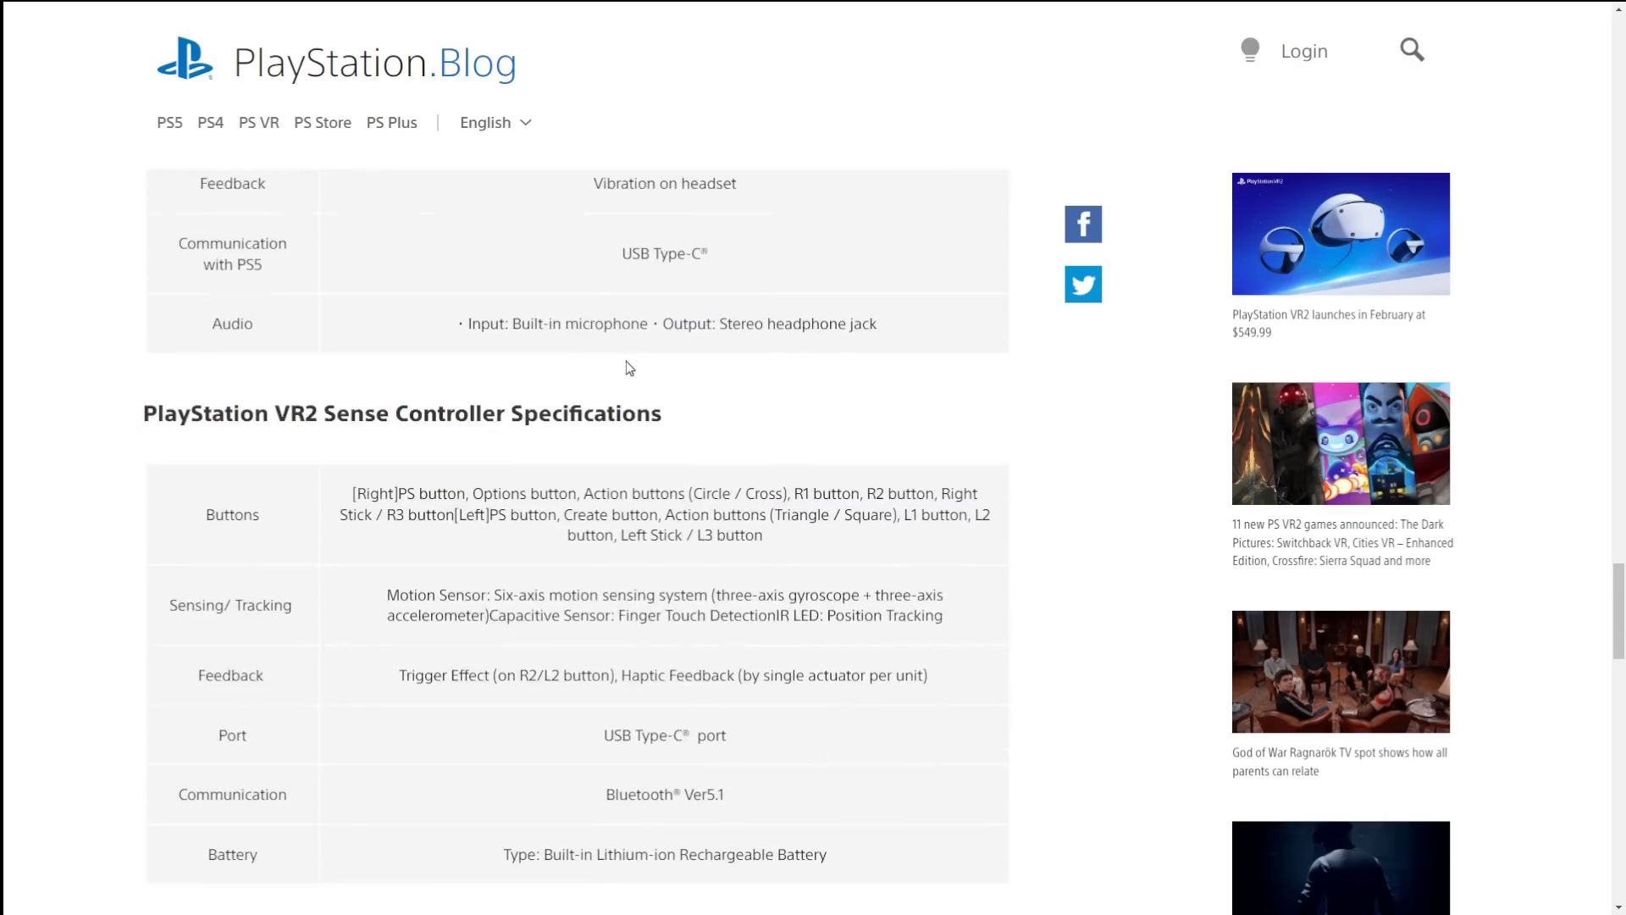
scroll("down", 3)
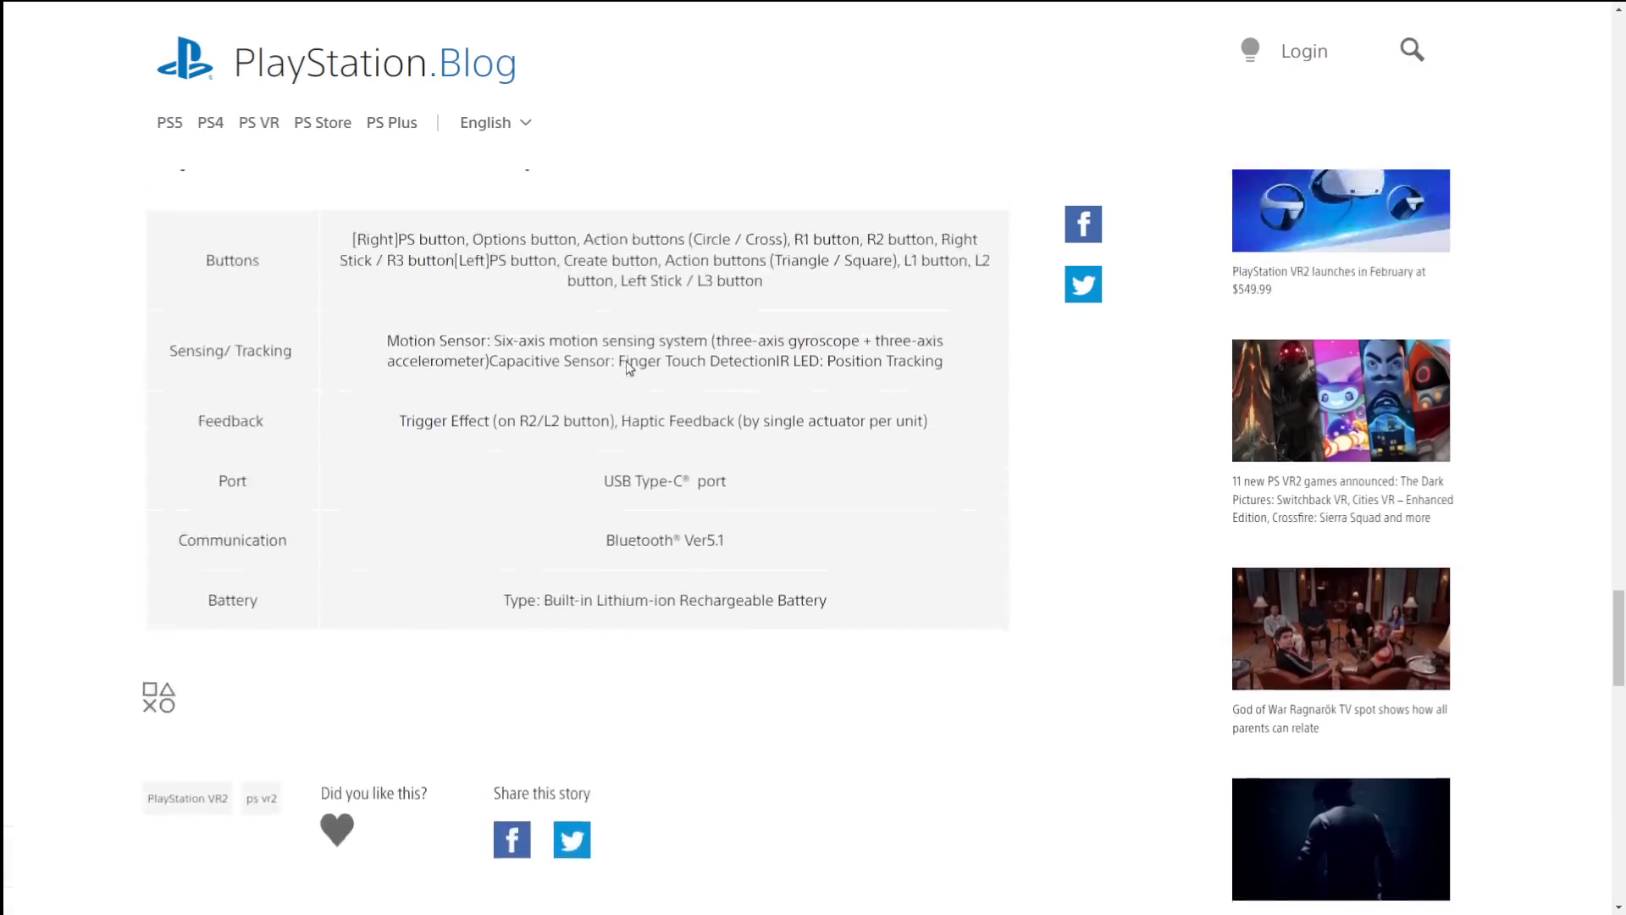
Step: Scroll down the 11 new PS VR2 games article to The Dark Pictures: Switchback VR trailer and text
scroll("up", 3)
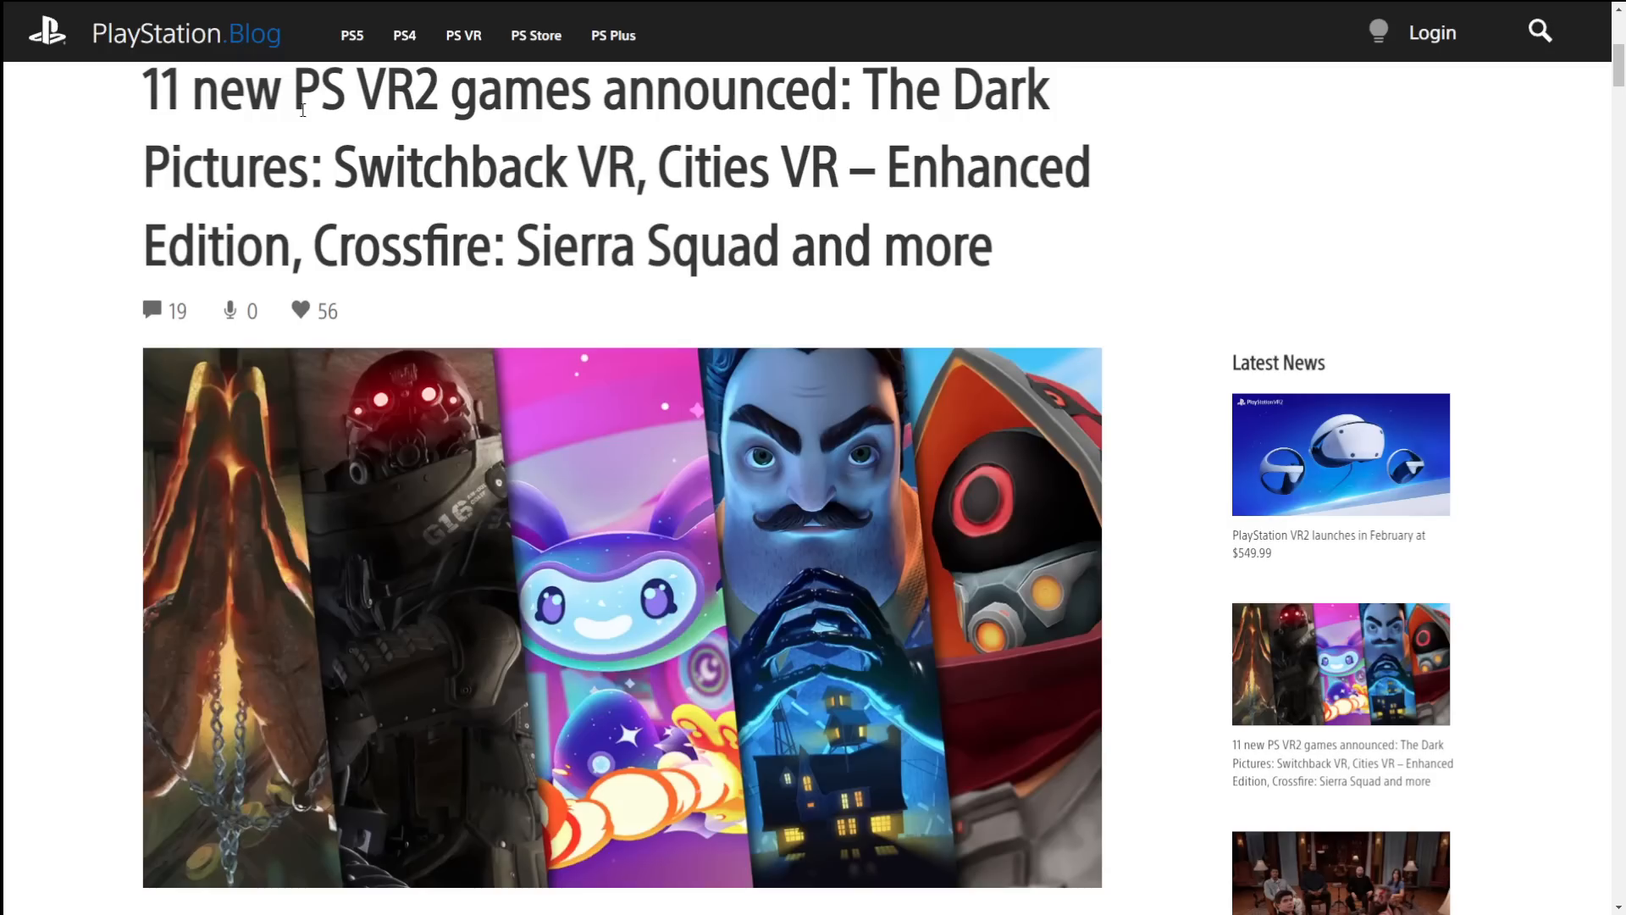
mouse_move(503, 161)
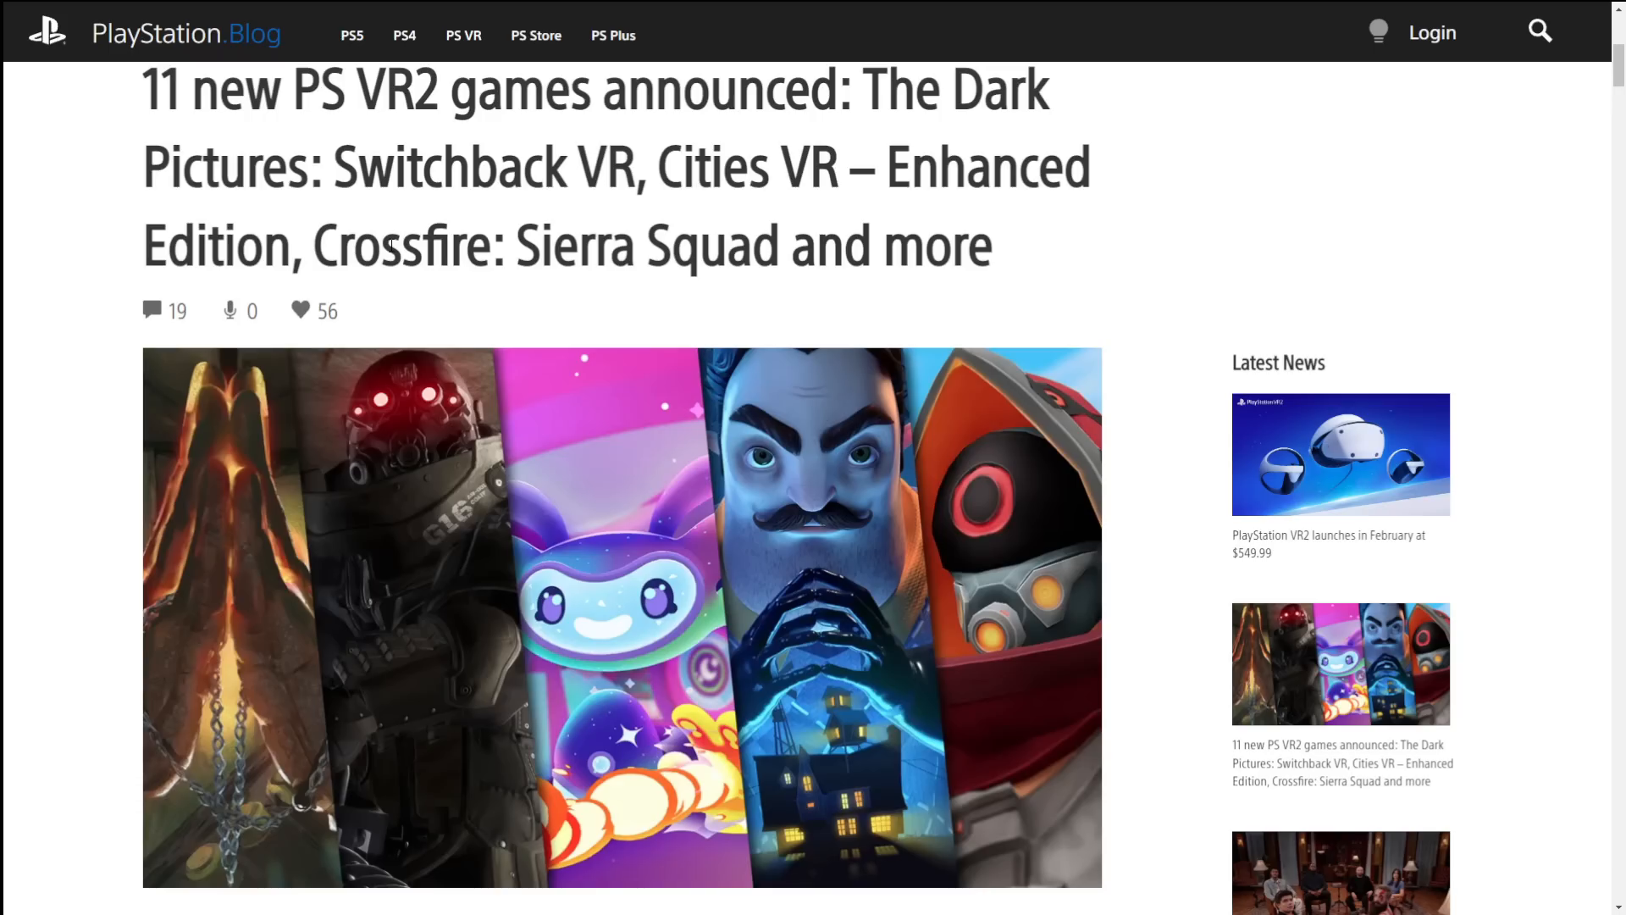
scroll("down", 3)
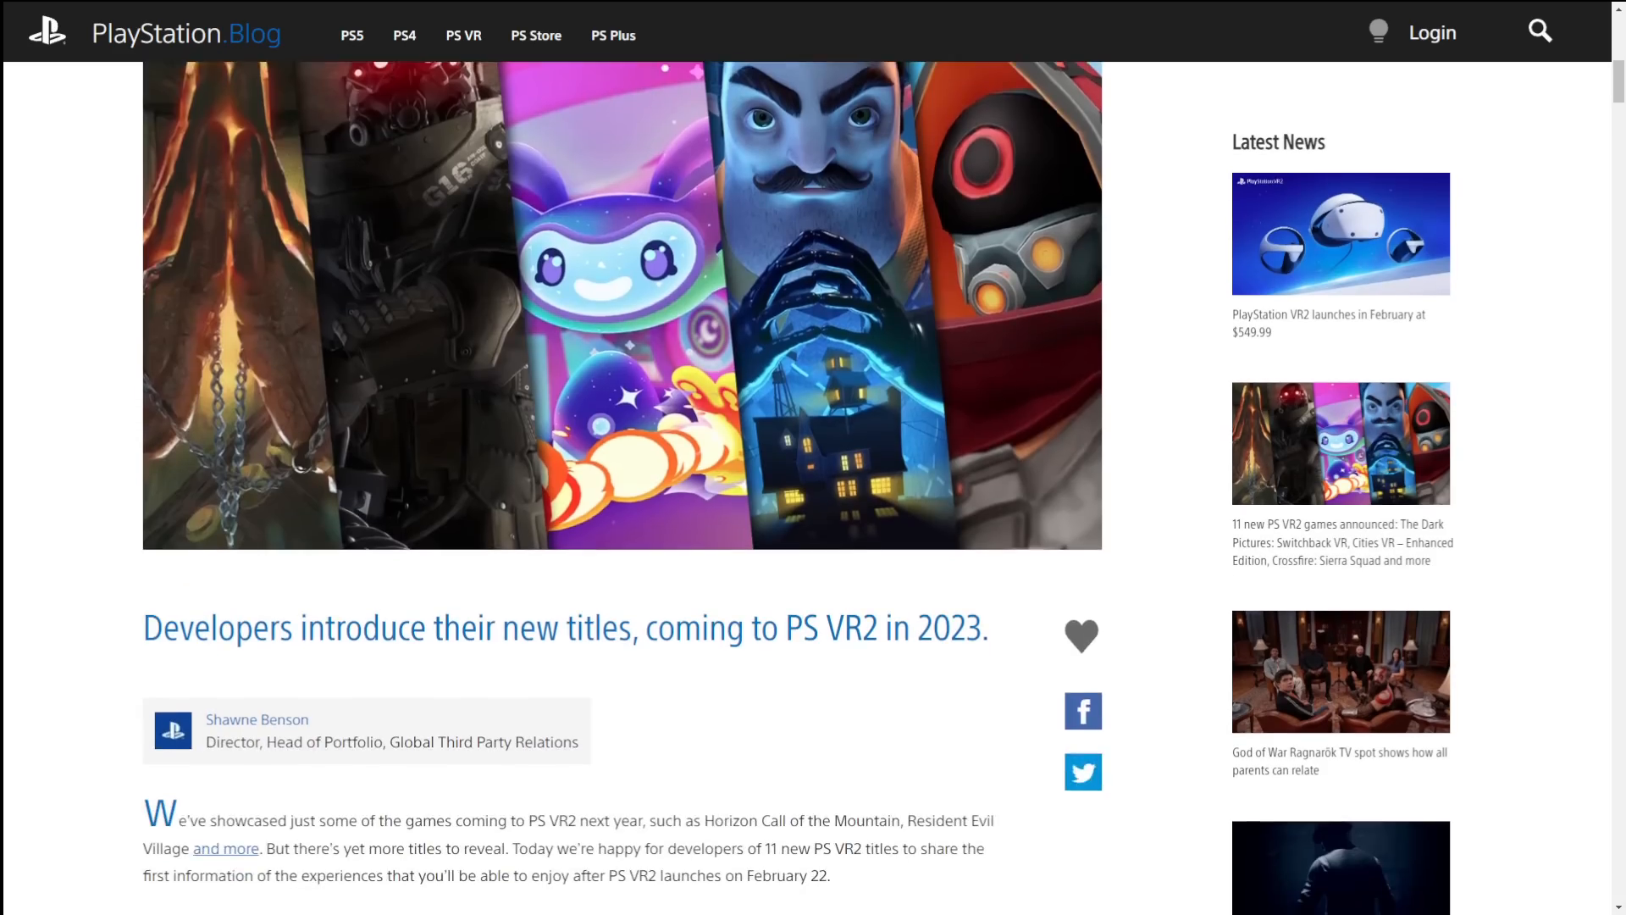
scroll("down", 3)
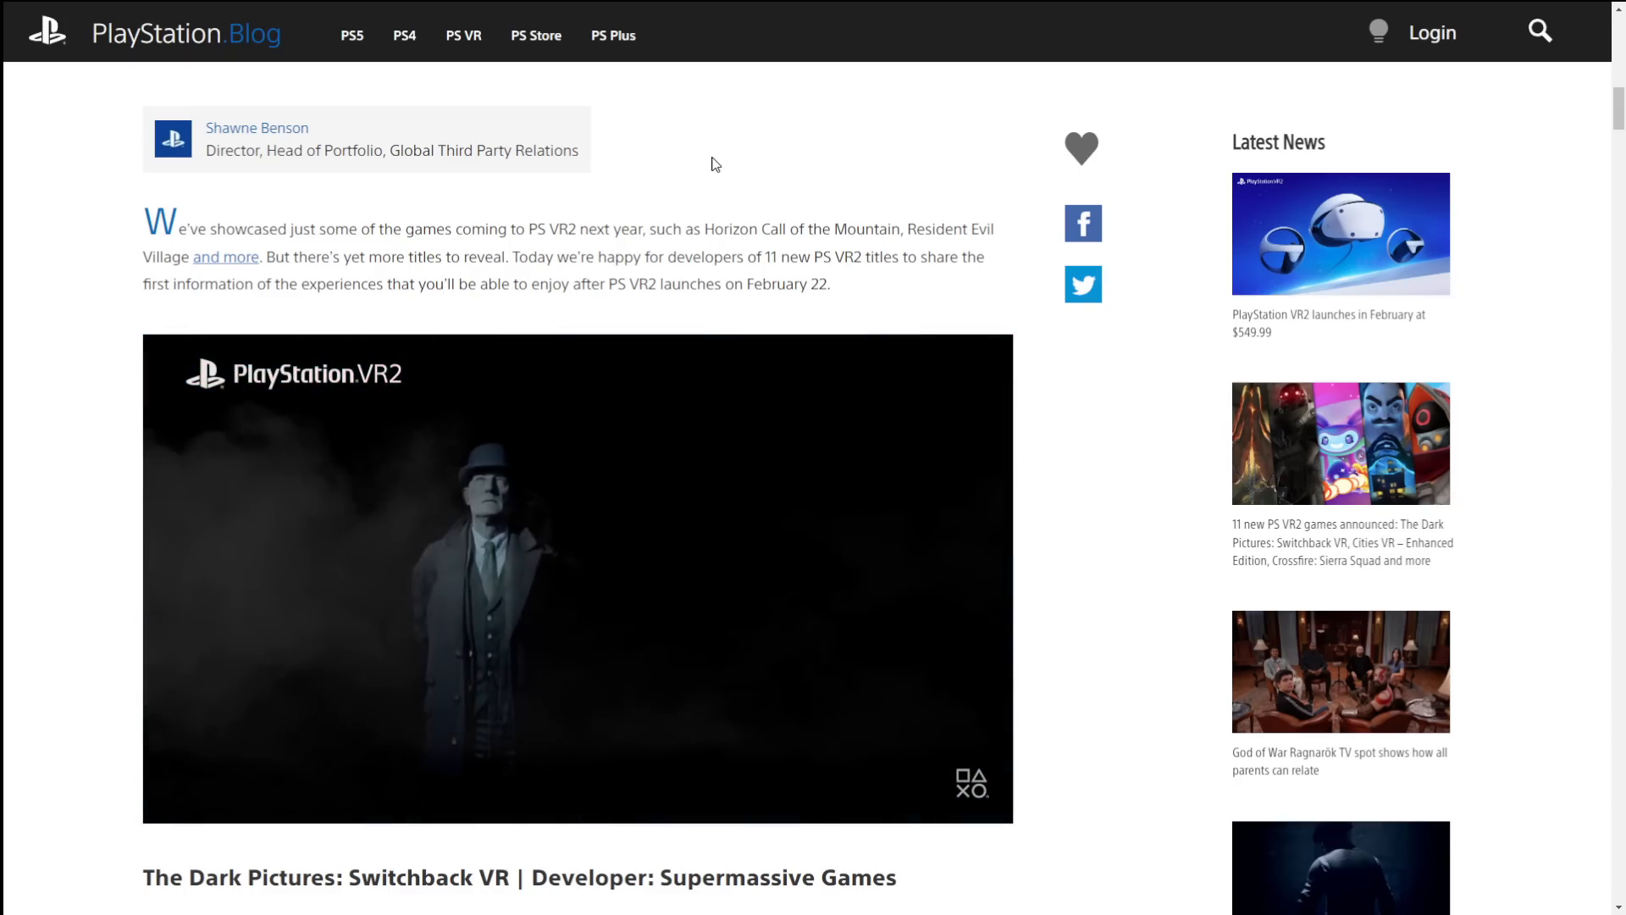
scroll("down", 3)
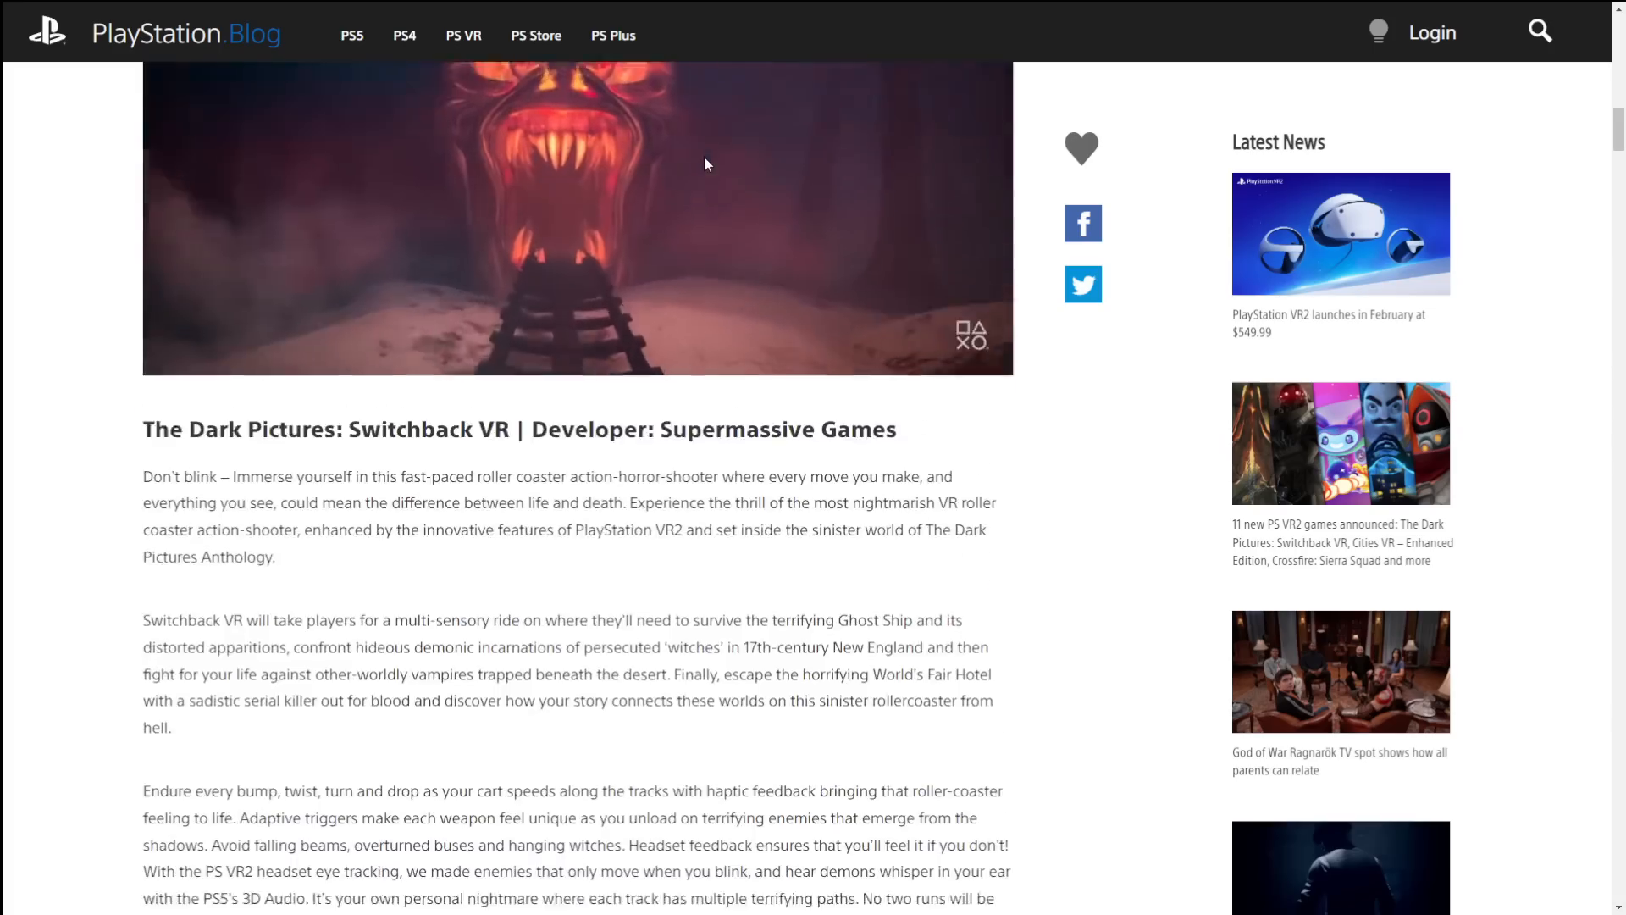
Step: Start the Crossfire: Sierra Squad trailer playing in its embed
scroll("down", 3)
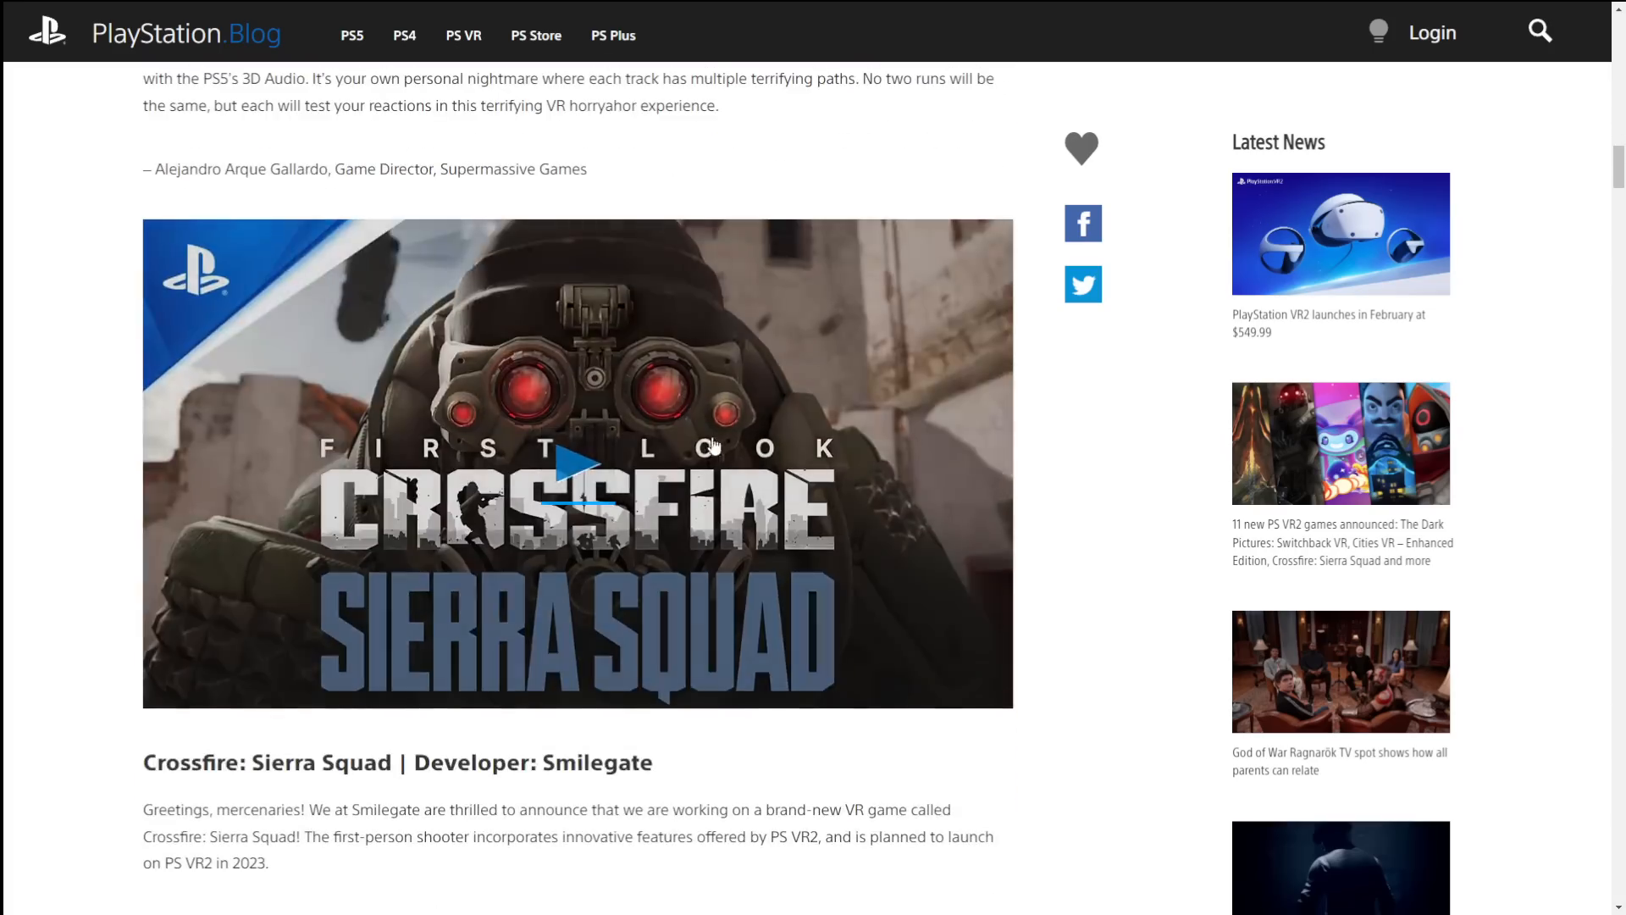
left_click(578, 463)
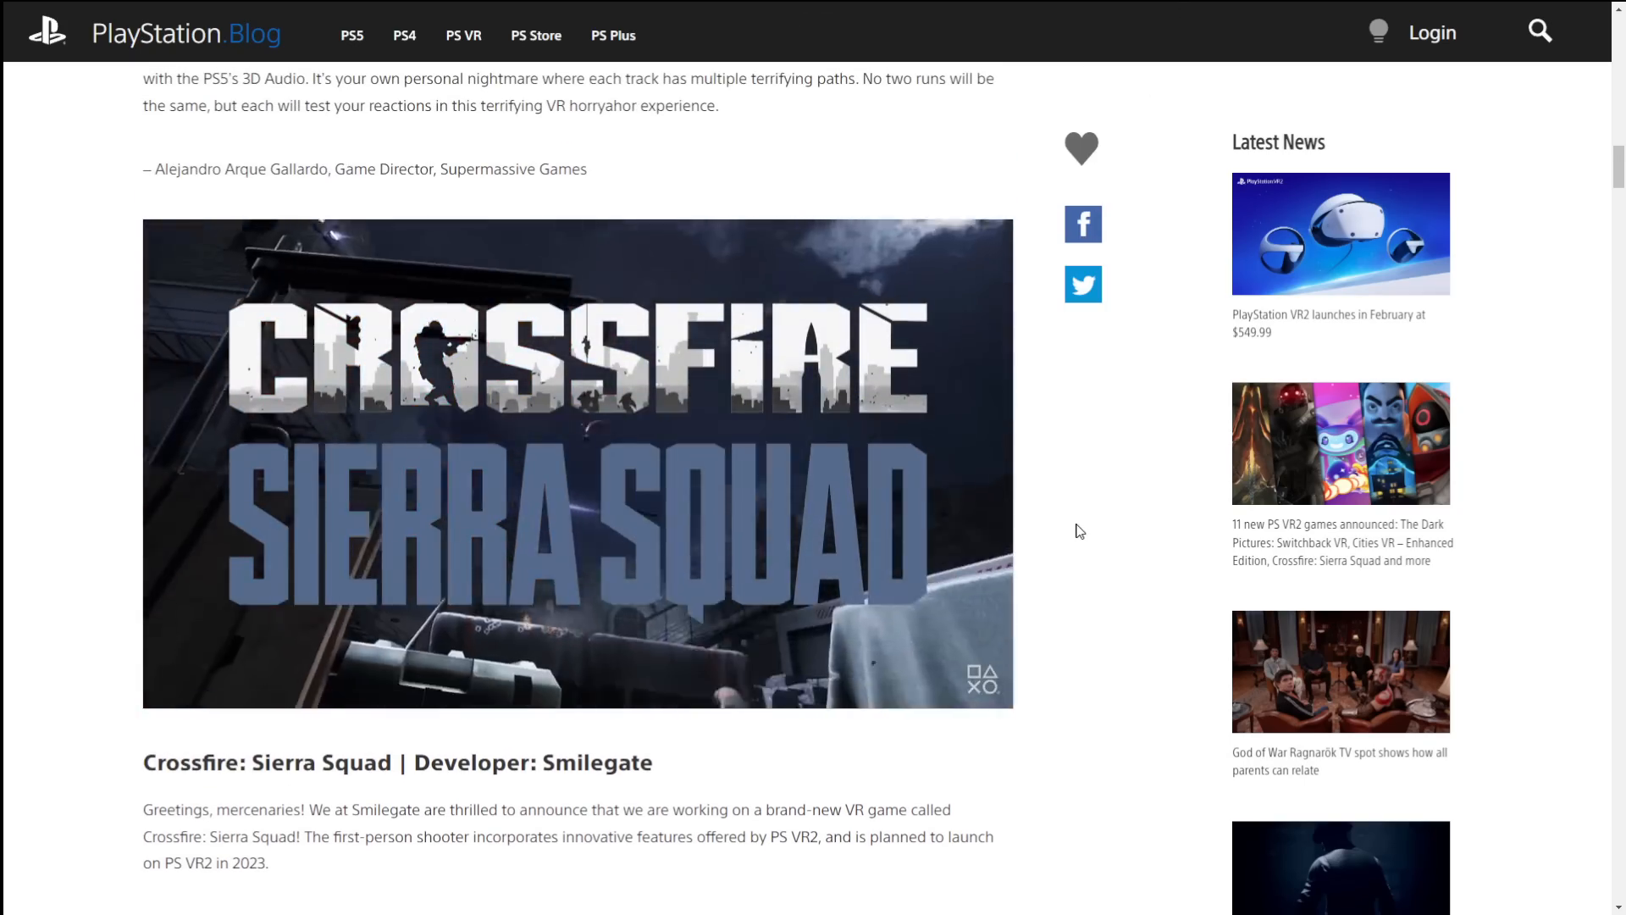
left_click(578, 462)
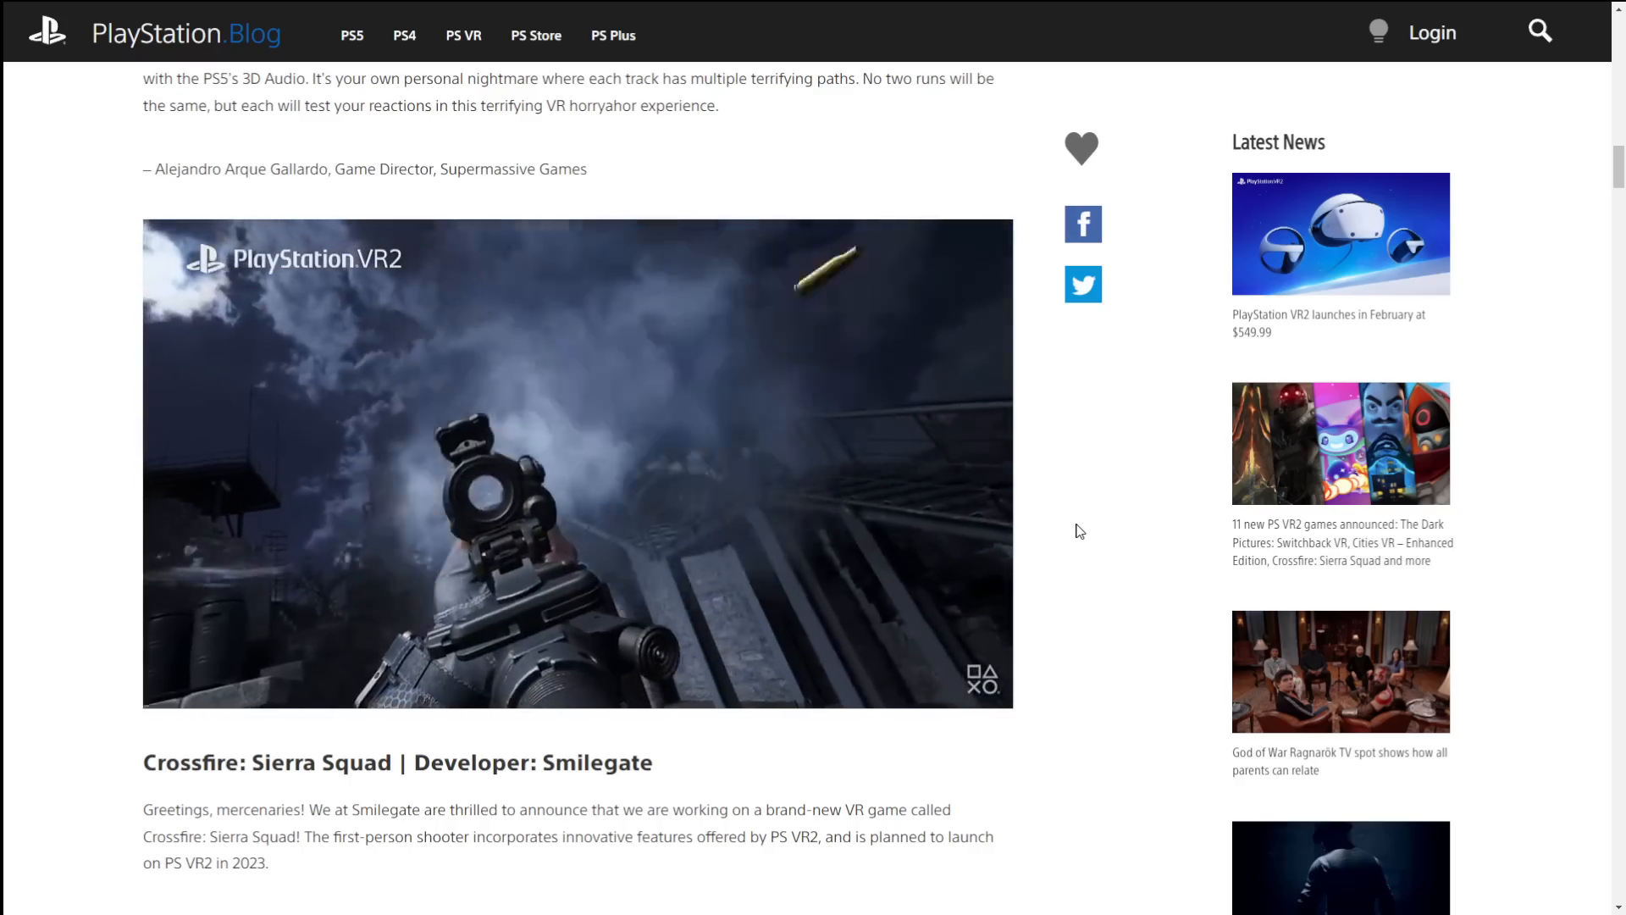
Step: Scroll through Smilegate's Crossfire: Sierra Squad description below the trailer and back up to it
scroll("down", 3)
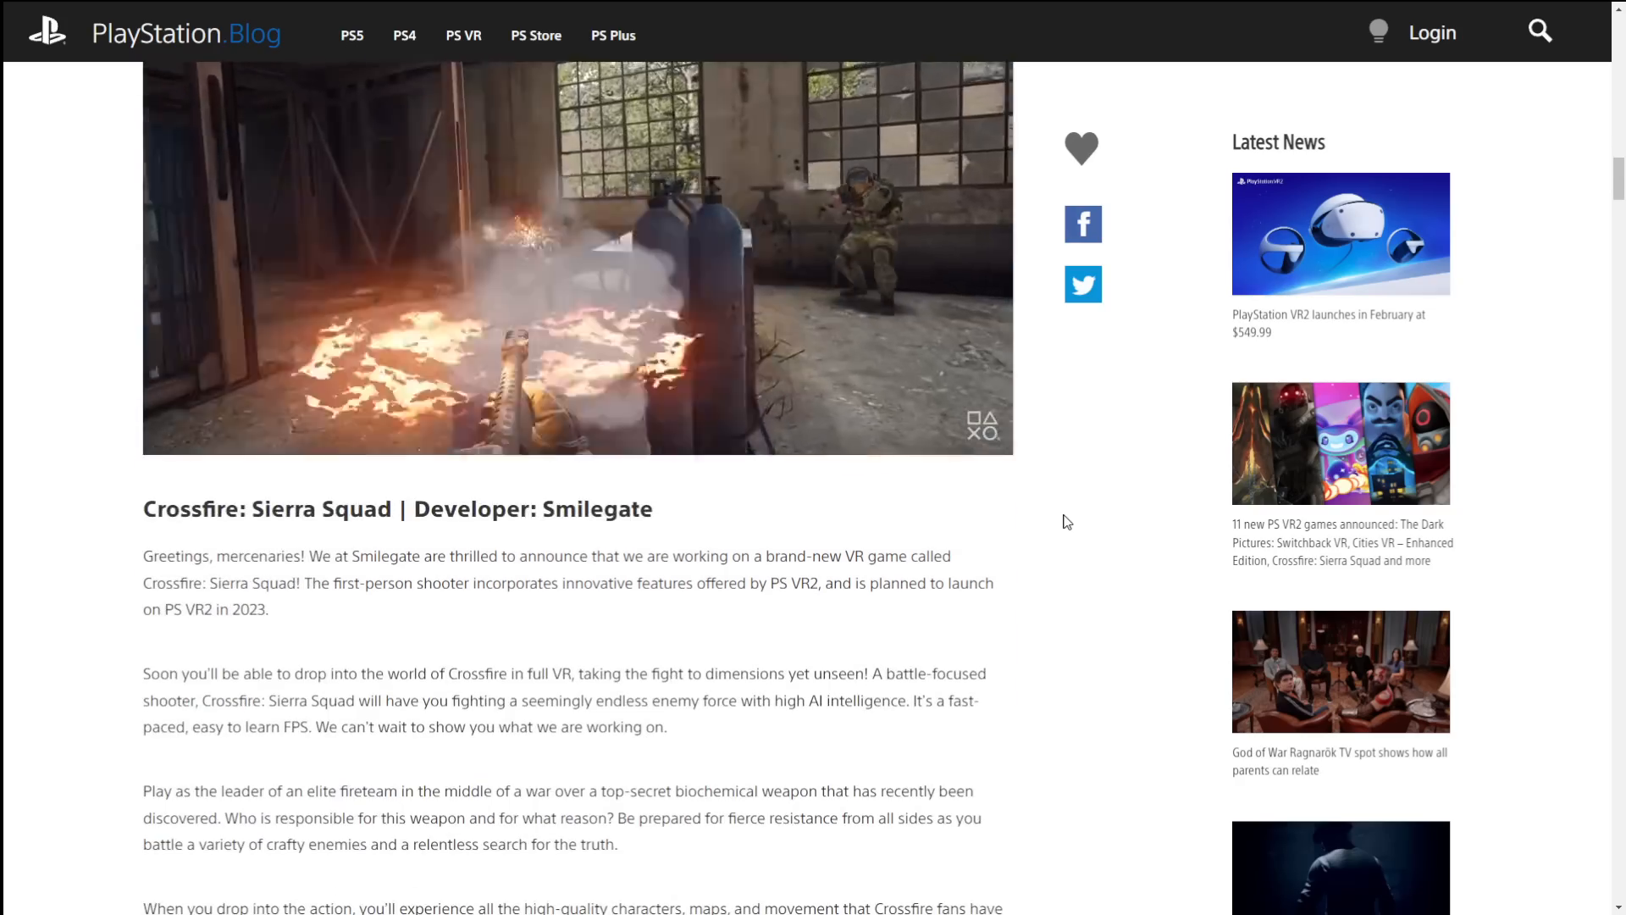
scroll("down", 3)
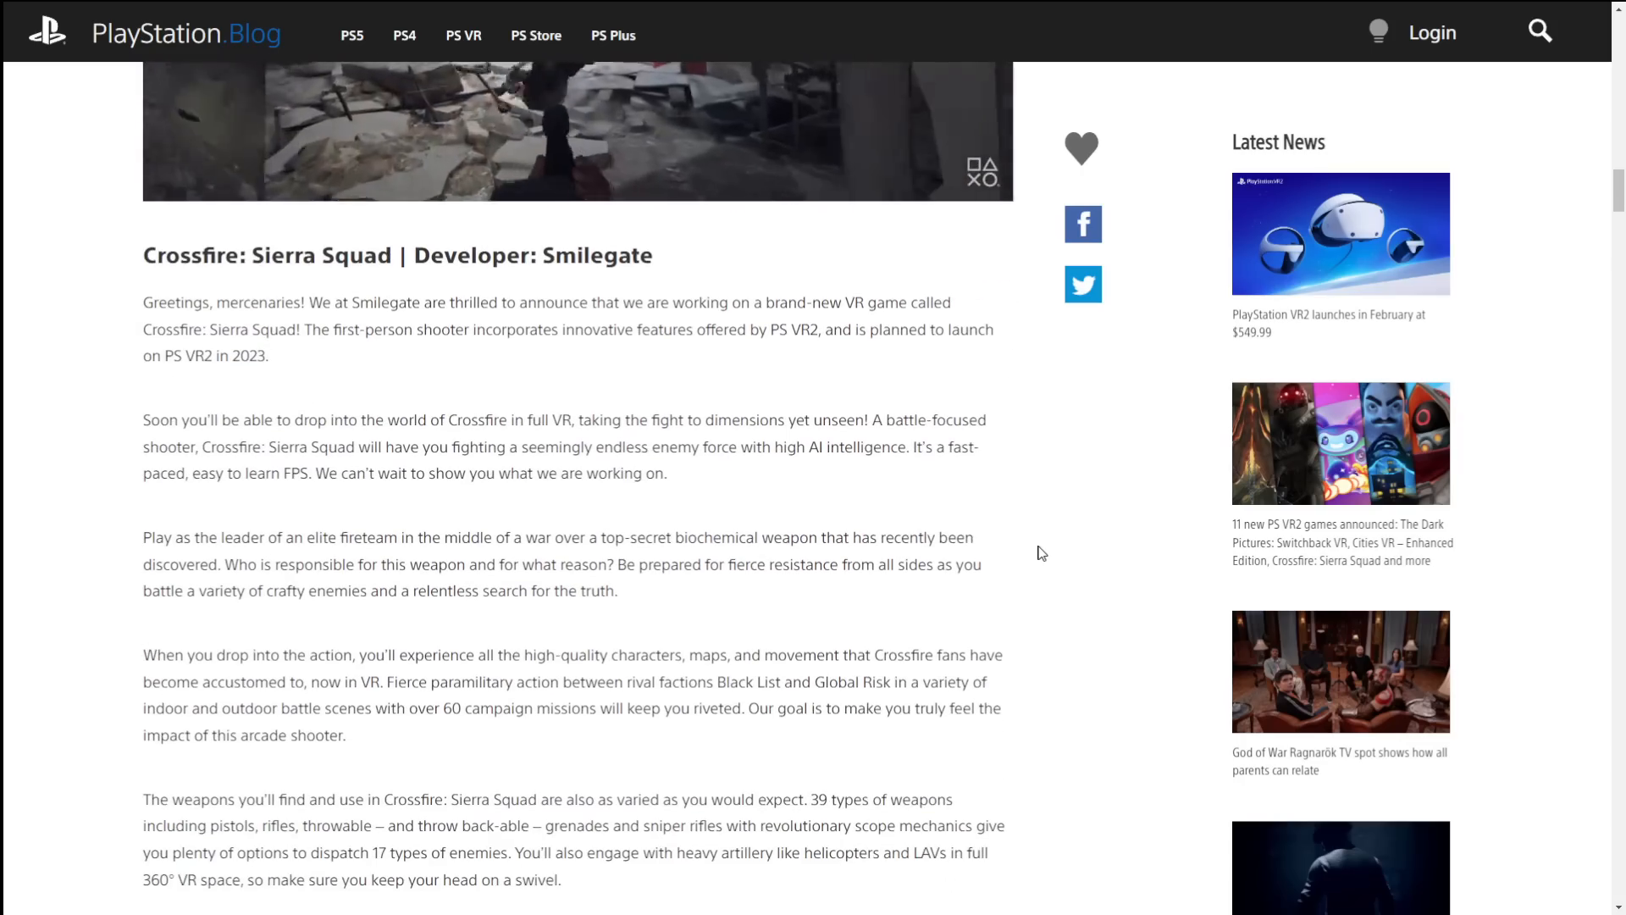
scroll("down", 3)
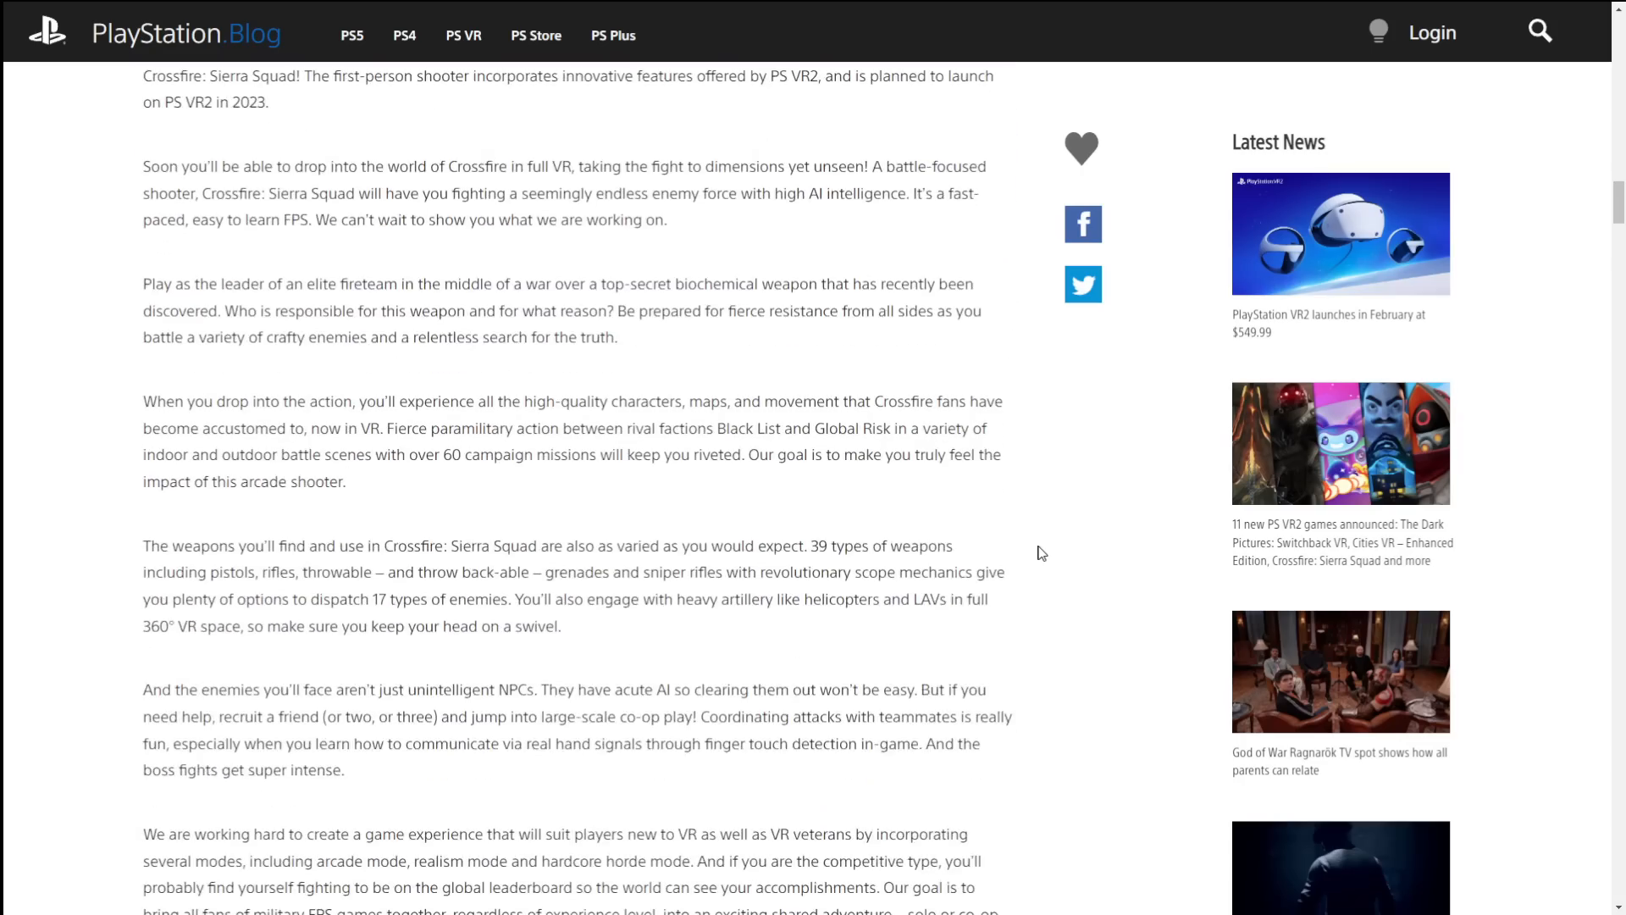
scroll("down", 3)
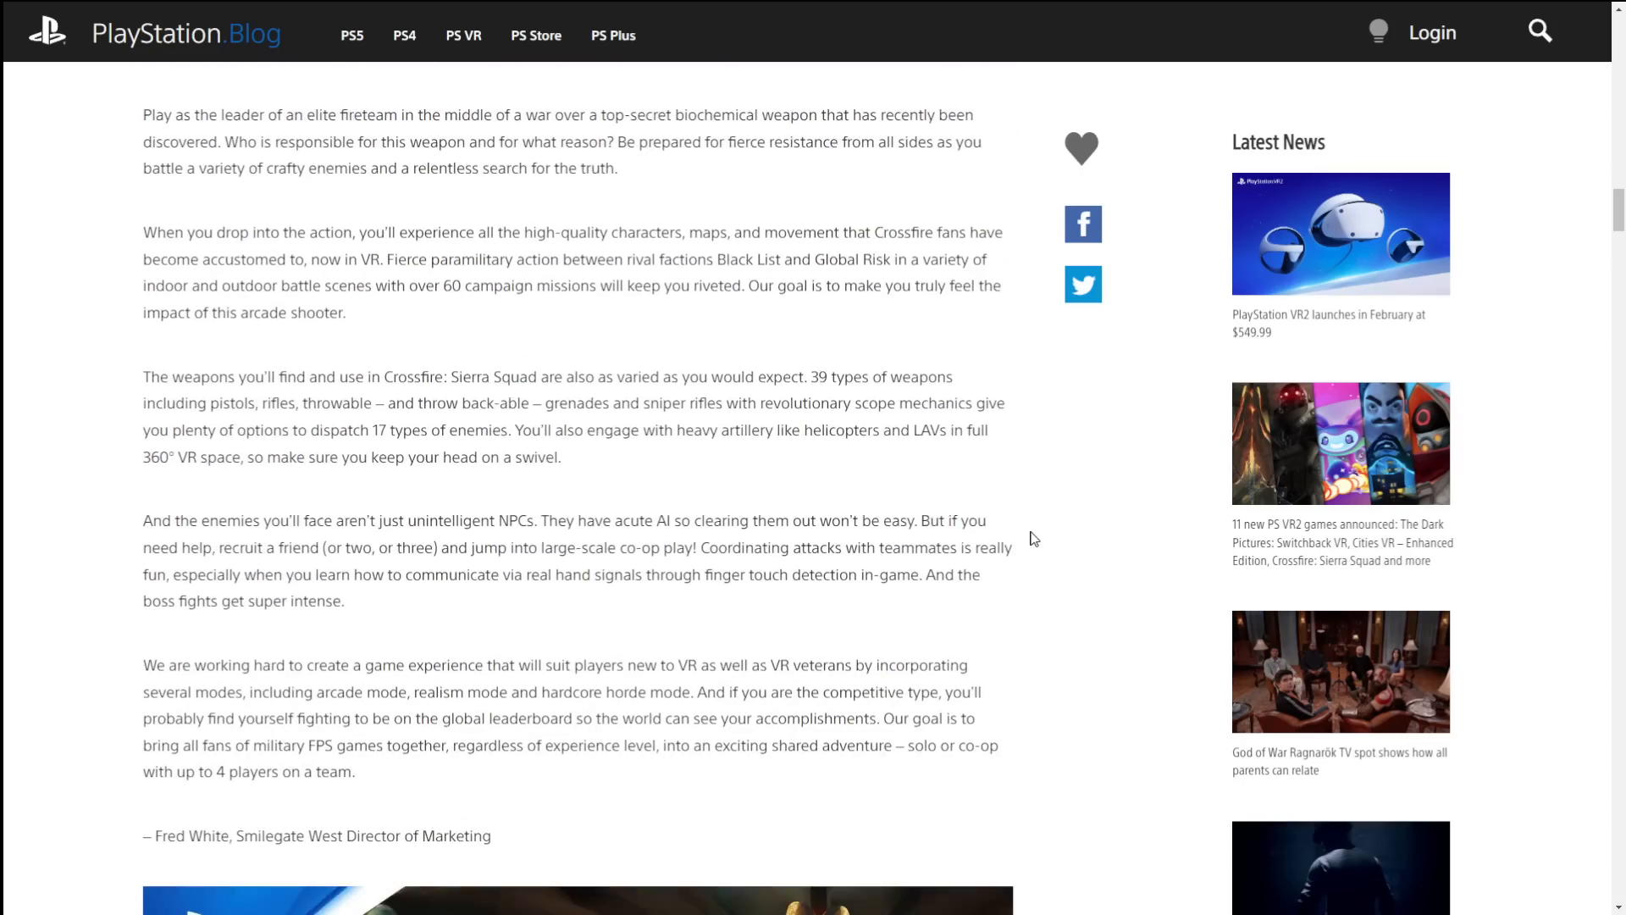
mouse_move(436, 740)
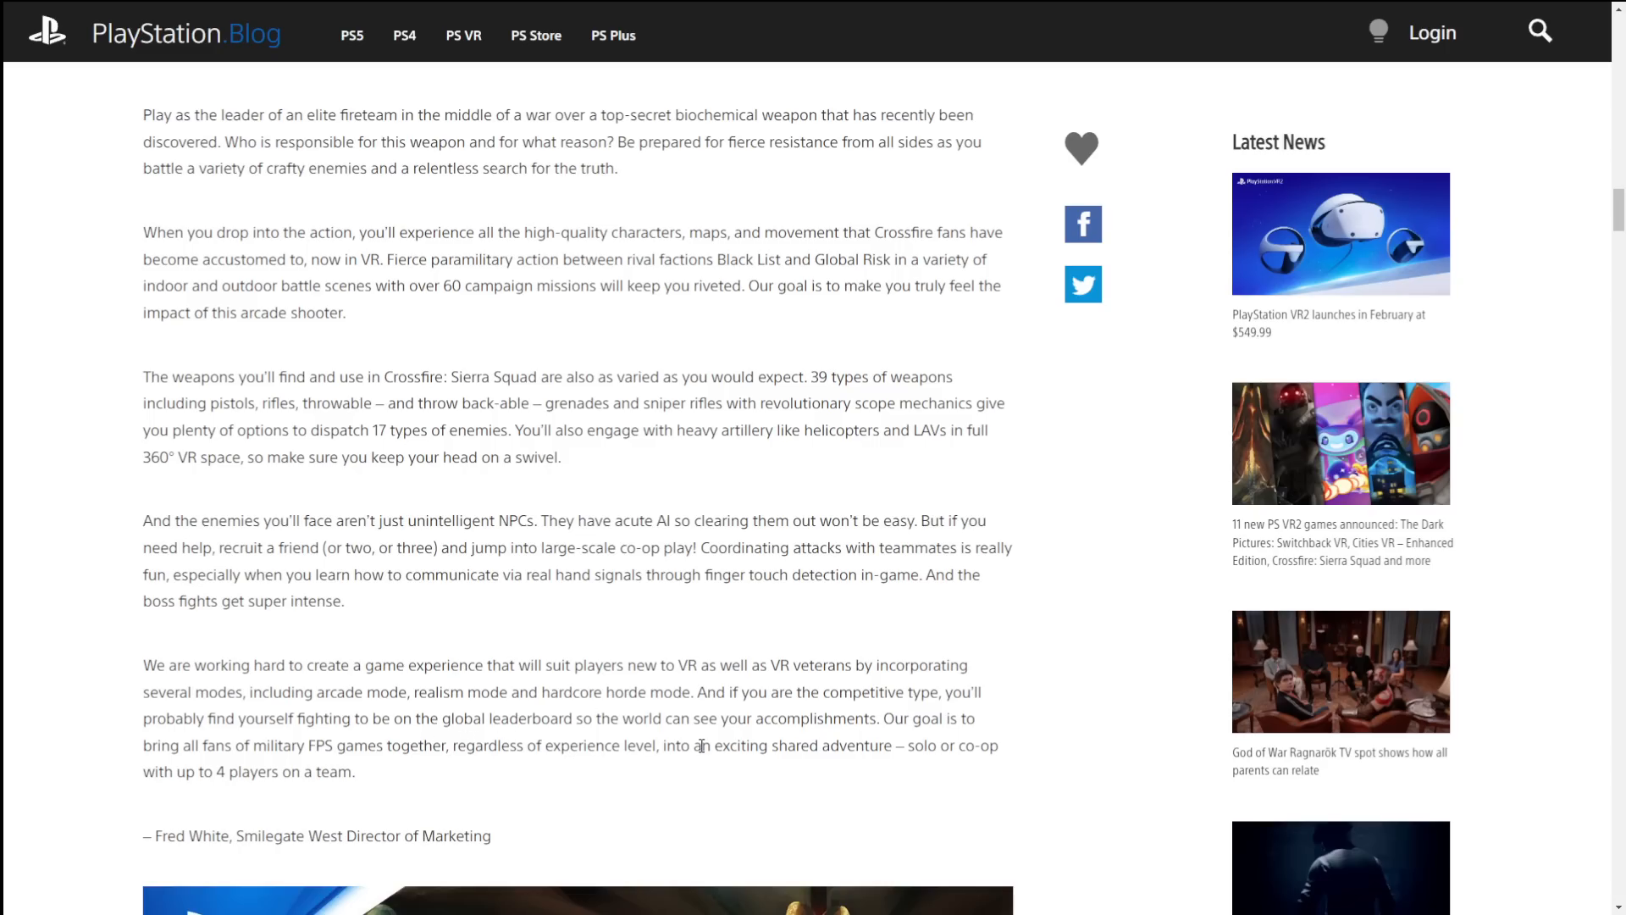
mouse_move(735, 735)
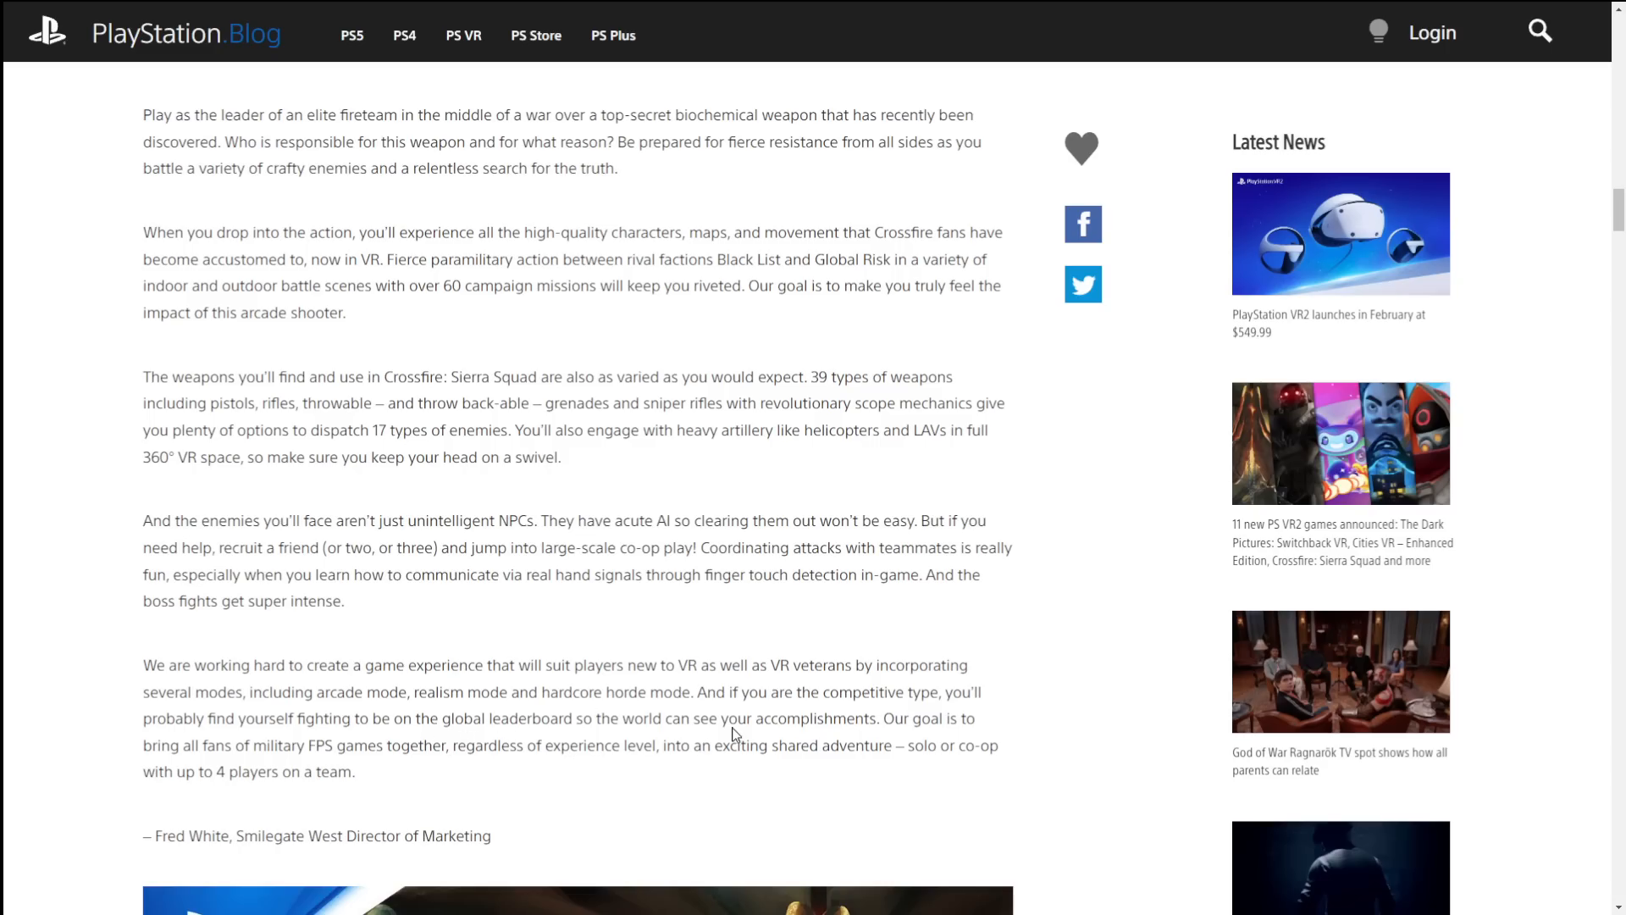
scroll("up", 3)
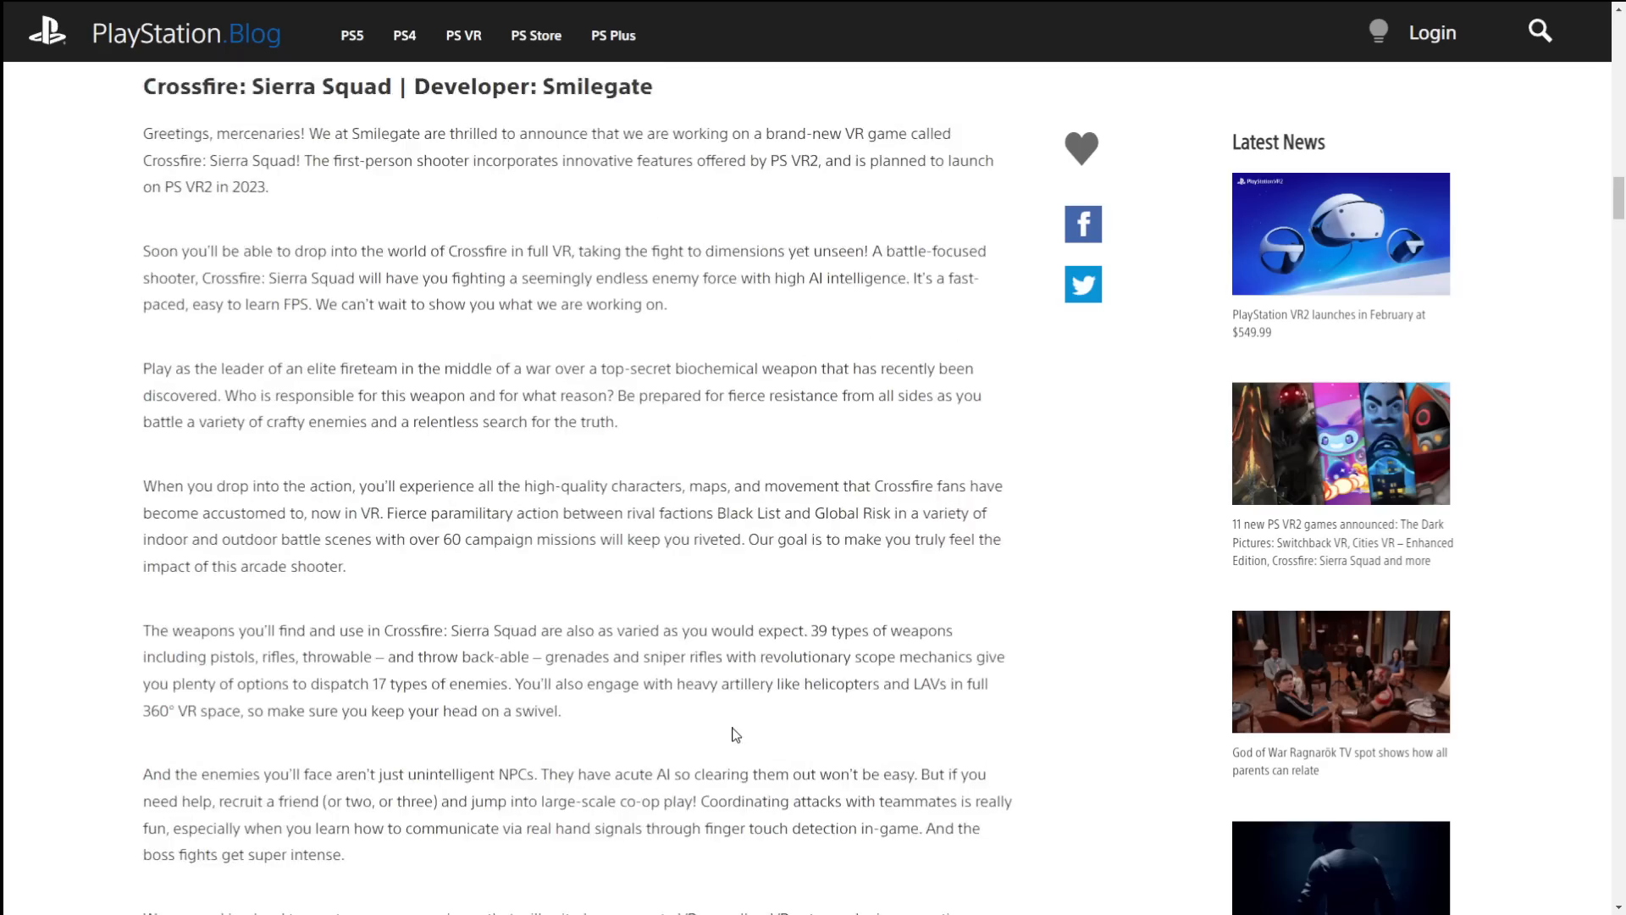
scroll("up", 3)
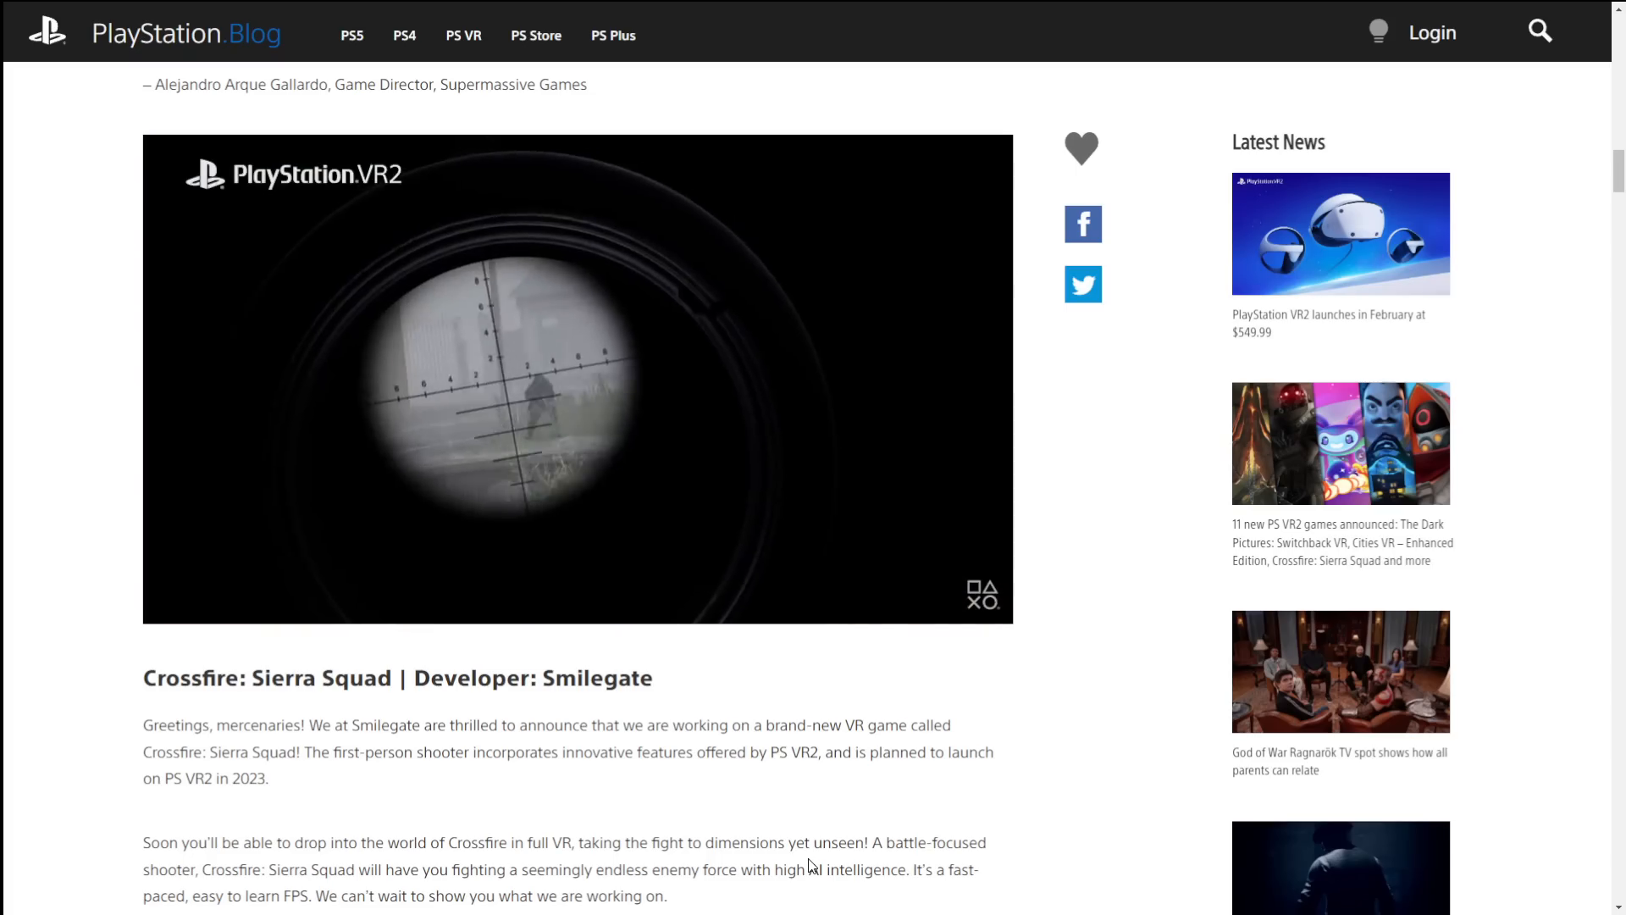
scroll("down", 3)
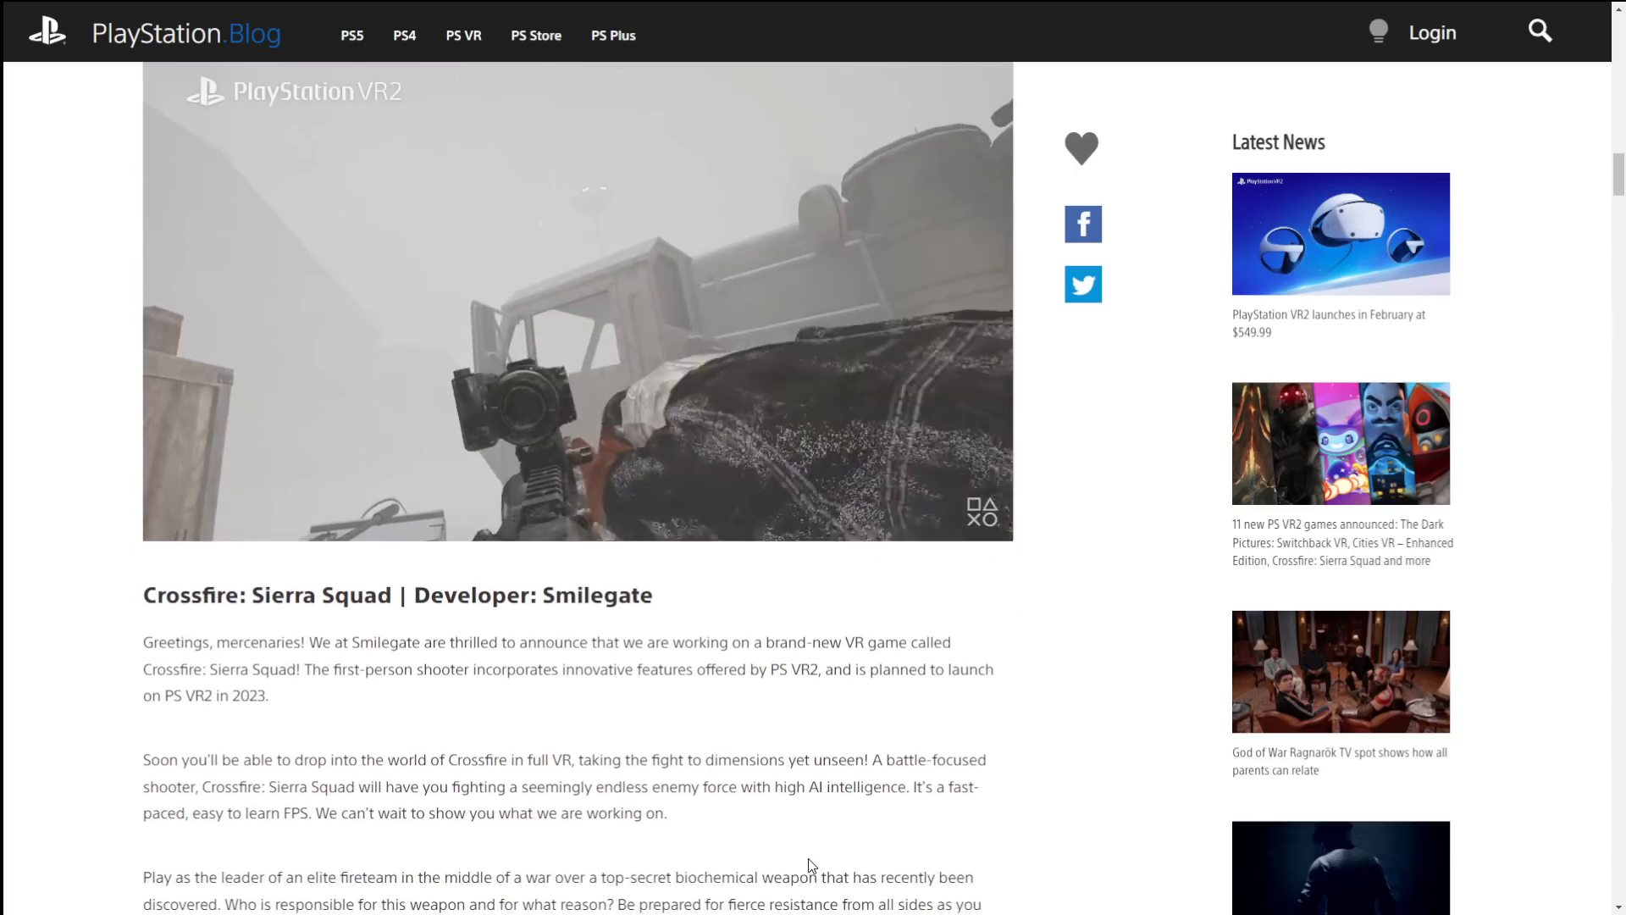
Step: Scroll to The Light Brigade trailer and leave it playing above the Funktronic Labs text
scroll("down", 3)
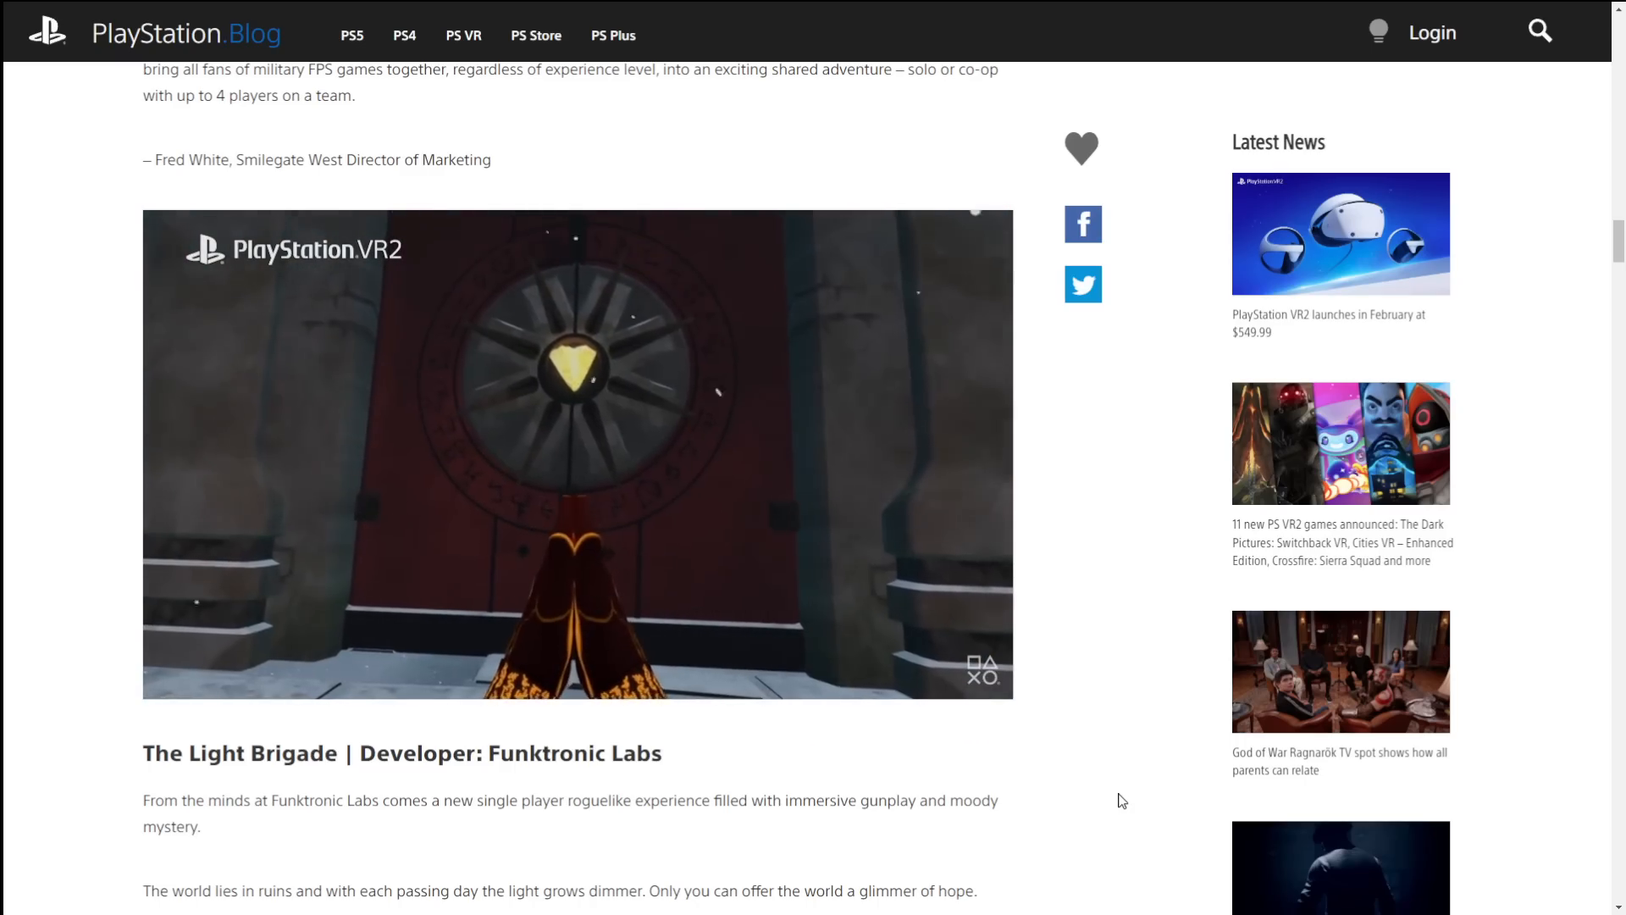
left_click(575, 454)
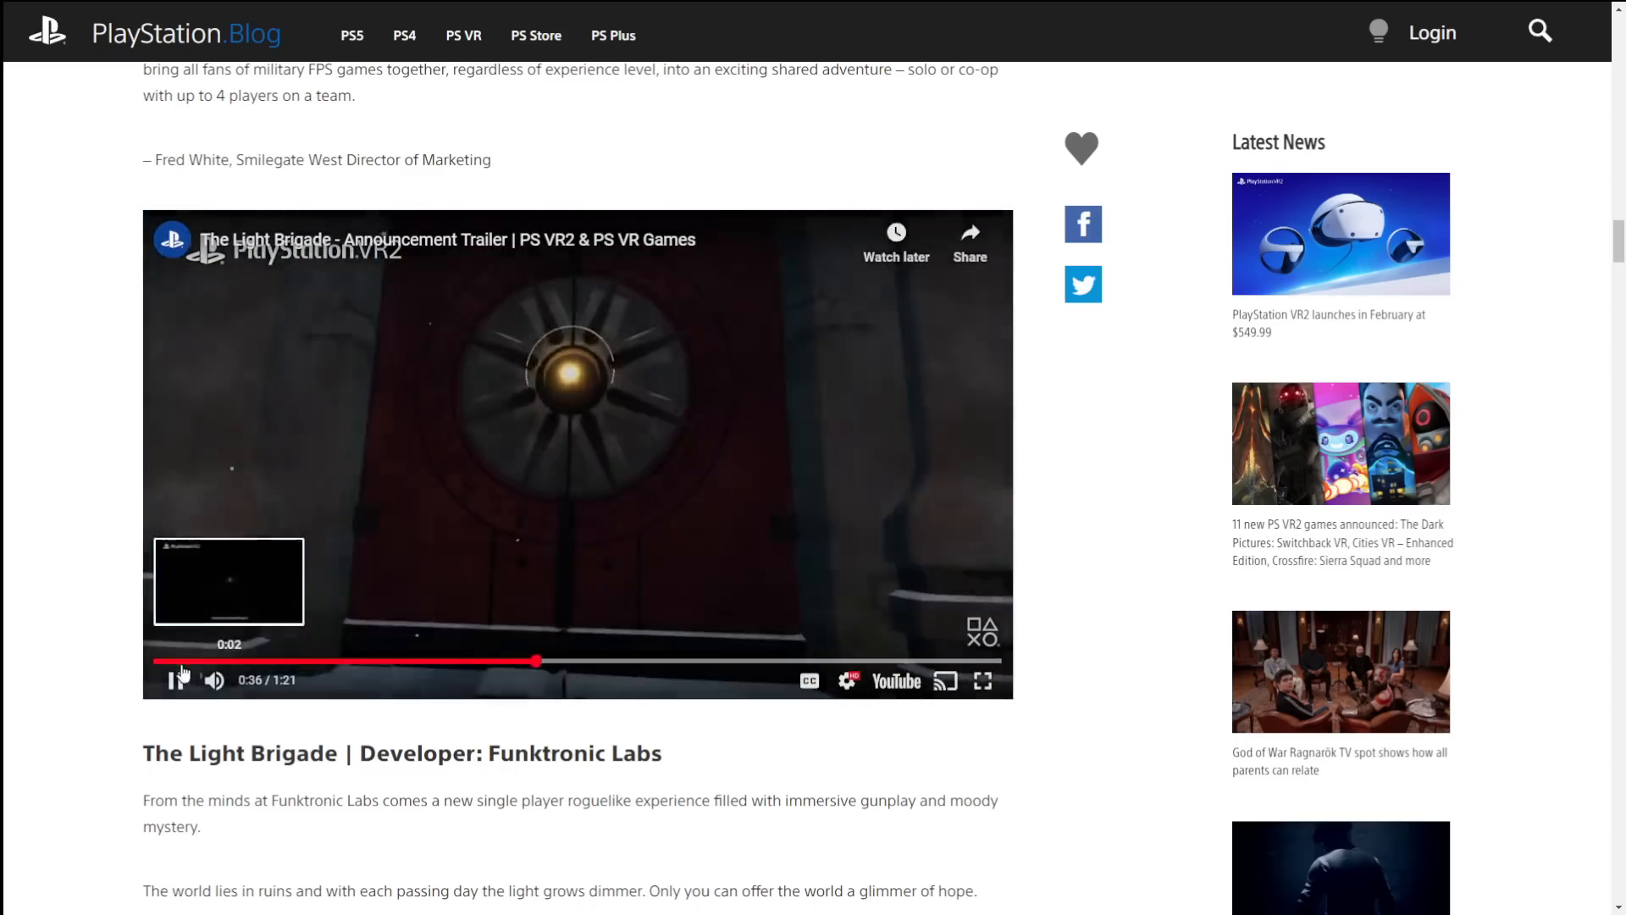
left_click(176, 681)
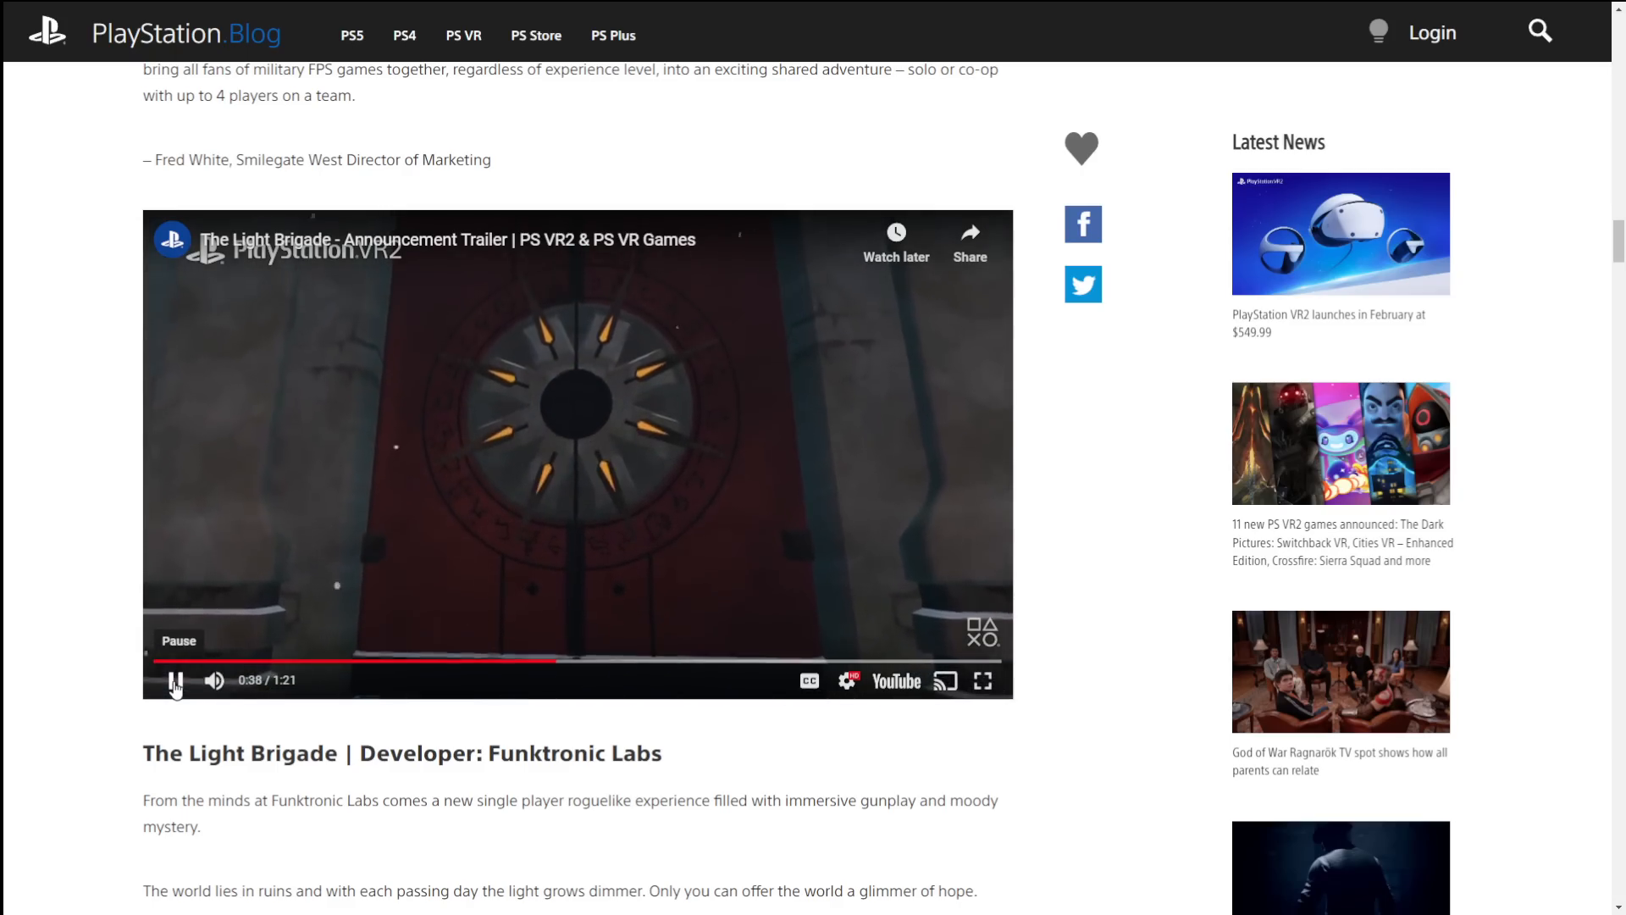
Step: Scroll past the Cities VR – Enhanced Edition section to the Cosmonious High video and heading
scroll("down", 3)
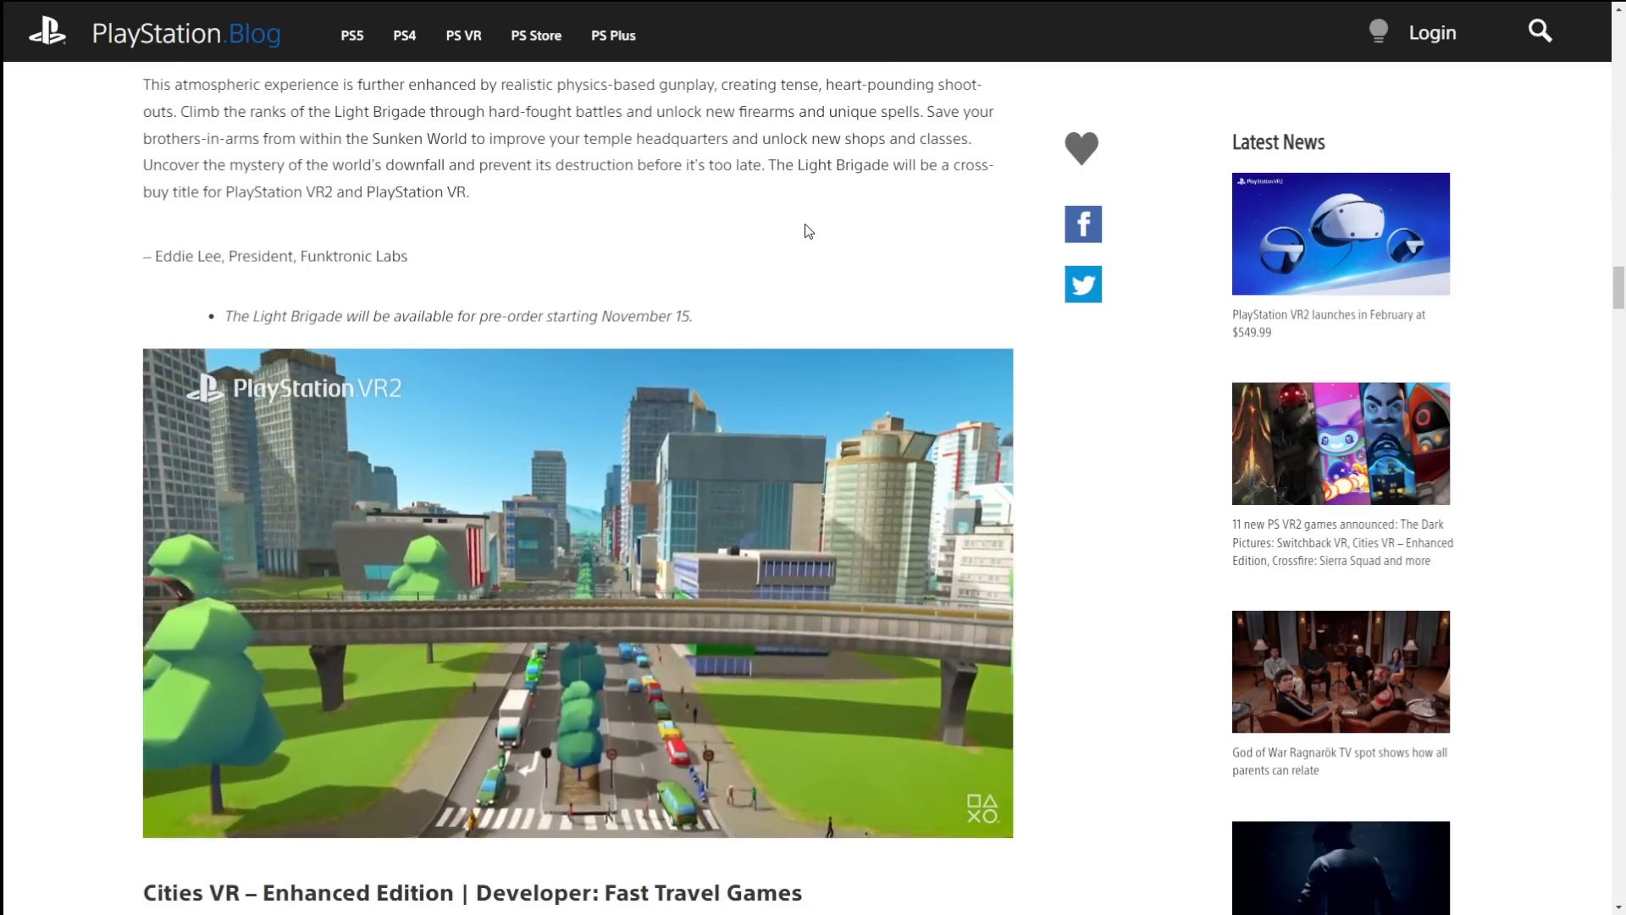
scroll("down", 3)
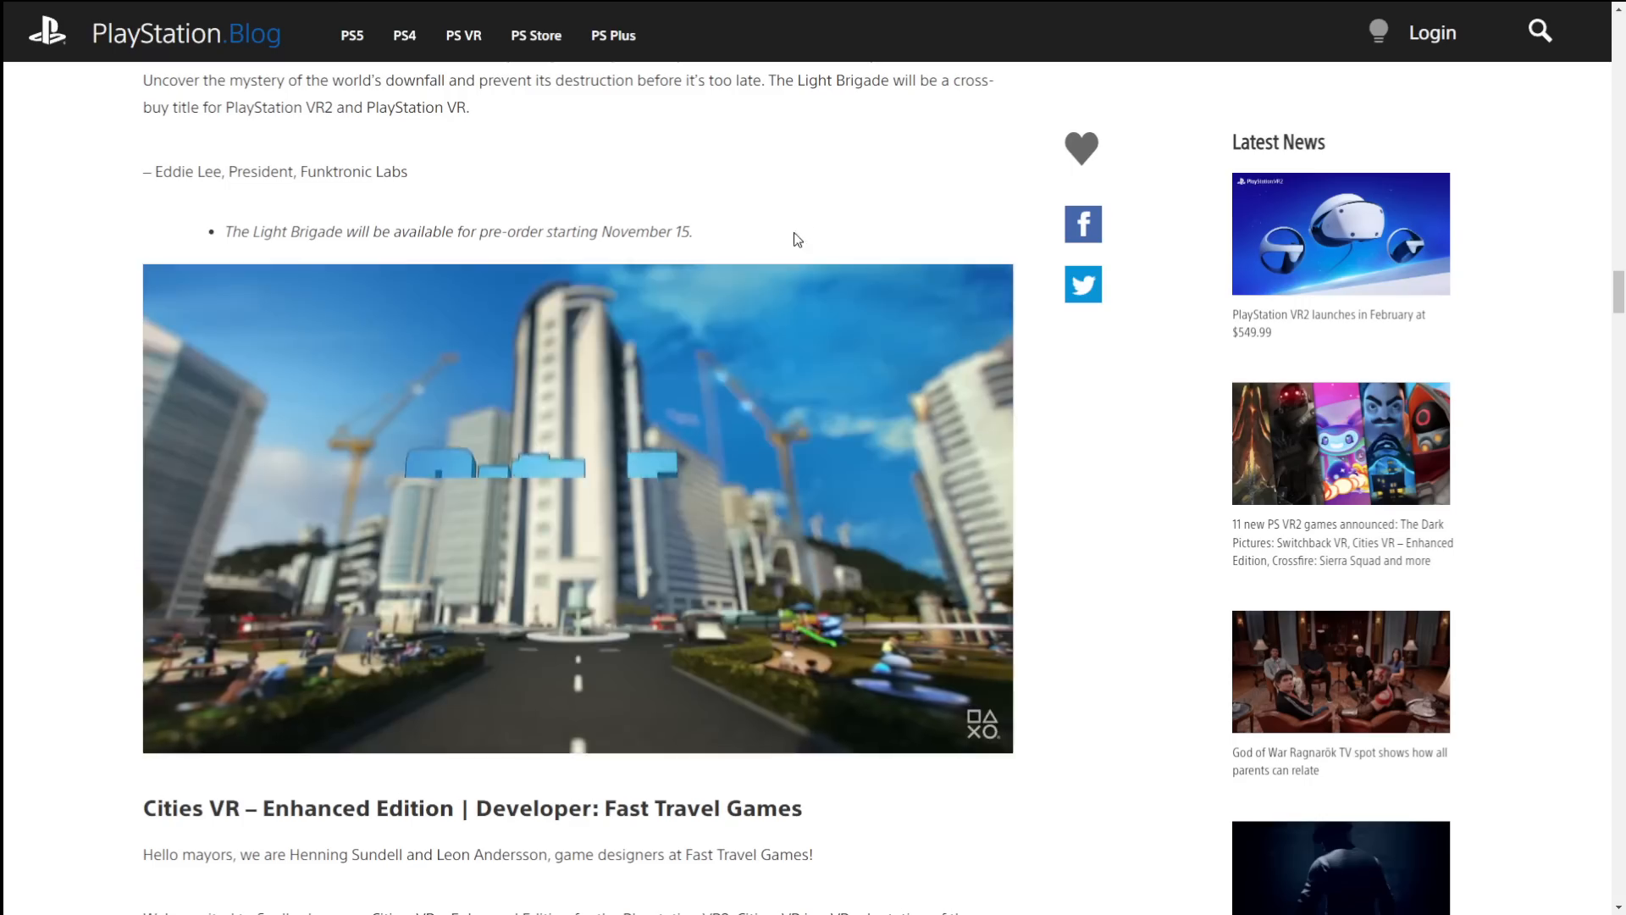
scroll("down", 3)
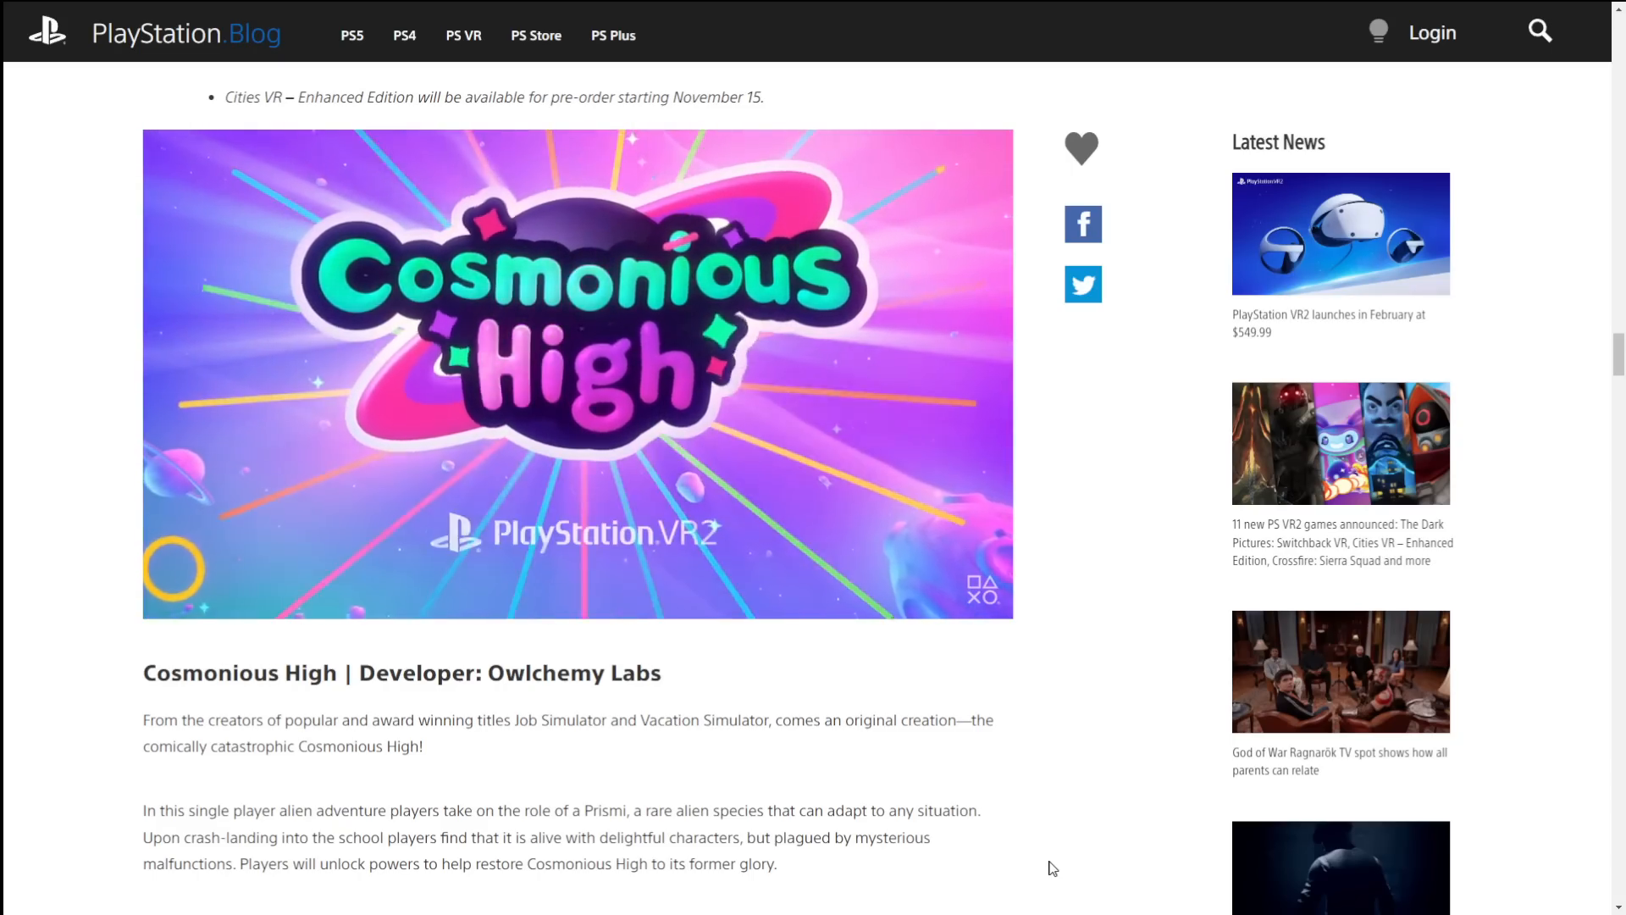
Step: Scroll past Cosmonious High and Hello Neighbor: Search and Rescue to the Jurassic World Aftermath Collection text
scroll("down", 3)
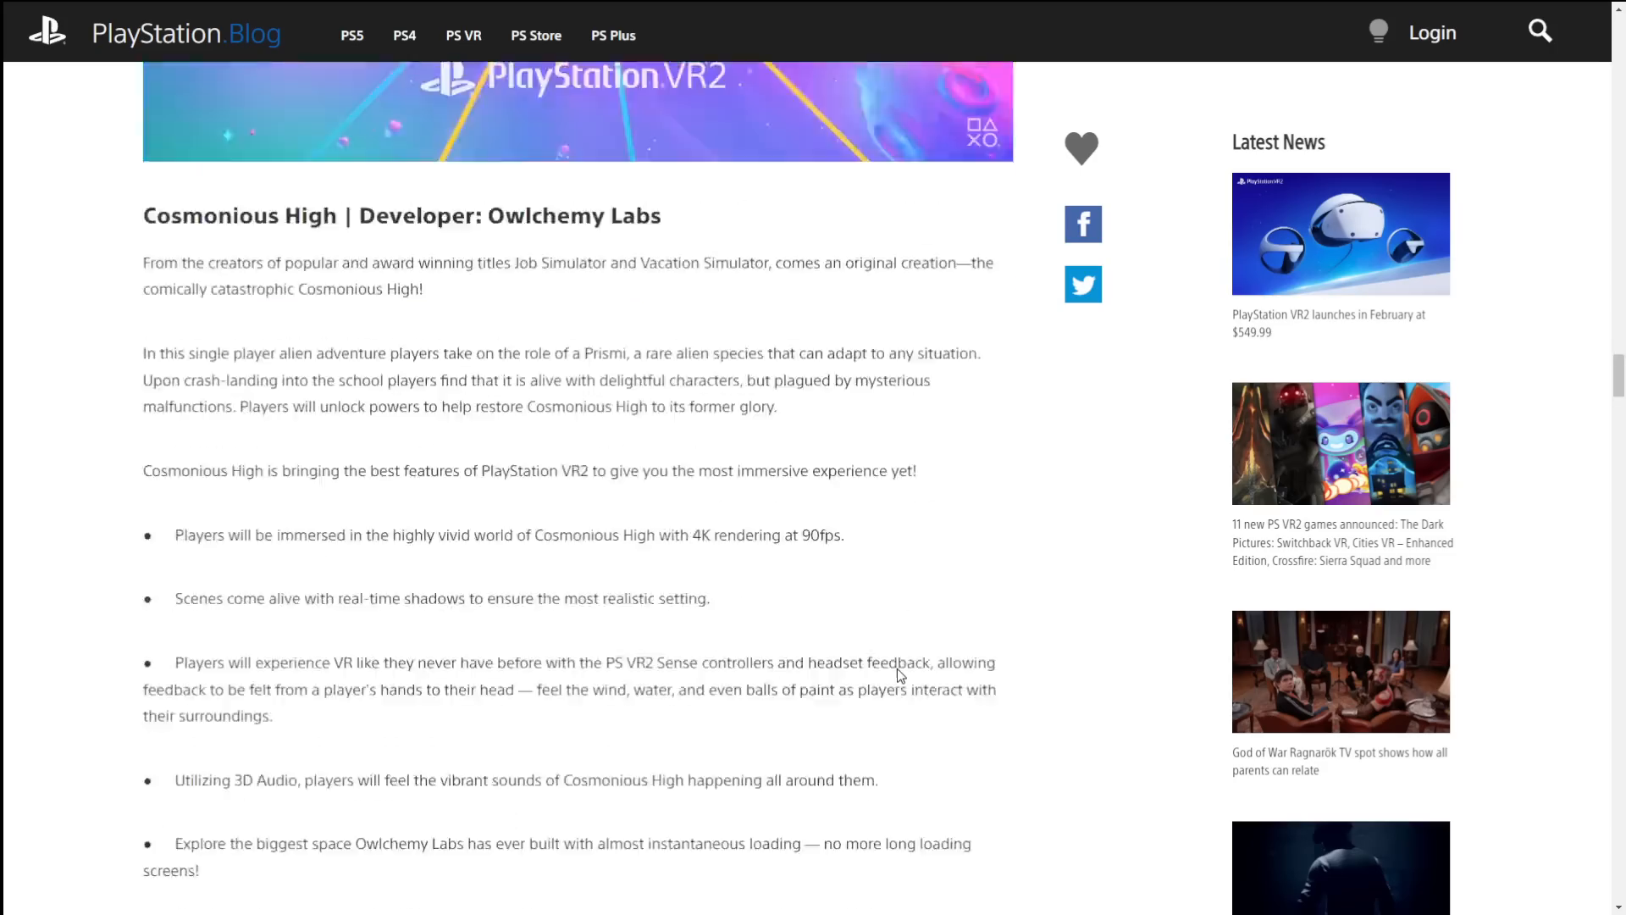
scroll("down", 3)
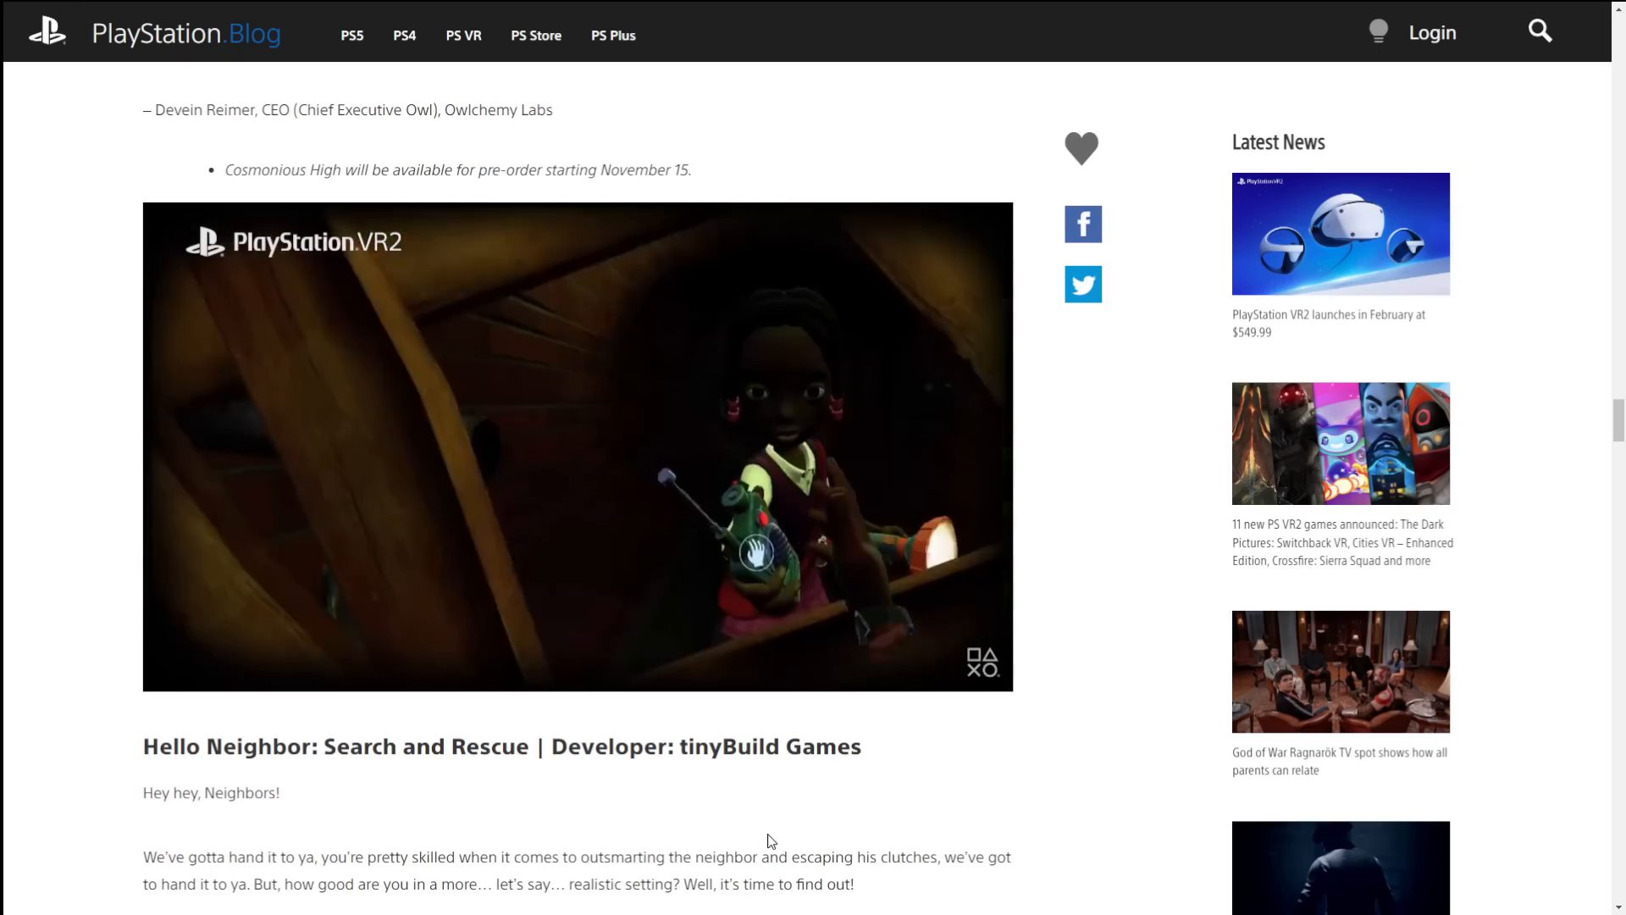
scroll("down", 3)
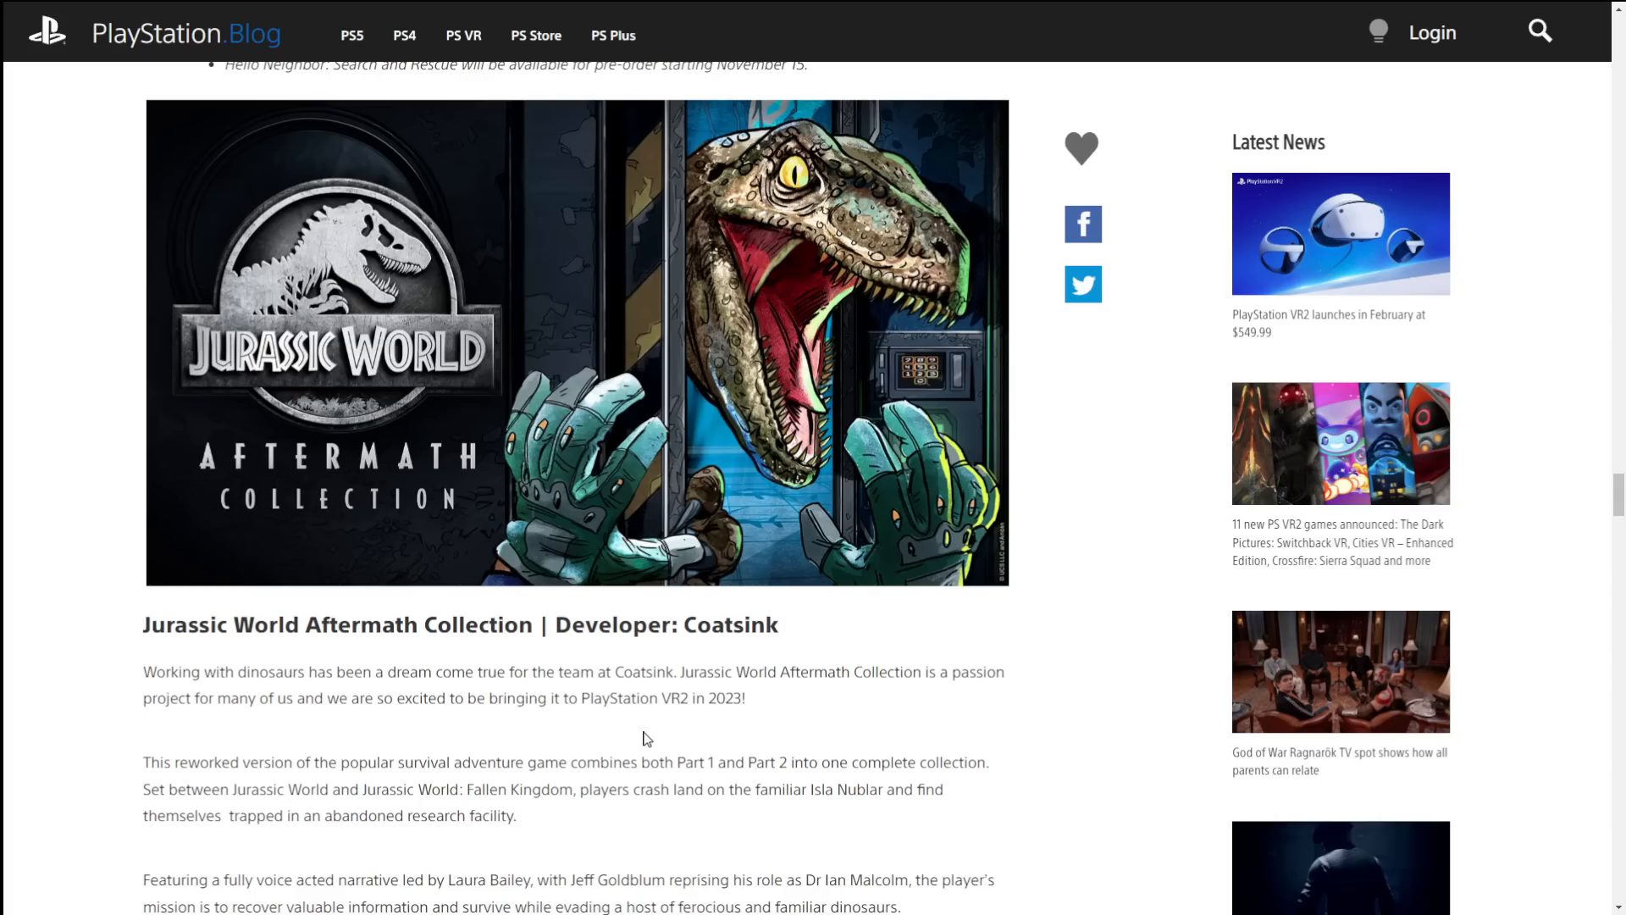
scroll("down", 3)
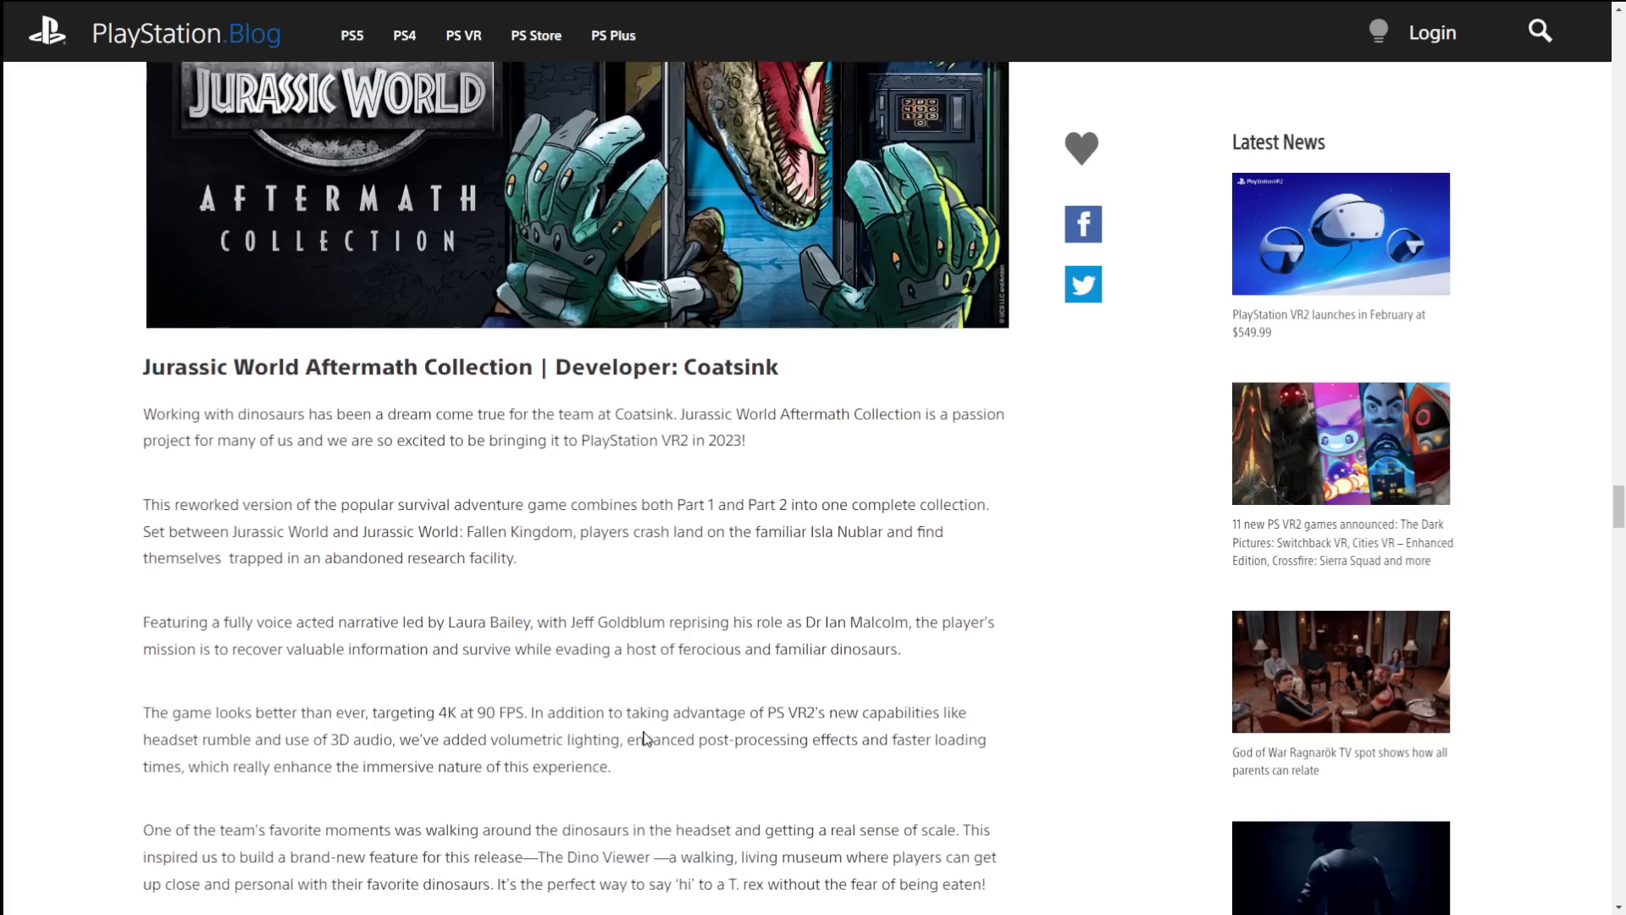
Step: Play the Pistol Whip VR trailer, then scroll past Zenith: The Last City to After The Fall
scroll("down", 3)
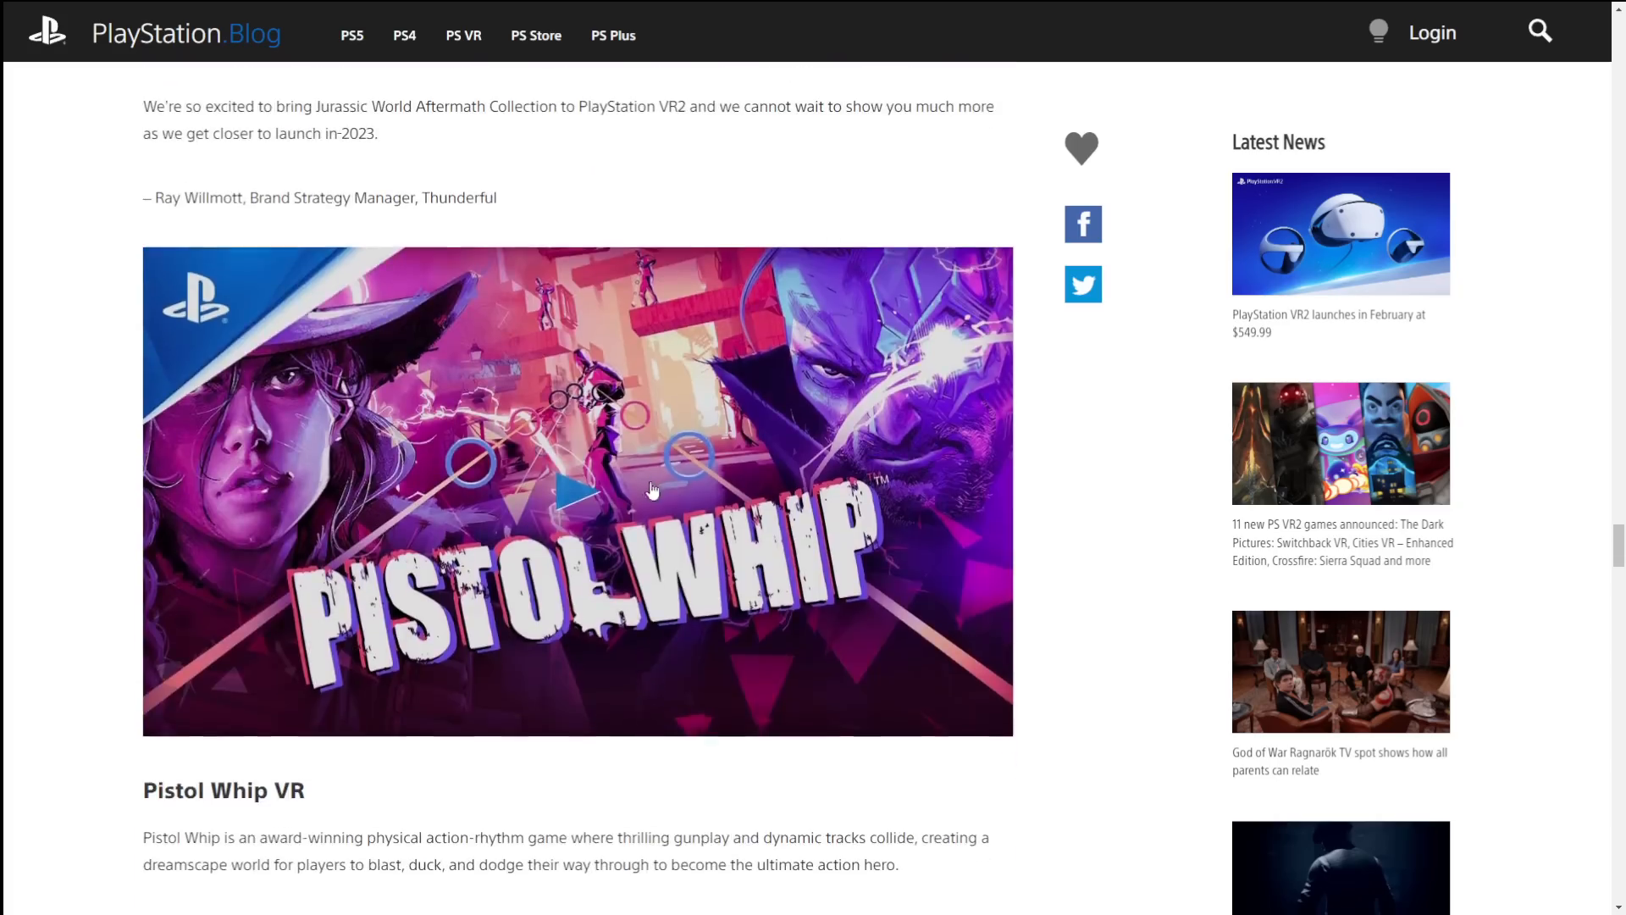
left_click(576, 491)
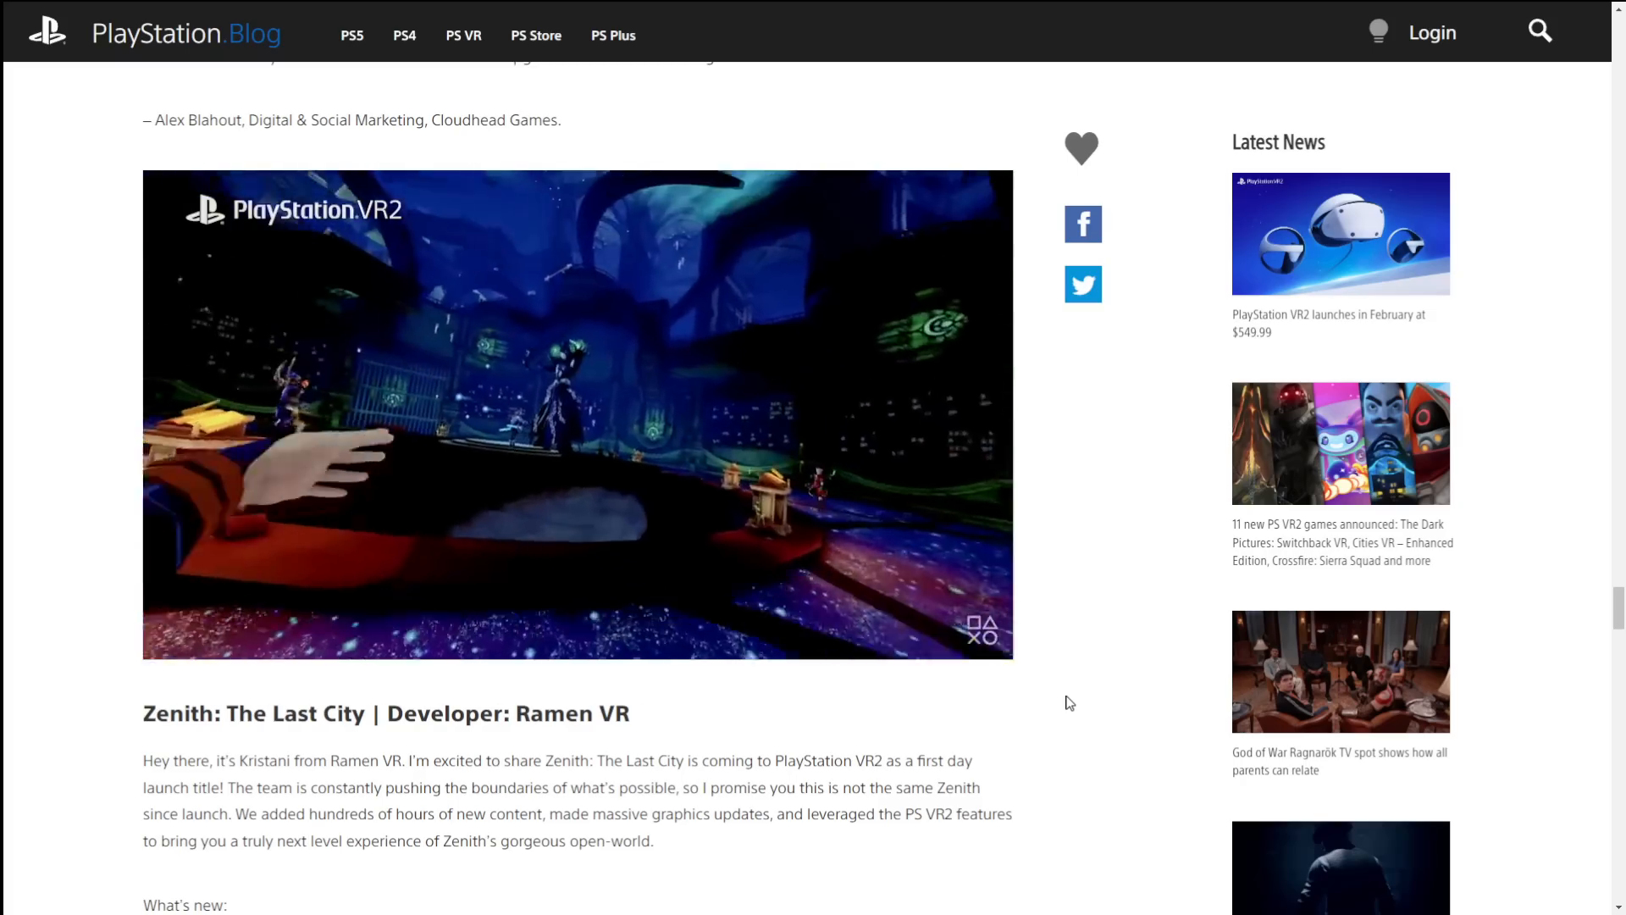
scroll("down", 3)
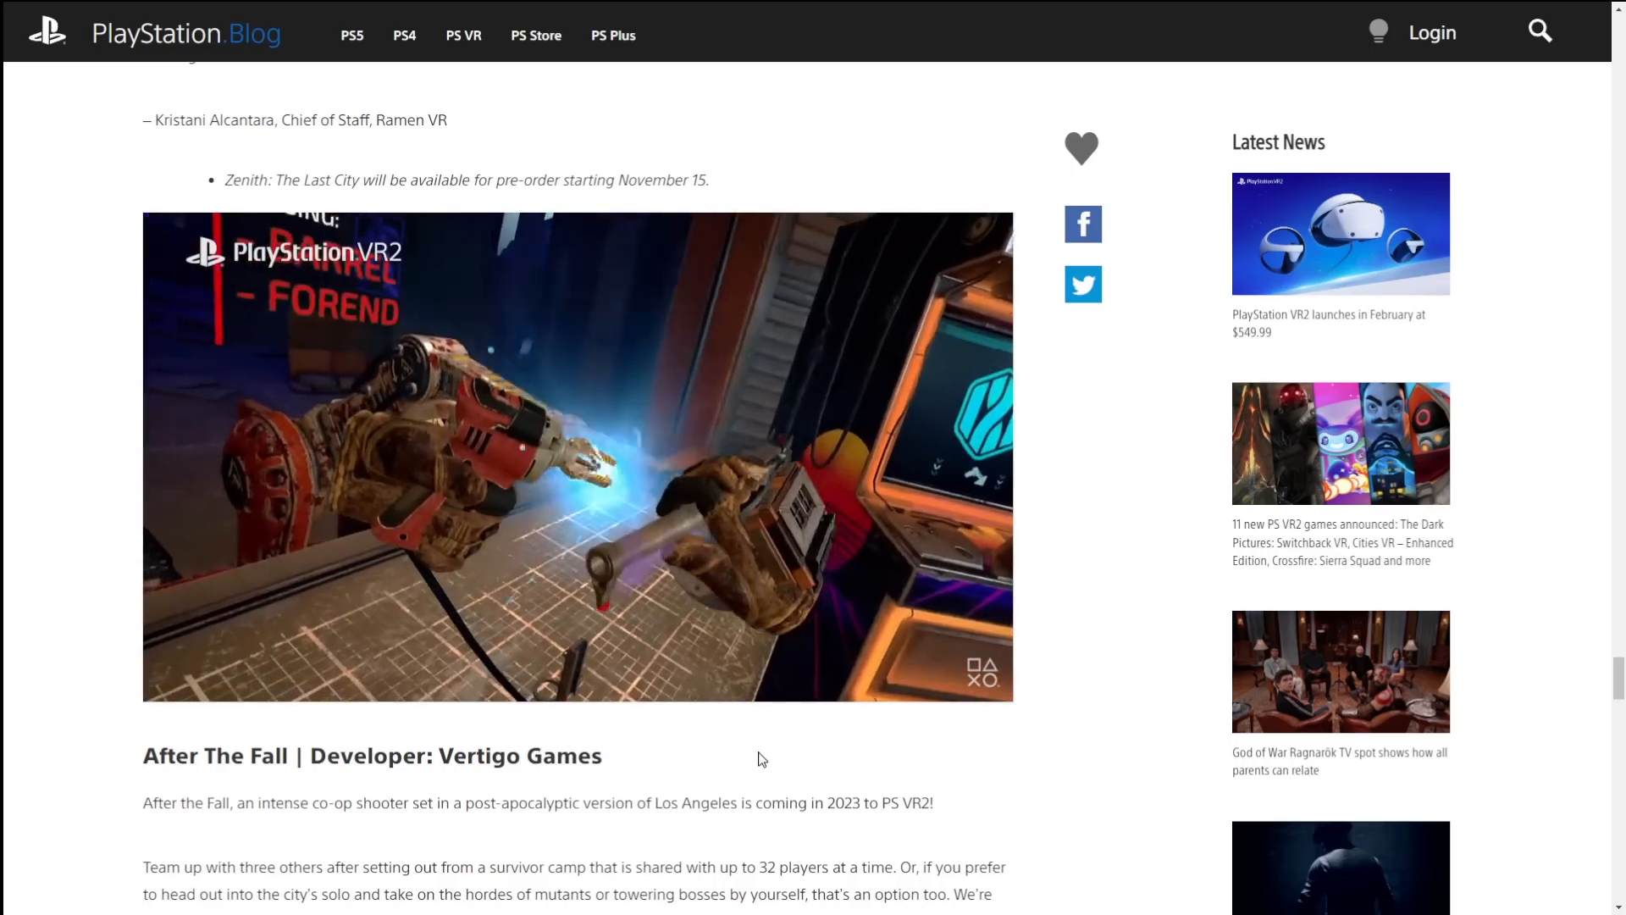
Step: Toggle the After the Fall trailer and scroll down to the Tentacular section
left_click(578, 456)
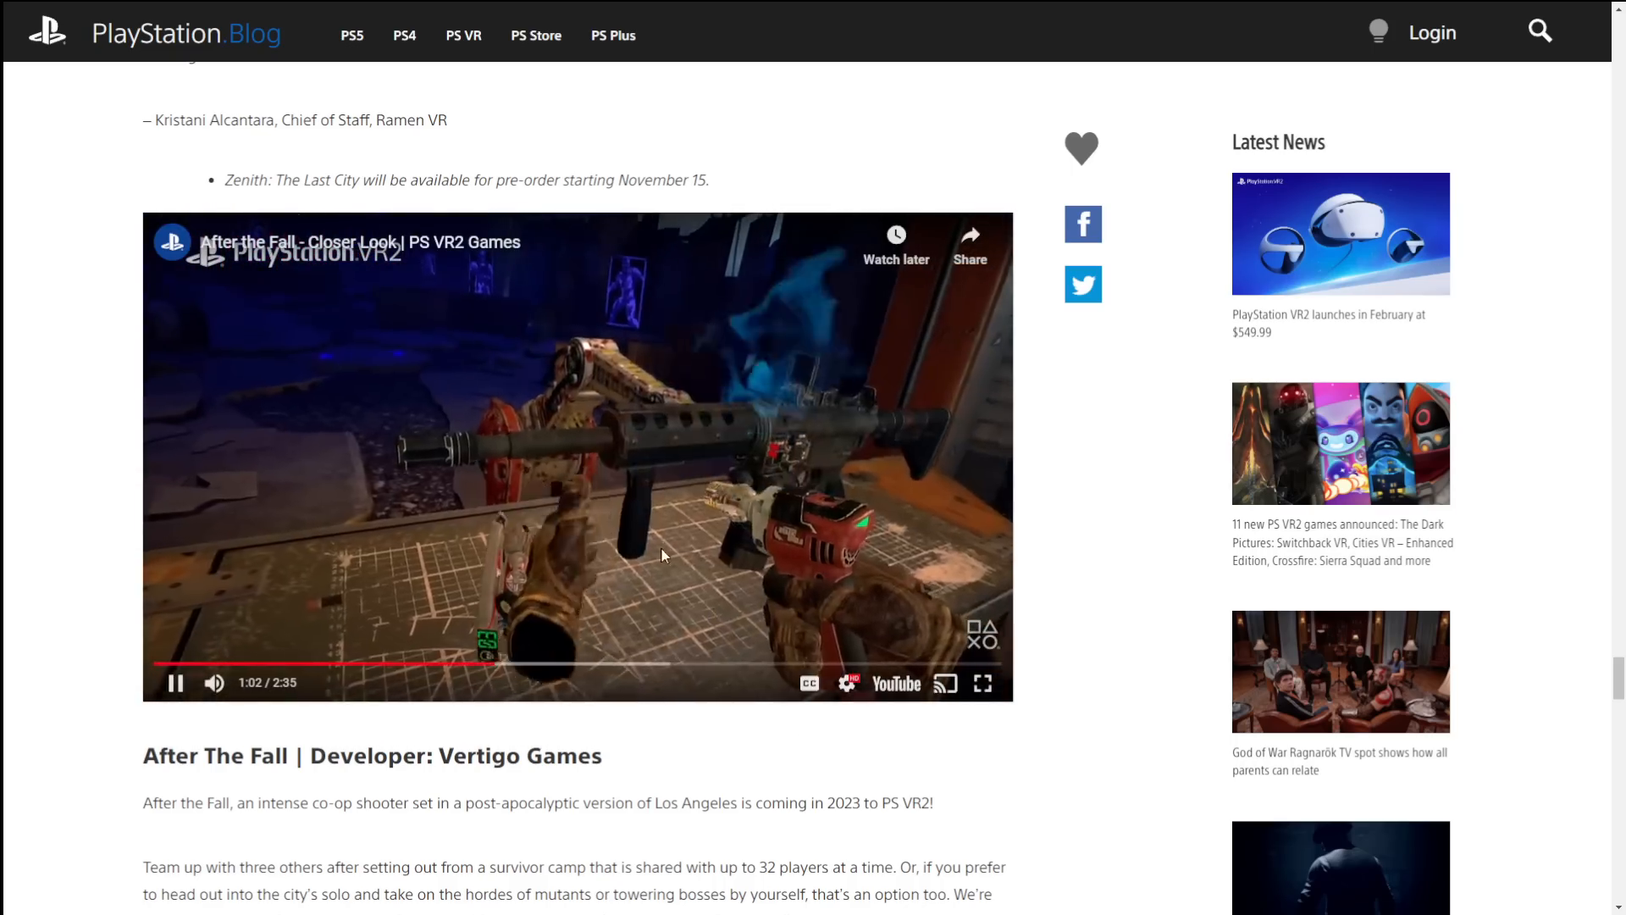
scroll("down", 3)
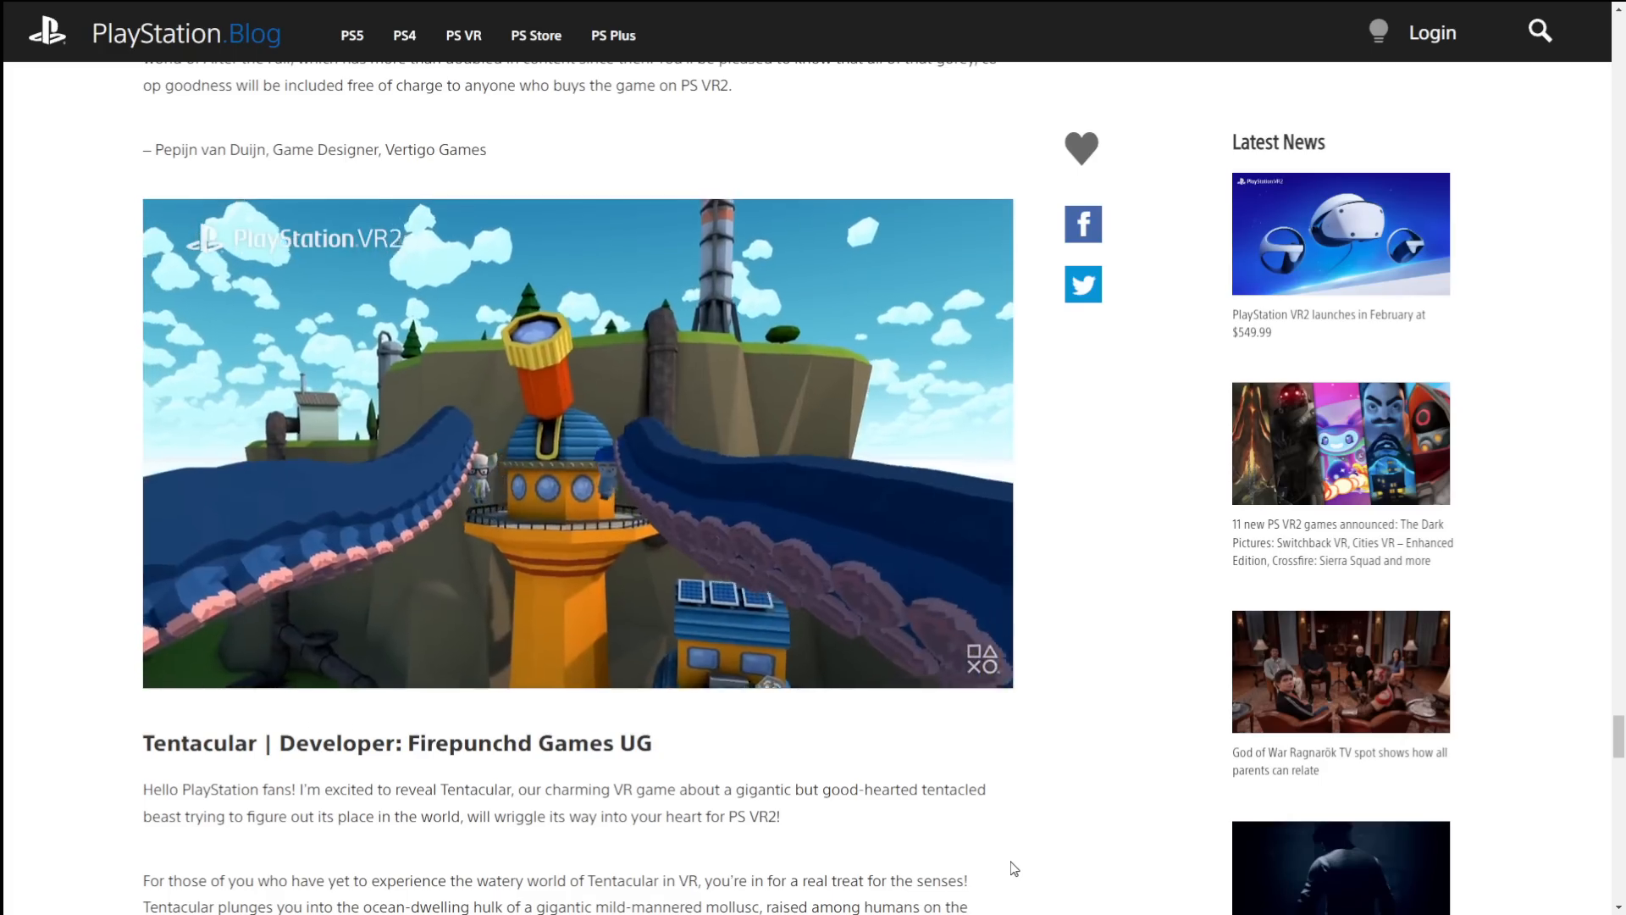
Step: Watch the horror-themed PS VR2 trailer past Tentacular in full screen
left_click(577, 442)
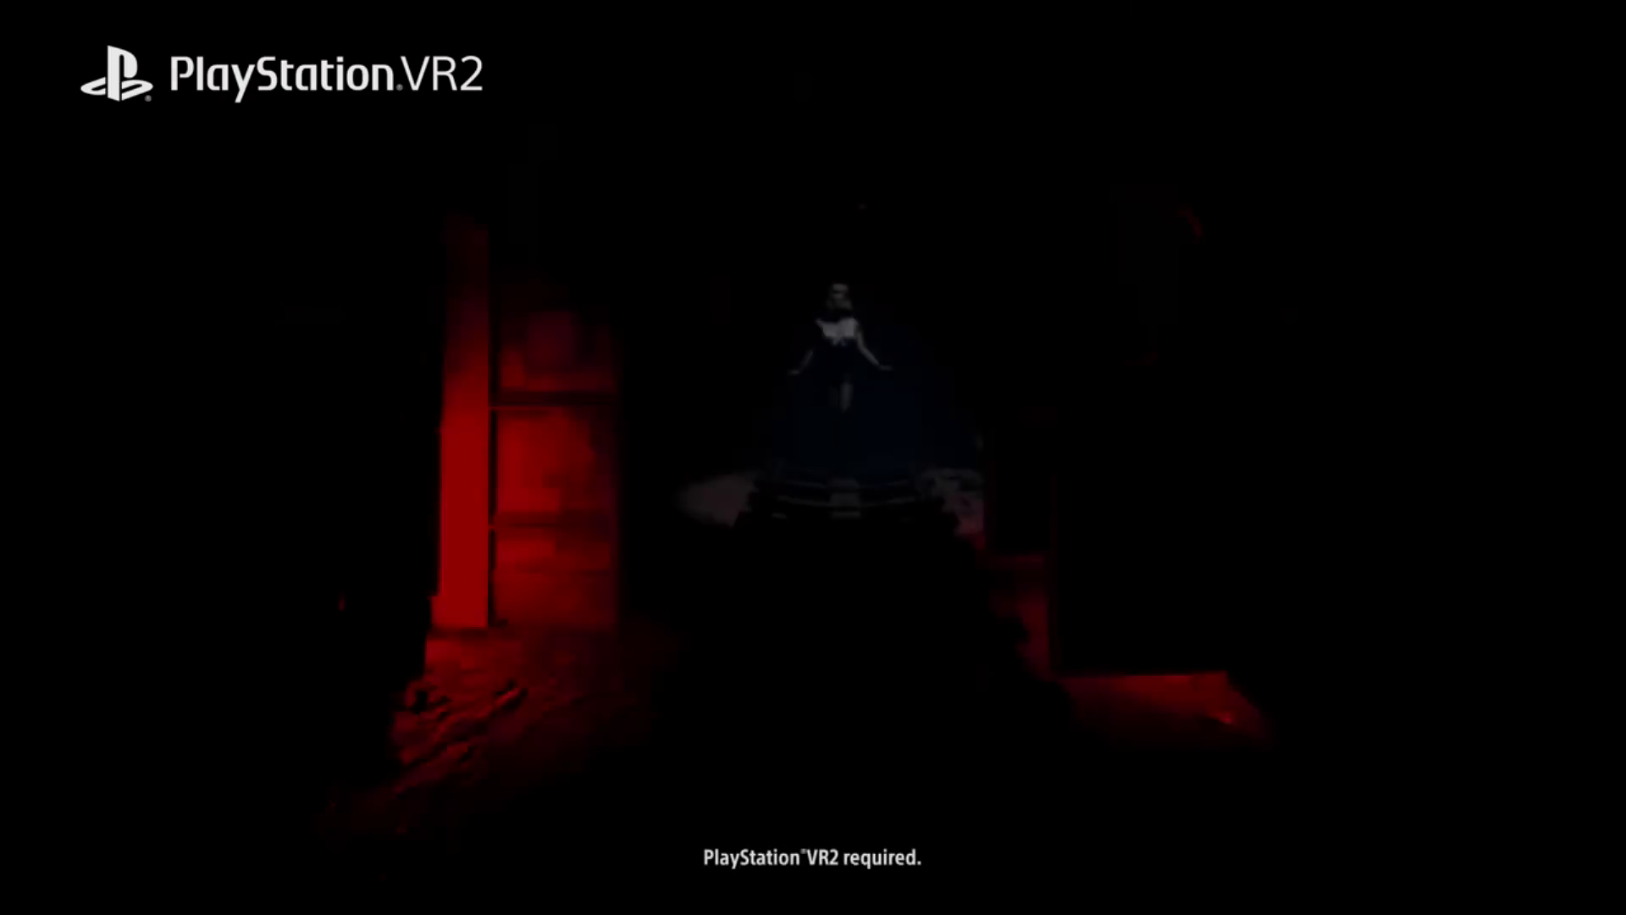